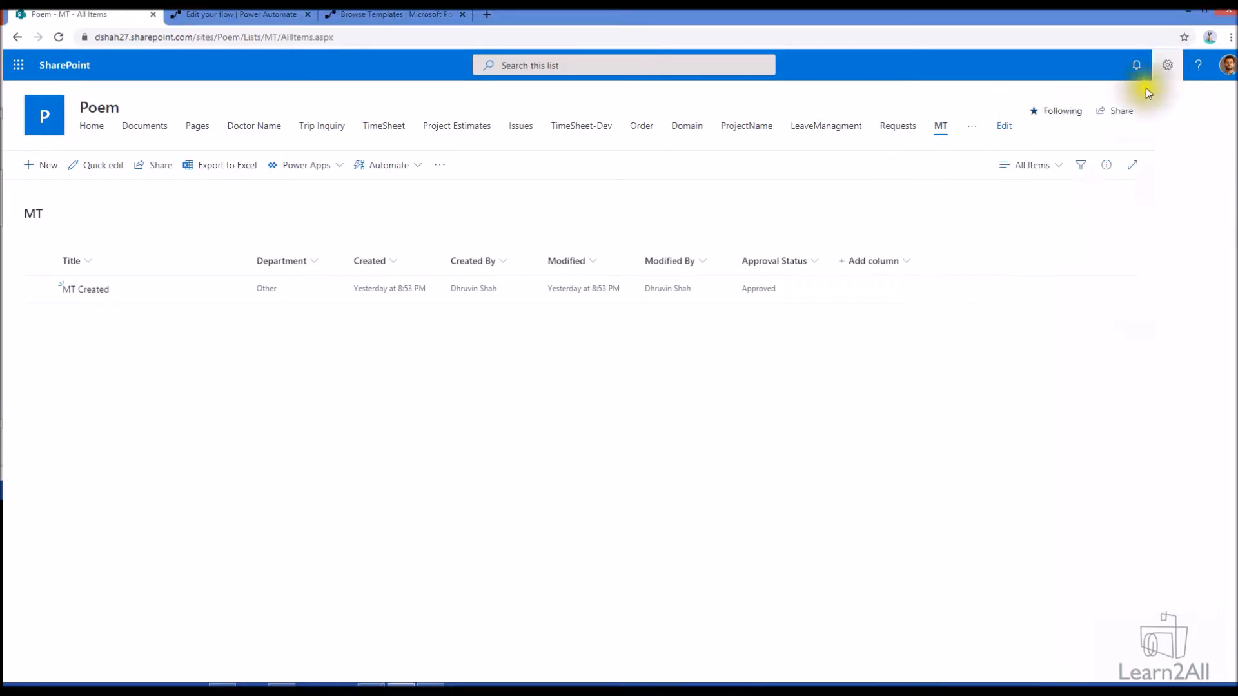
- Check the MT list's versioning and content approval settings without changes and return to the list
left_click(1167, 64)
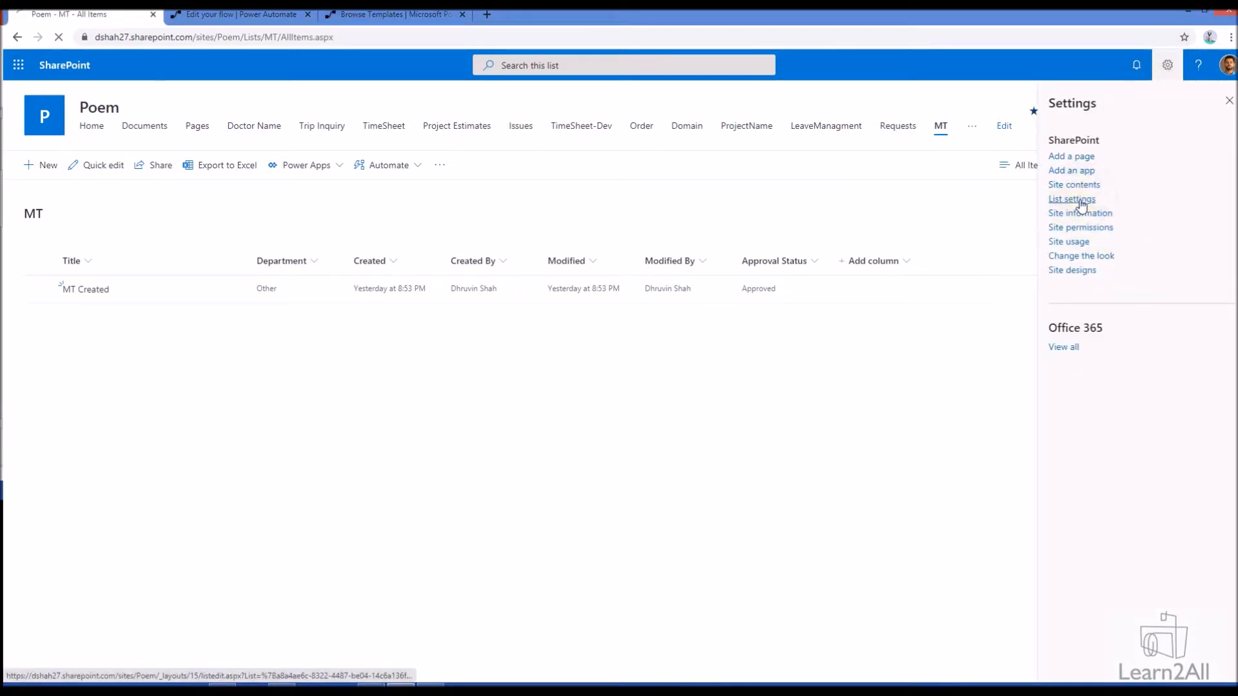
left_click(1071, 199)
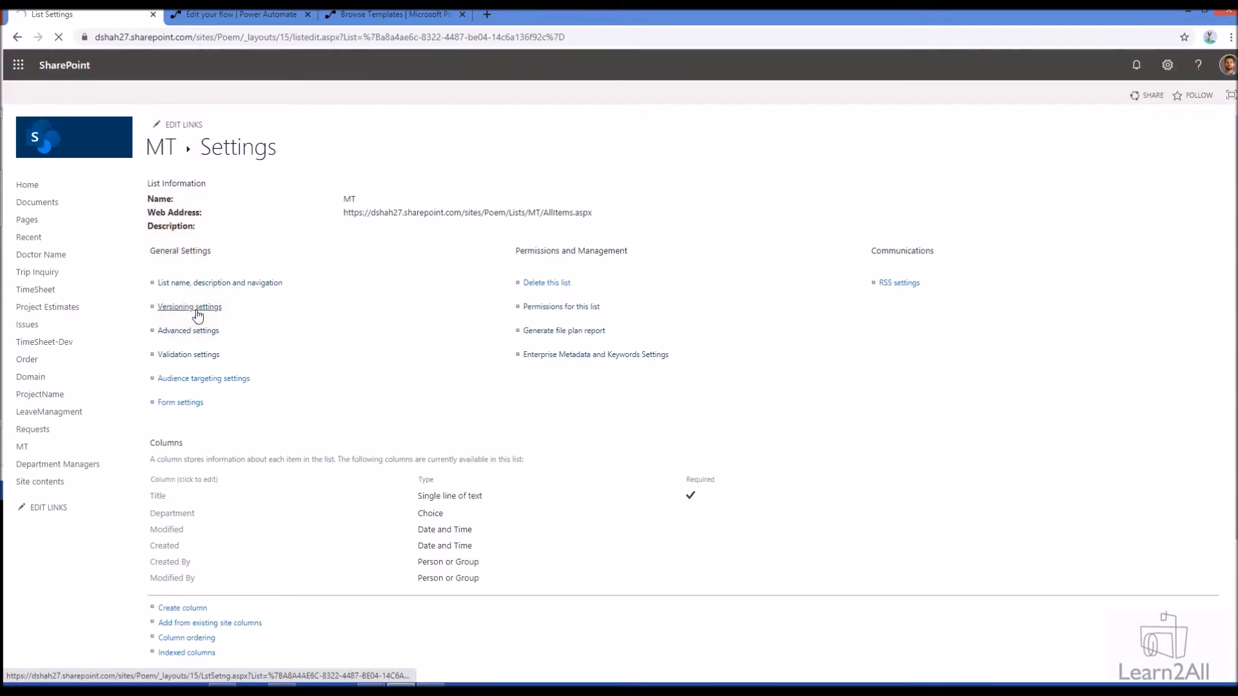
left_click(189, 307)
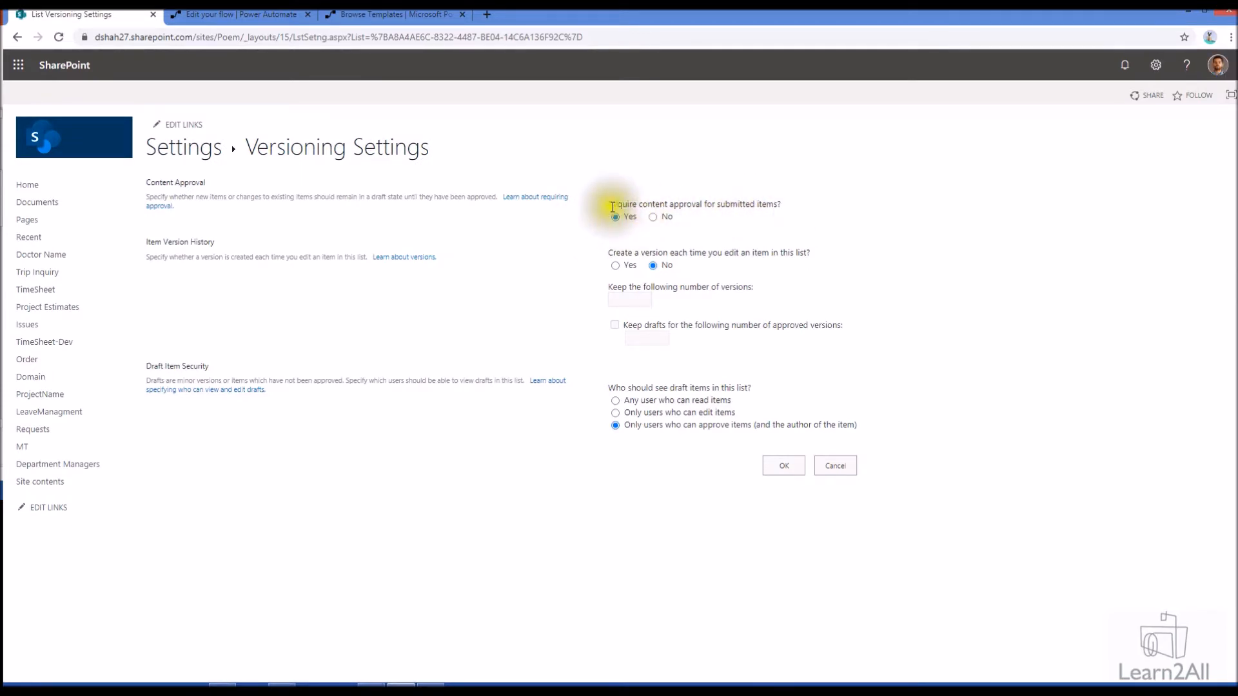
left_click(834, 465)
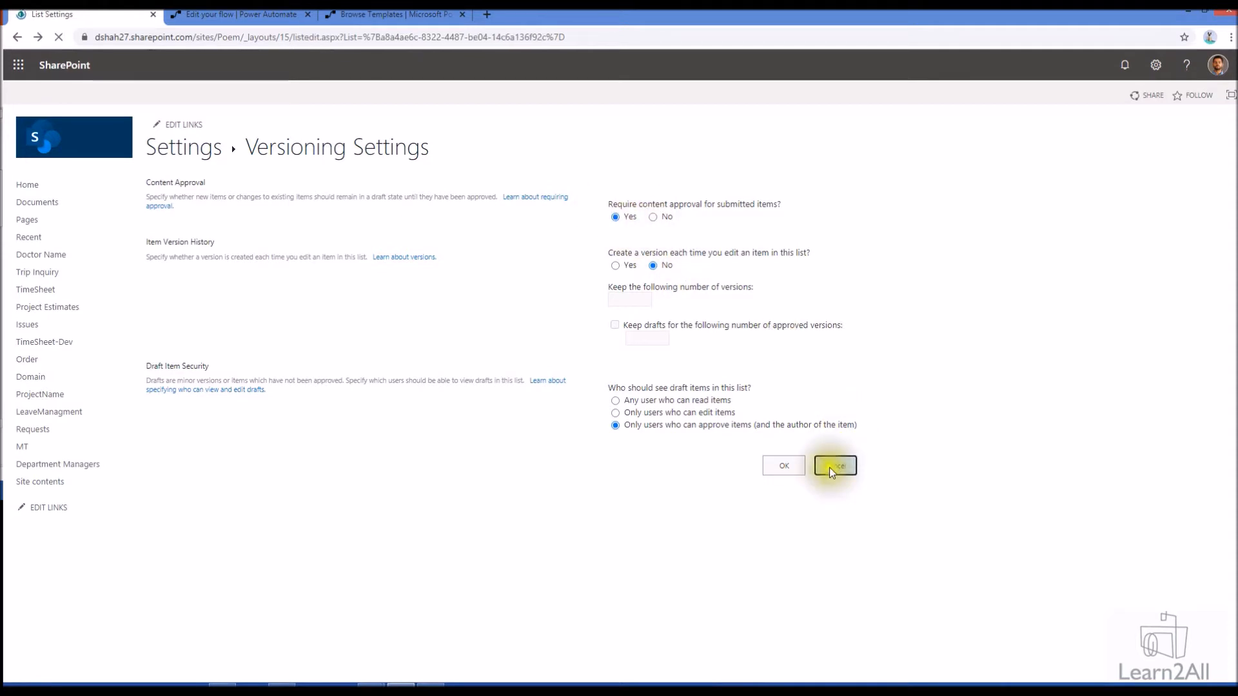
left_click(834, 466)
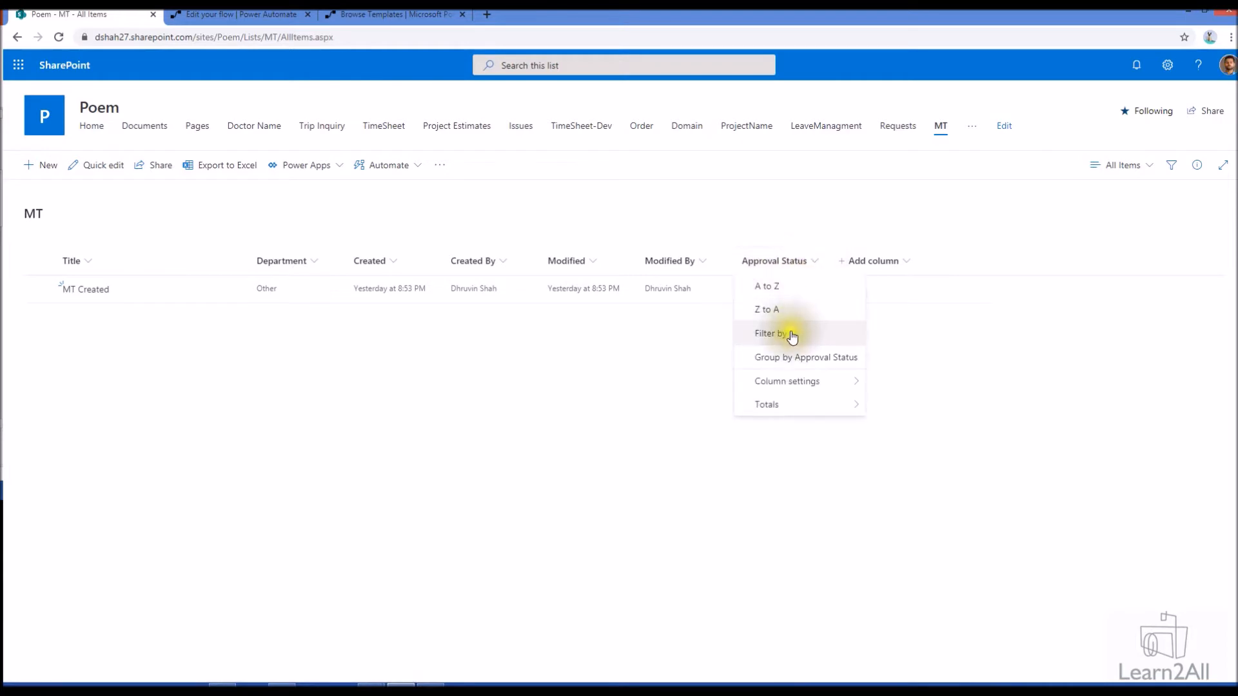
- Filter the MT list so only items with Approval Status Approved show
left_click(765, 332)
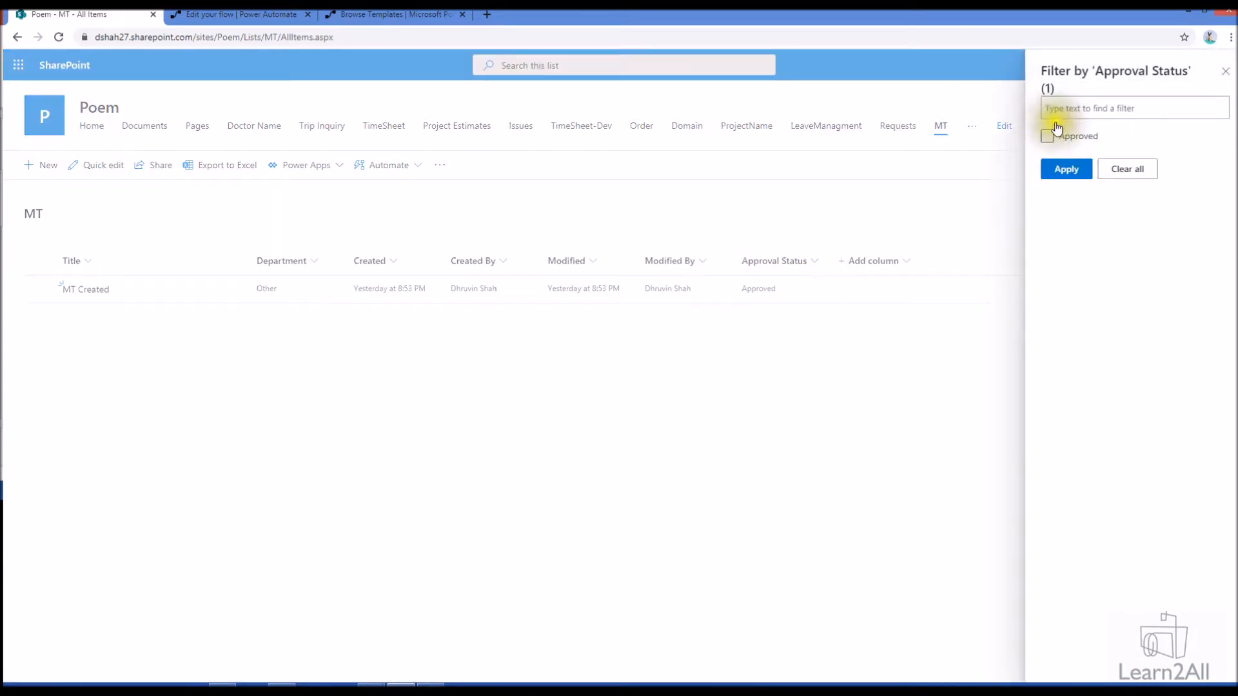
left_click(1065, 167)
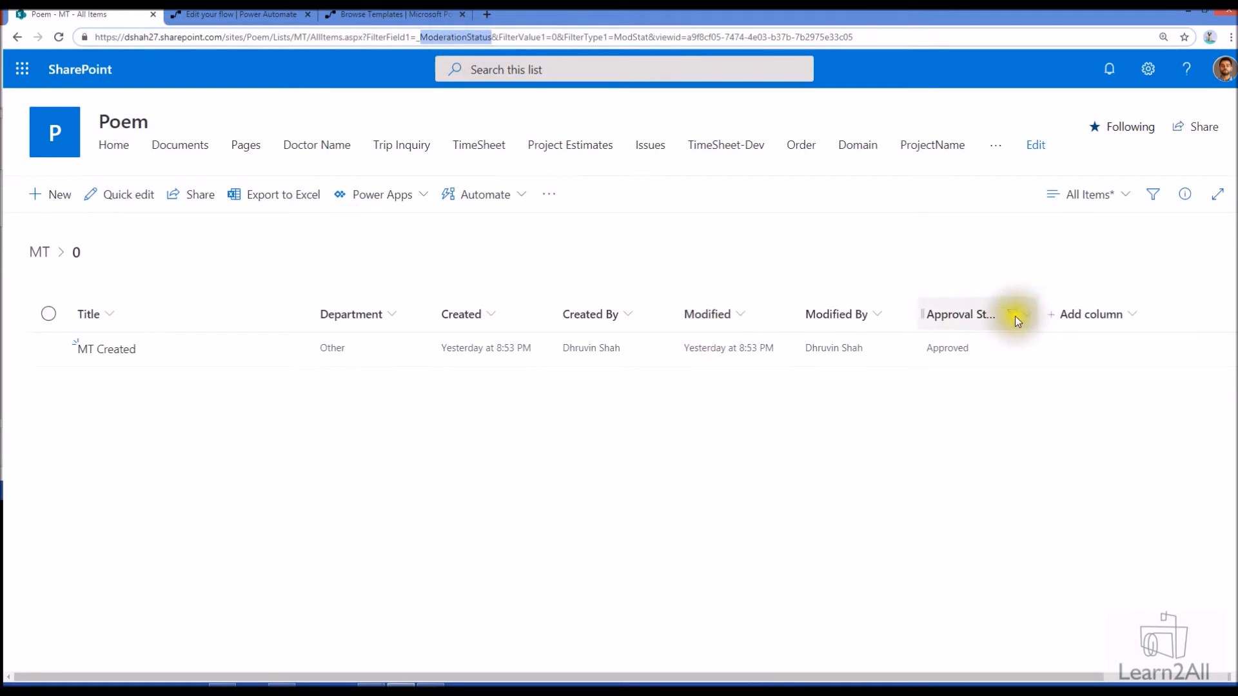
left_click(1019, 315)
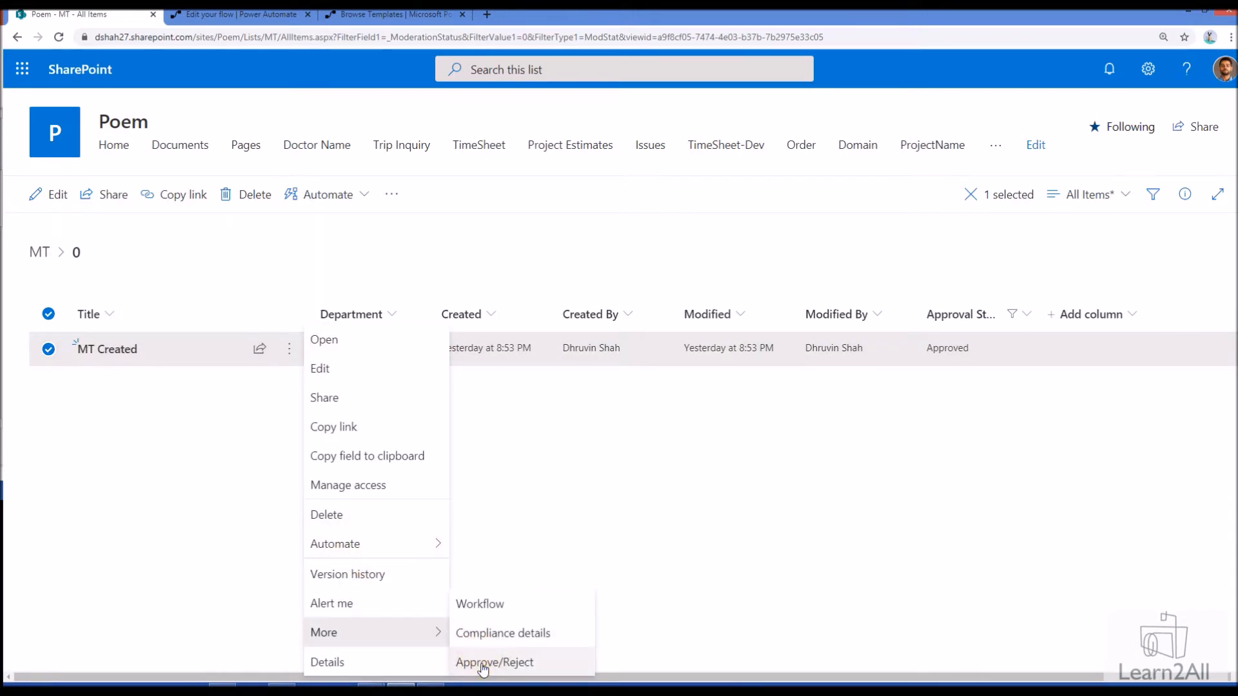
- Review the Approve/Reject options for MT Created and cancel without changing its status
left_click(494, 663)
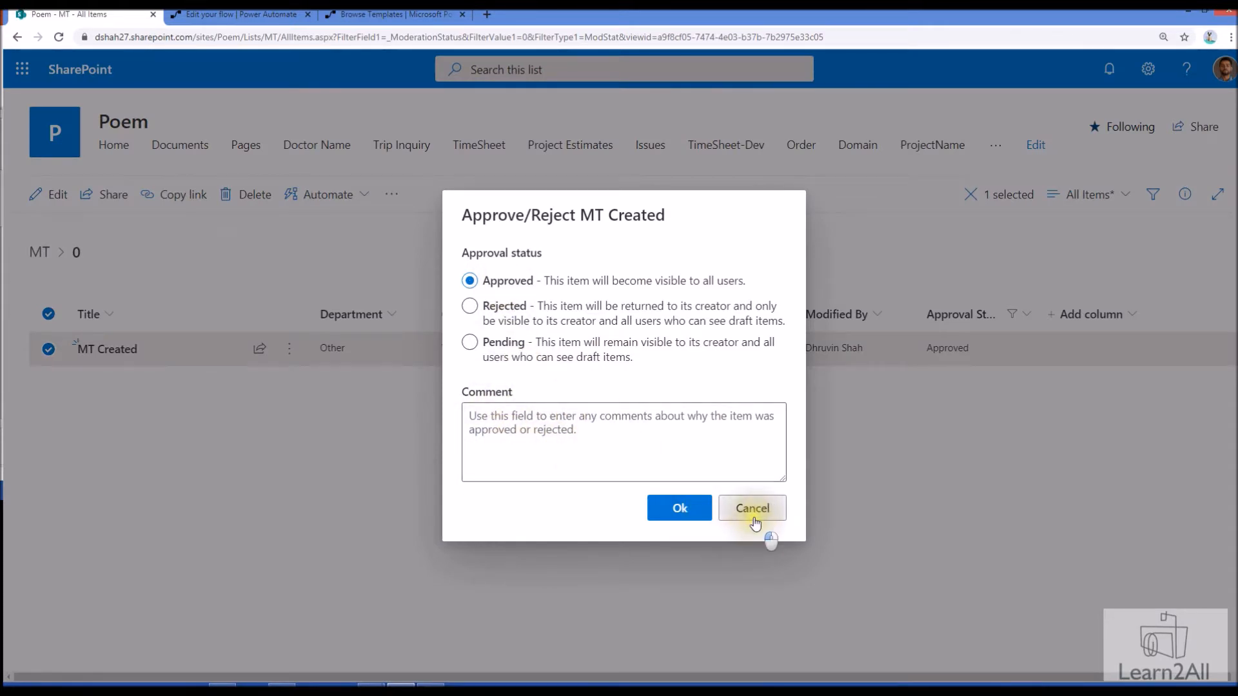
left_click(750, 508)
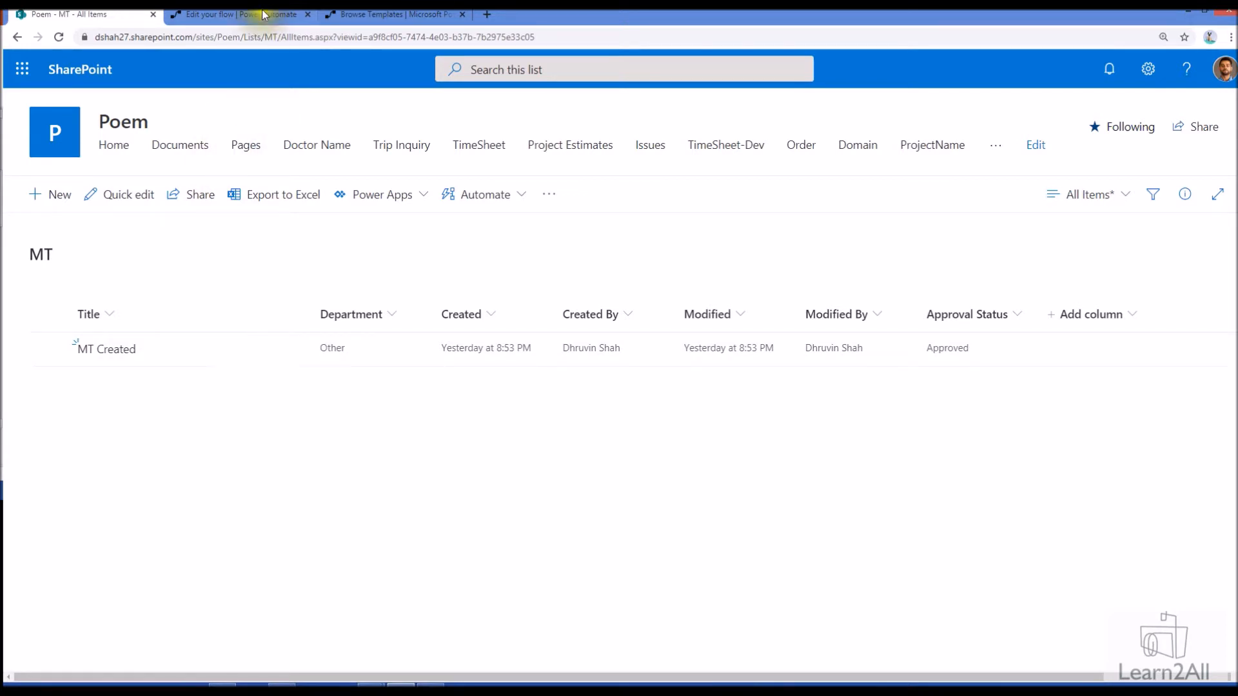
- Choose the Start approval when a new item is added template from the Approval category
left_click(391, 15)
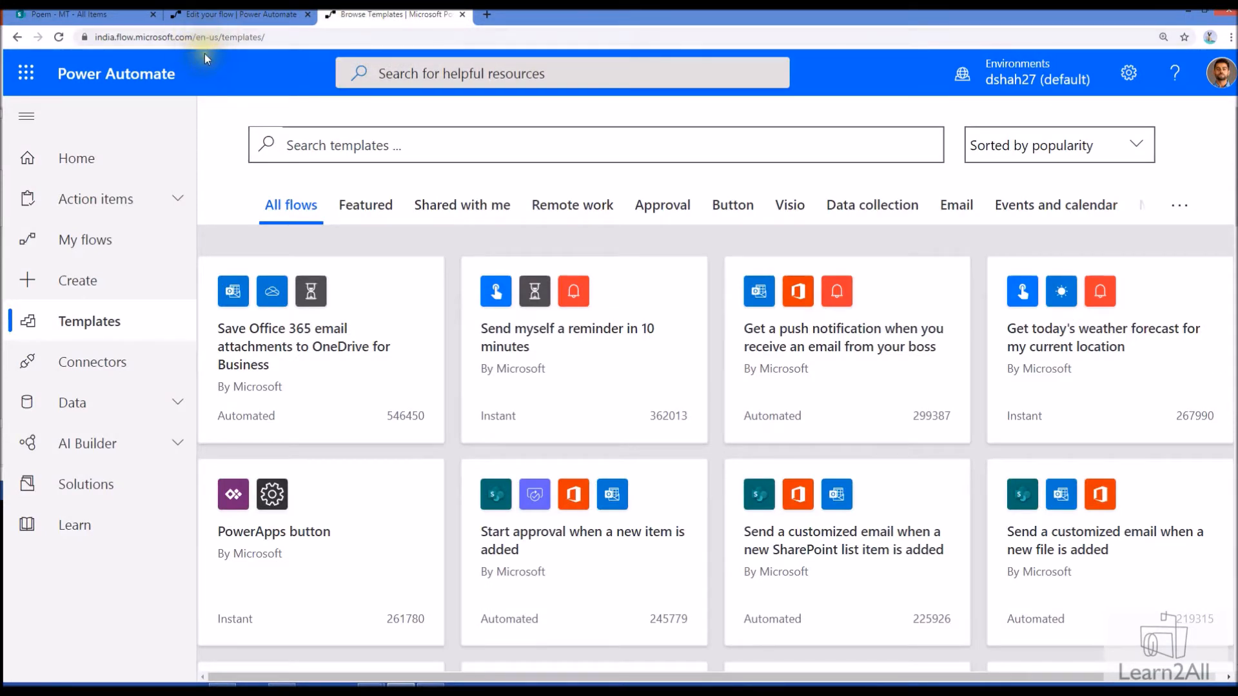
mouse_move(459, 247)
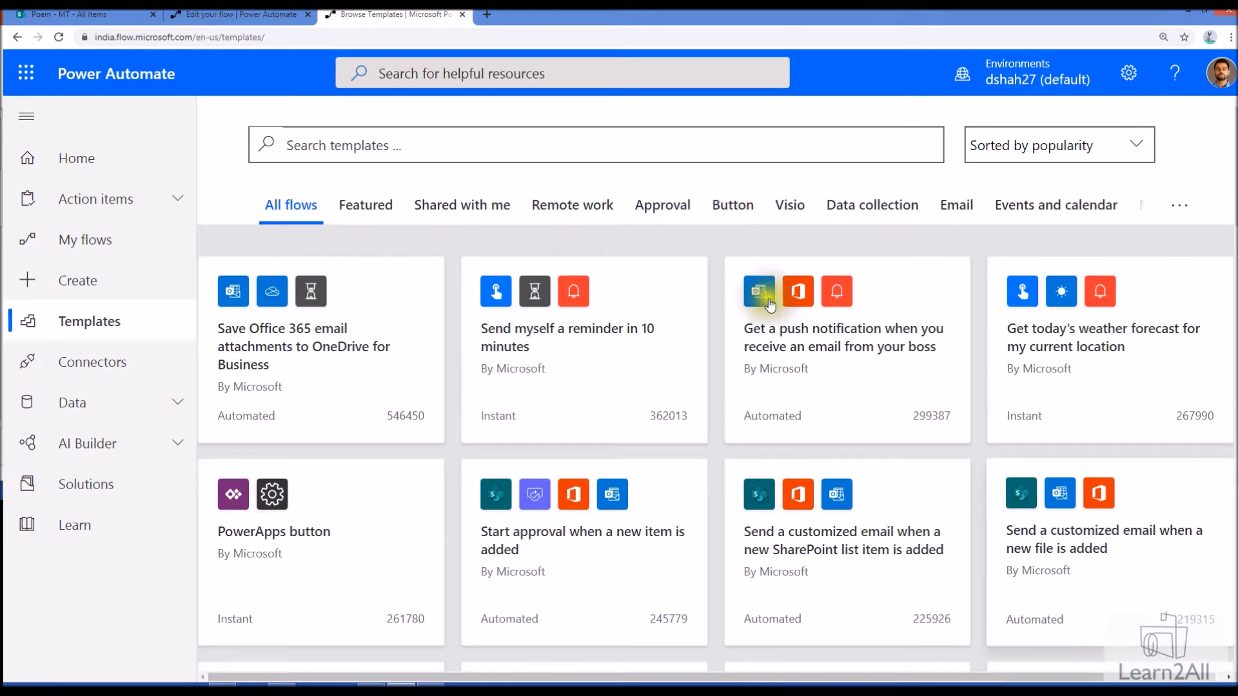
left_click(662, 205)
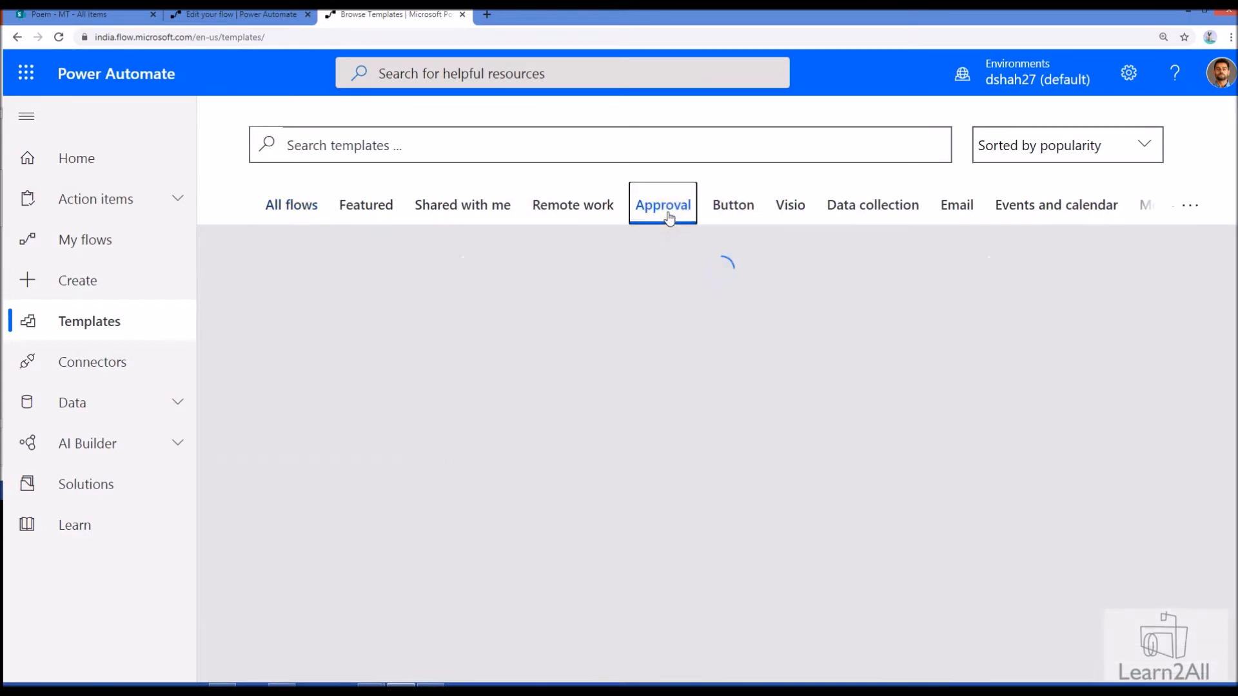
left_click(663, 205)
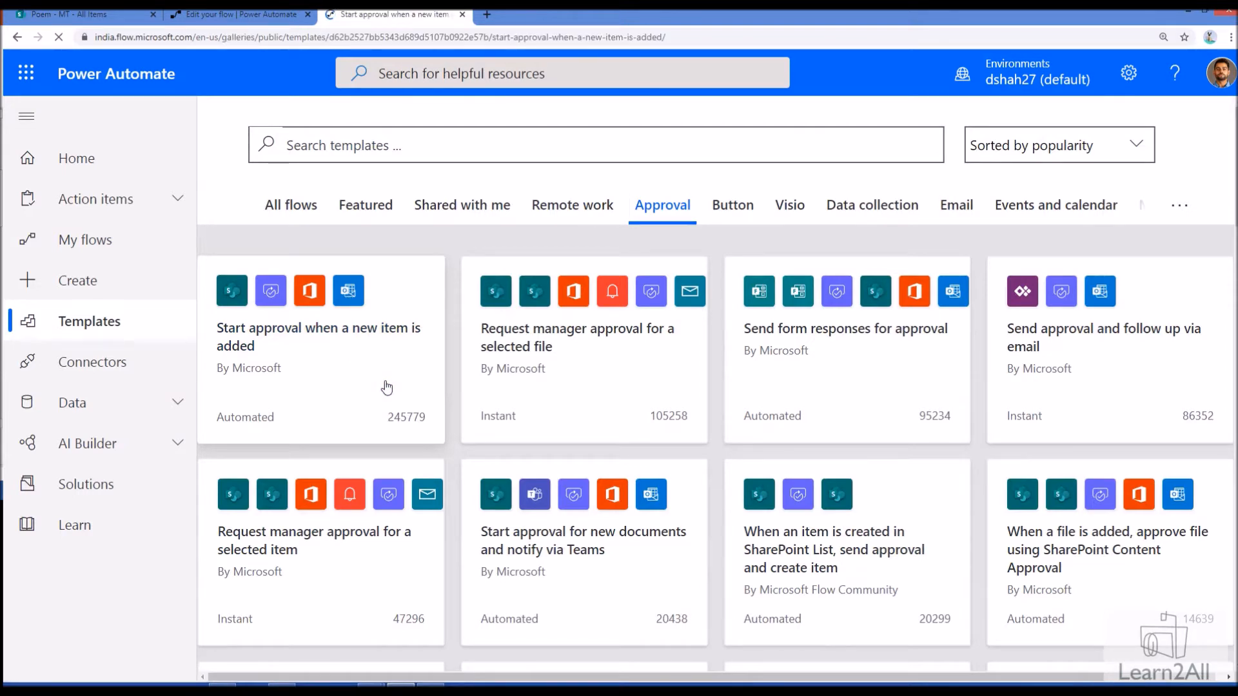
- Review the template description and its four connections, then continue to build the flow
left_click(319, 336)
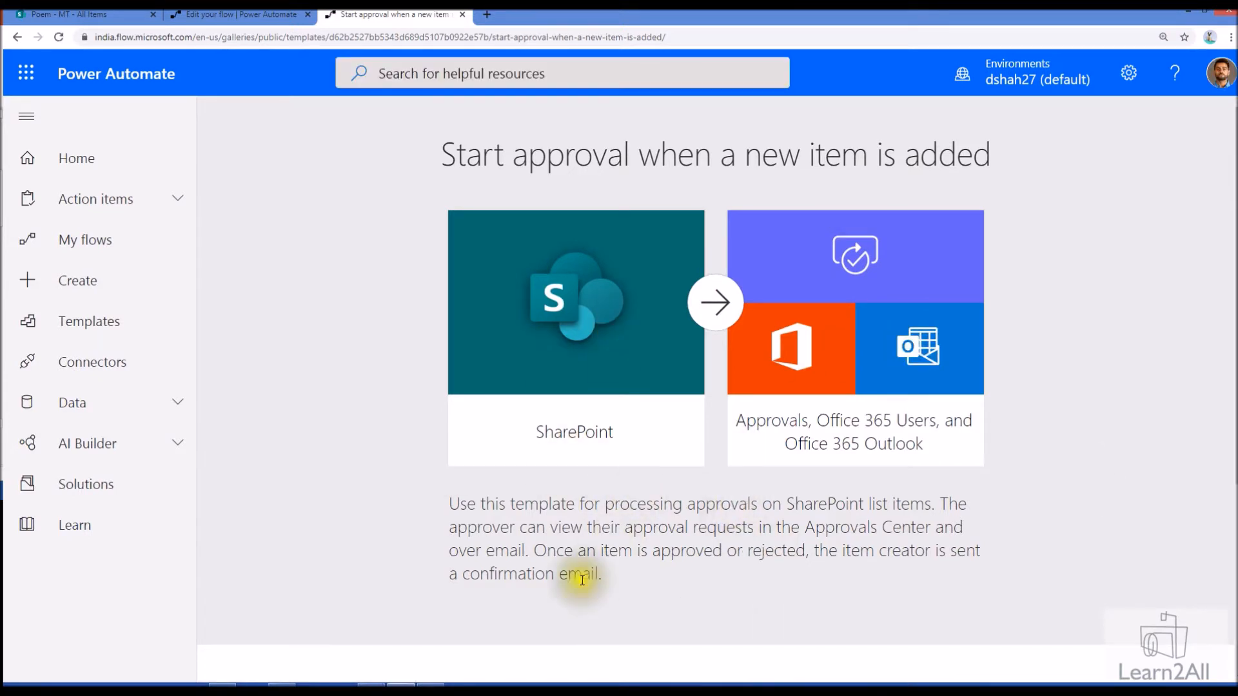
mouse_move(486, 514)
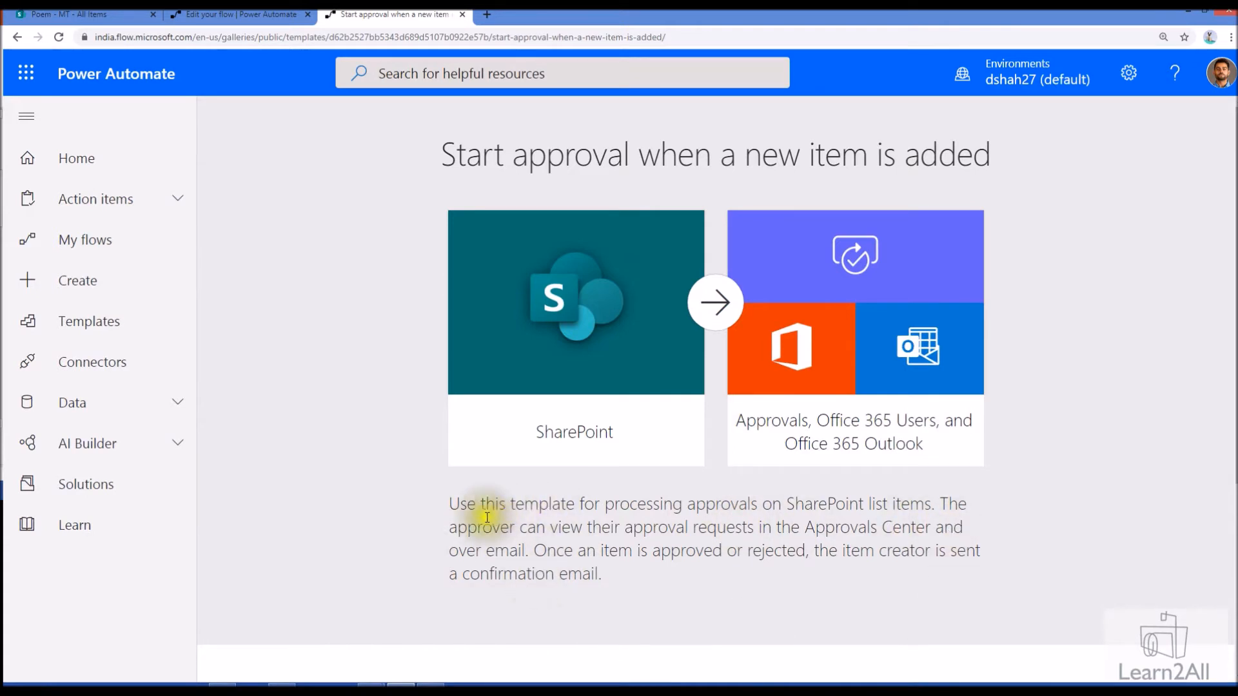
scroll("down", 3)
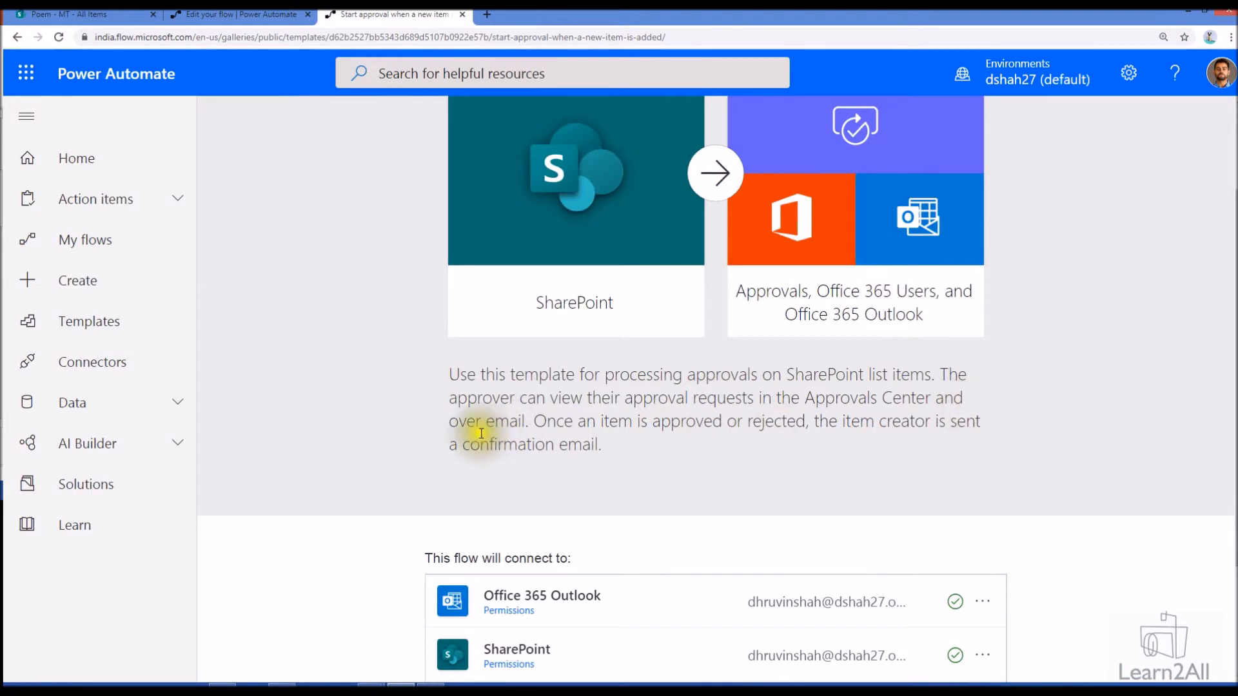
mouse_move(784, 439)
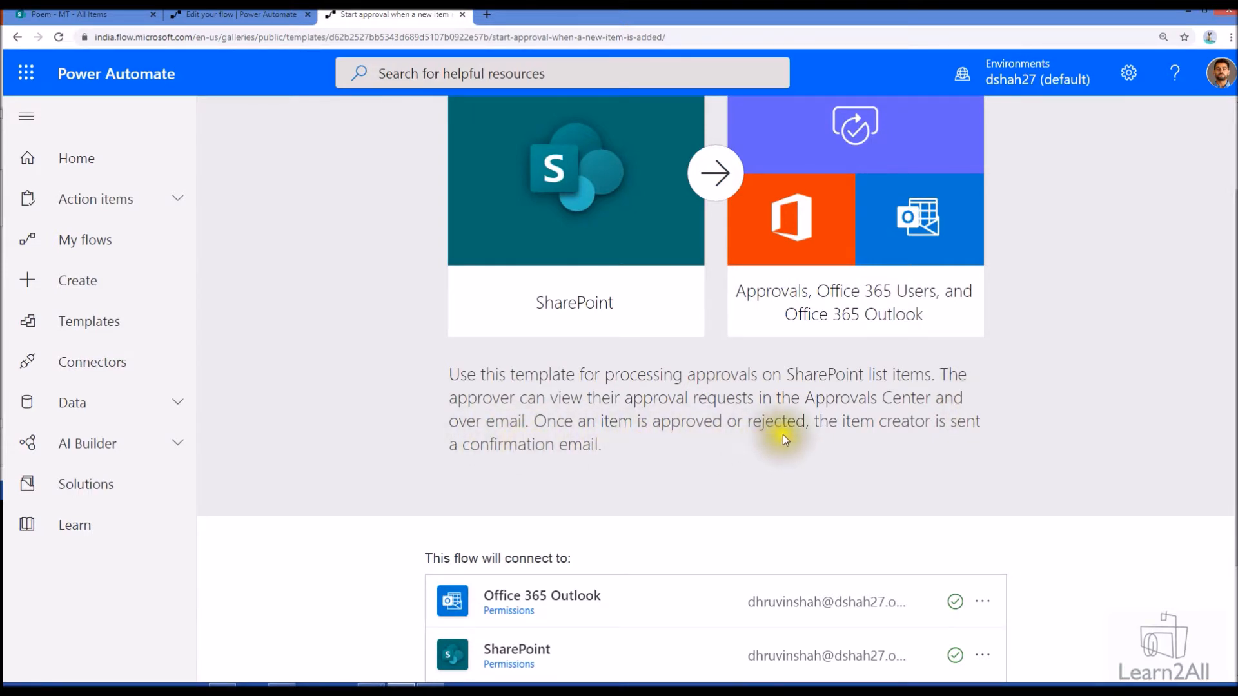
mouse_move(704, 447)
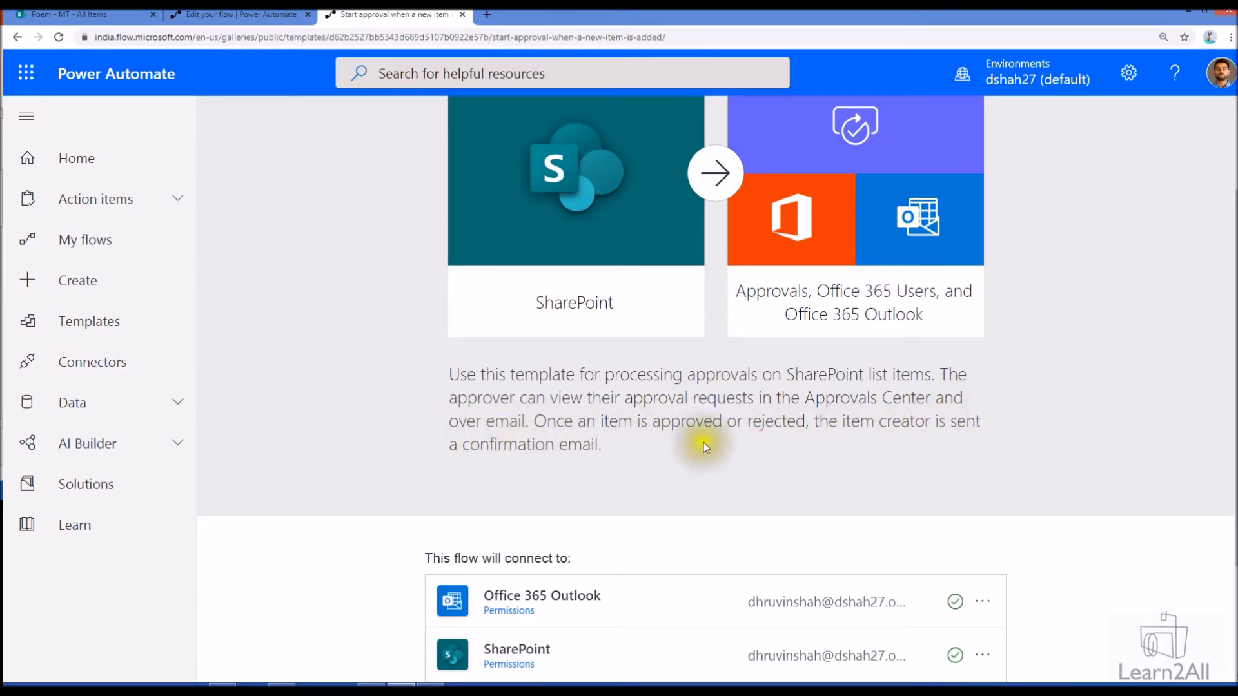
mouse_move(607, 458)
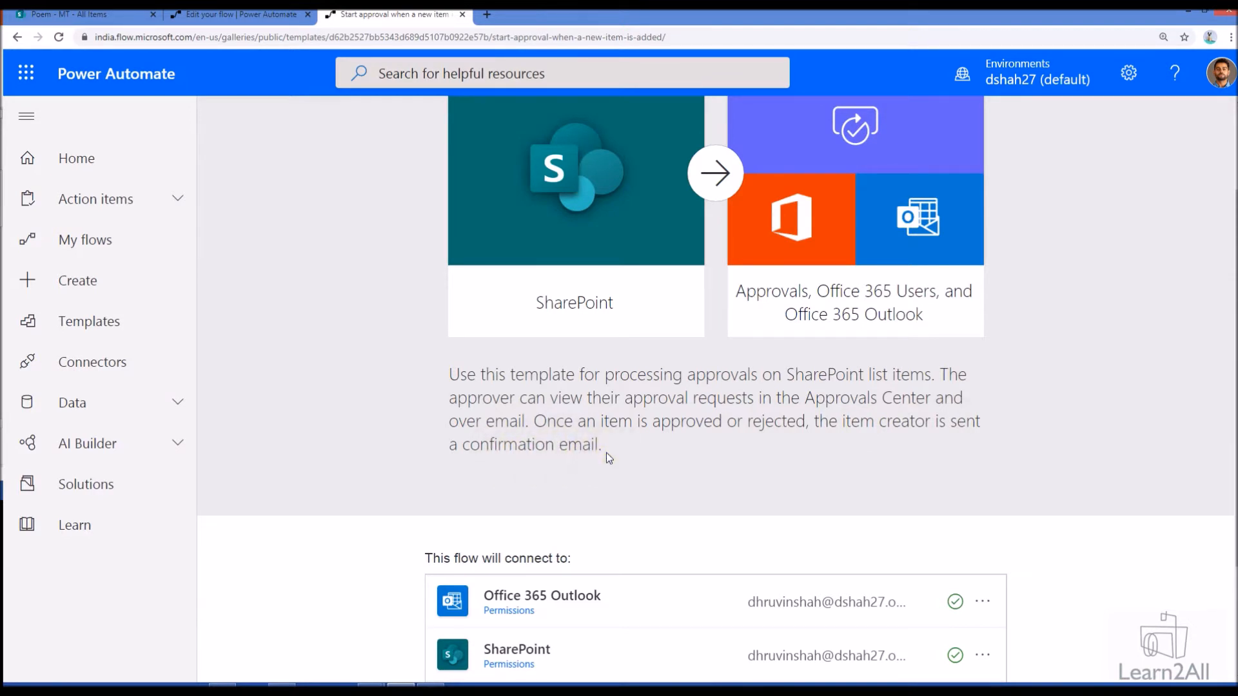
scroll("down", 3)
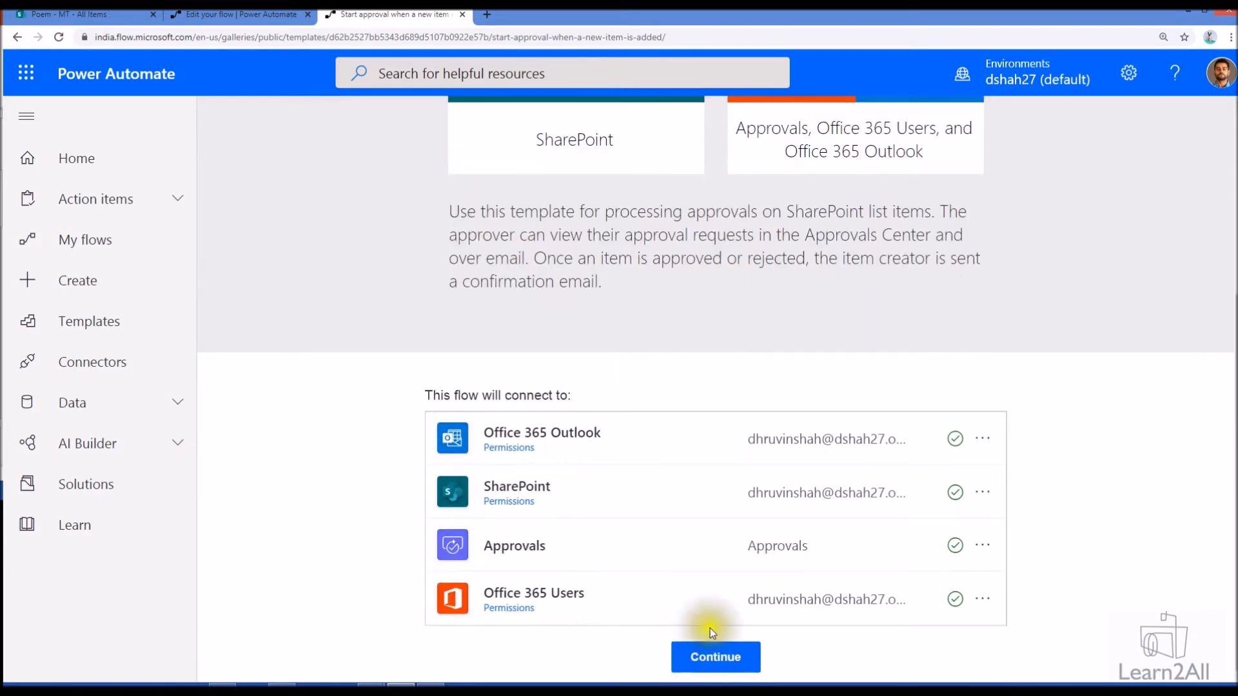
left_click(714, 656)
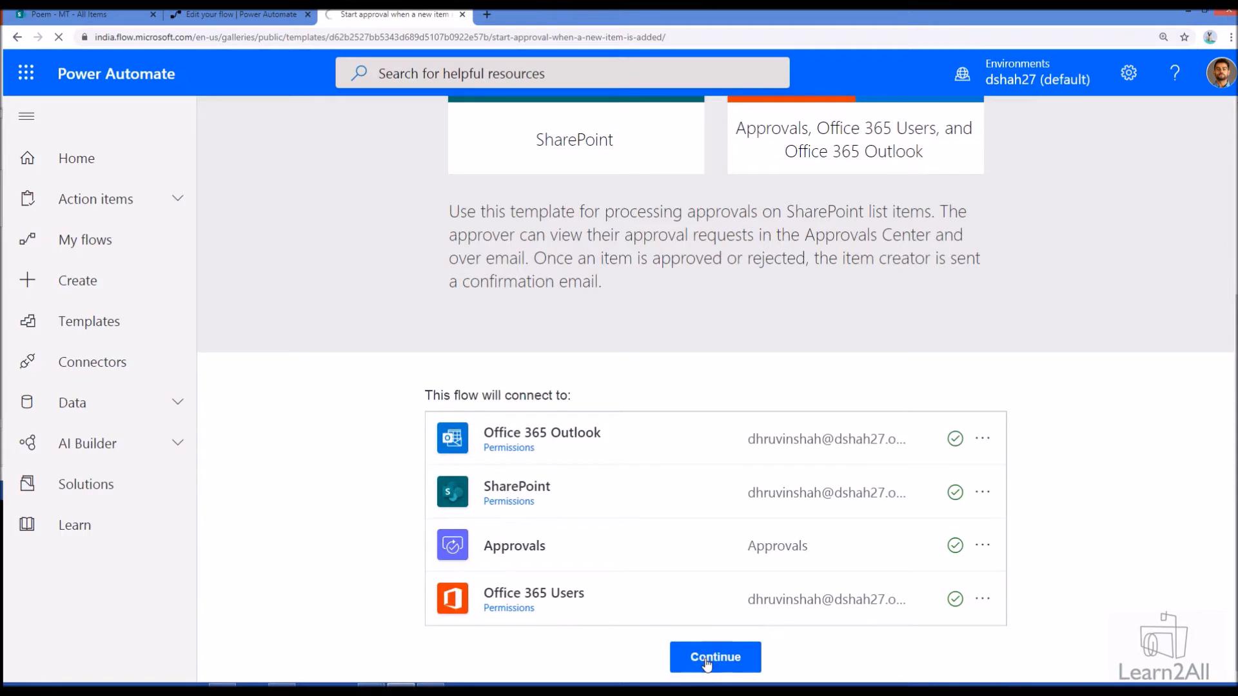
- Create the flow from the template and append -Dev0 to its name
left_click(713, 657)
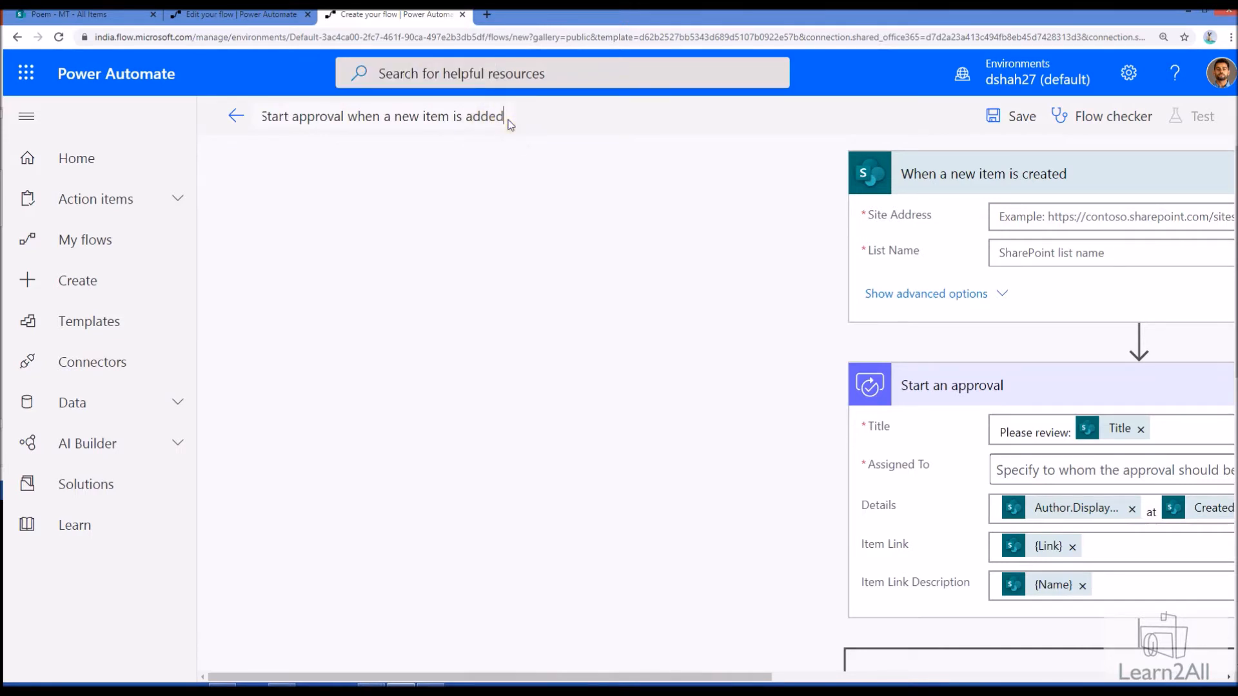
type("-Dev0")
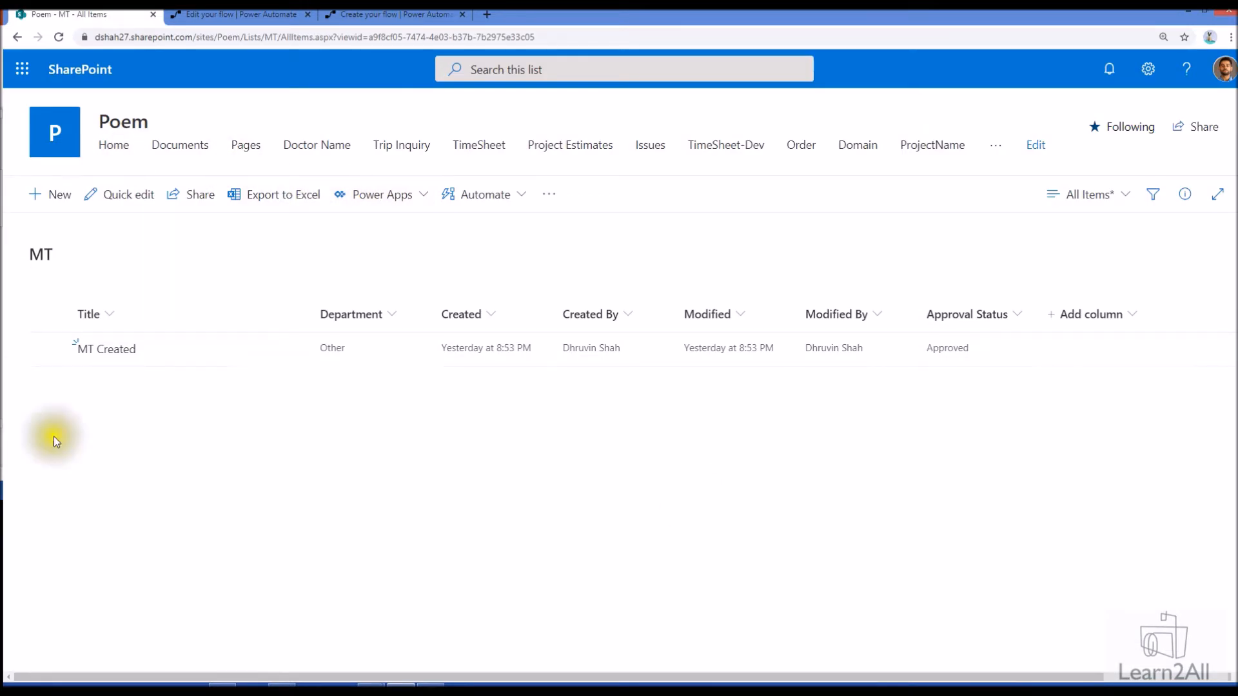
mouse_move(713, 417)
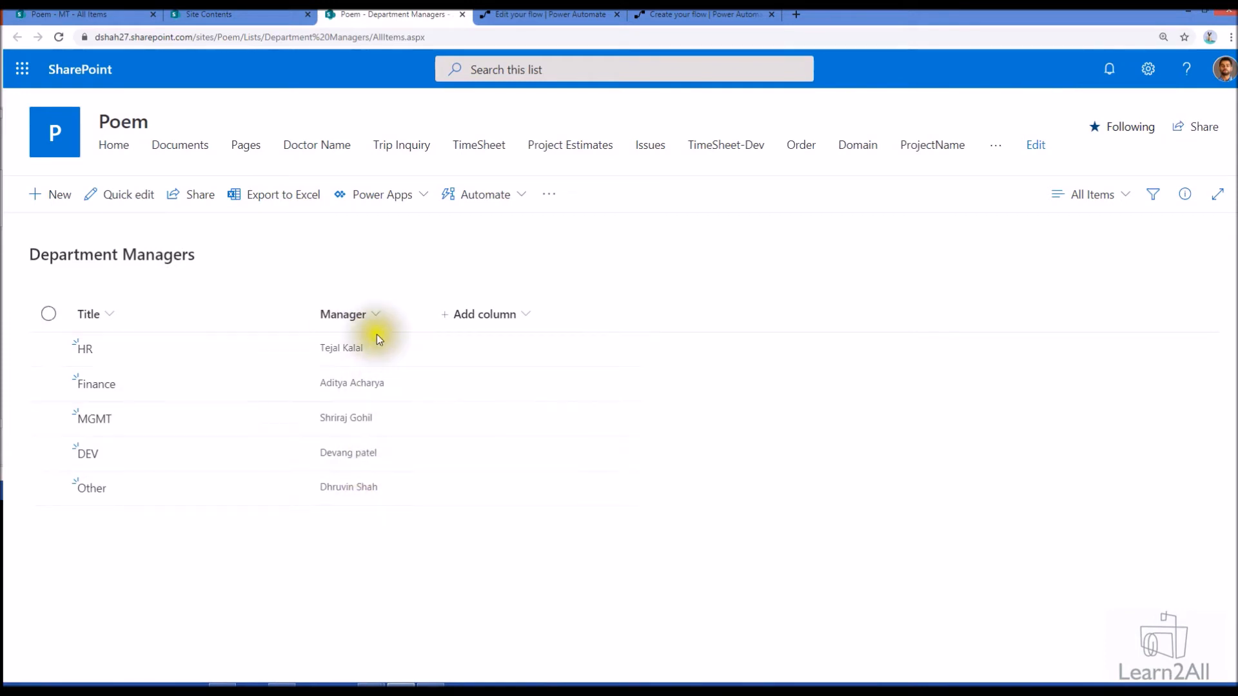
mouse_move(365, 541)
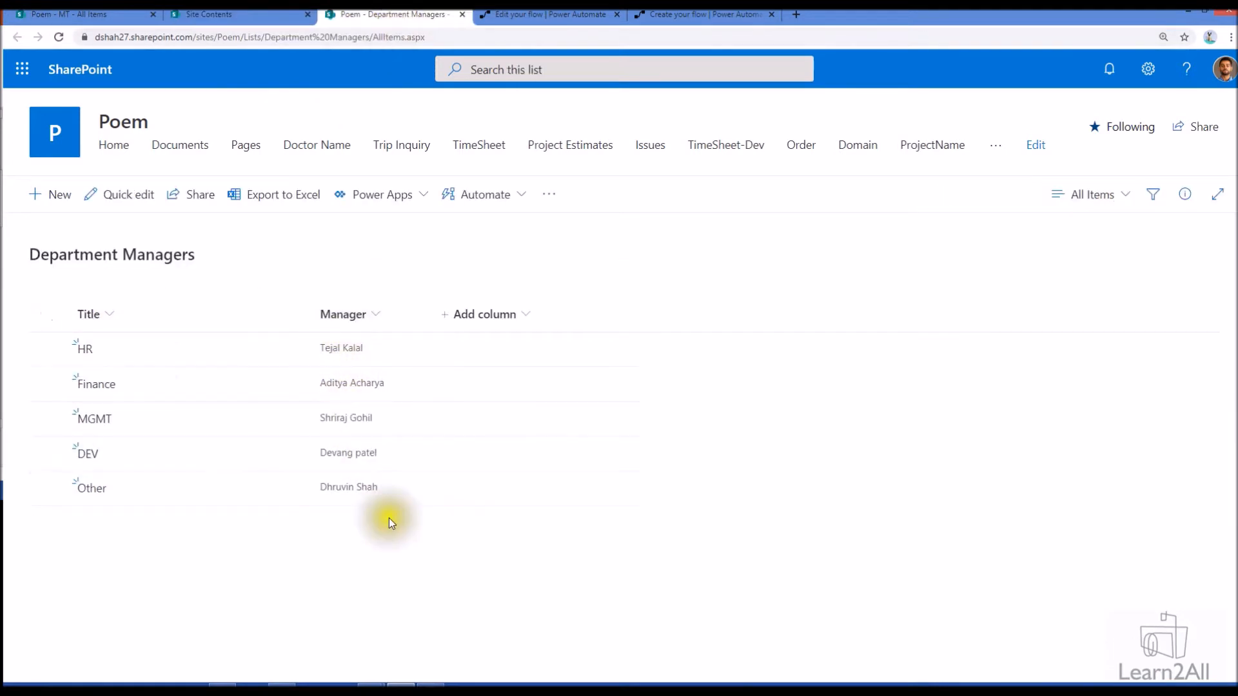
mouse_move(398, 486)
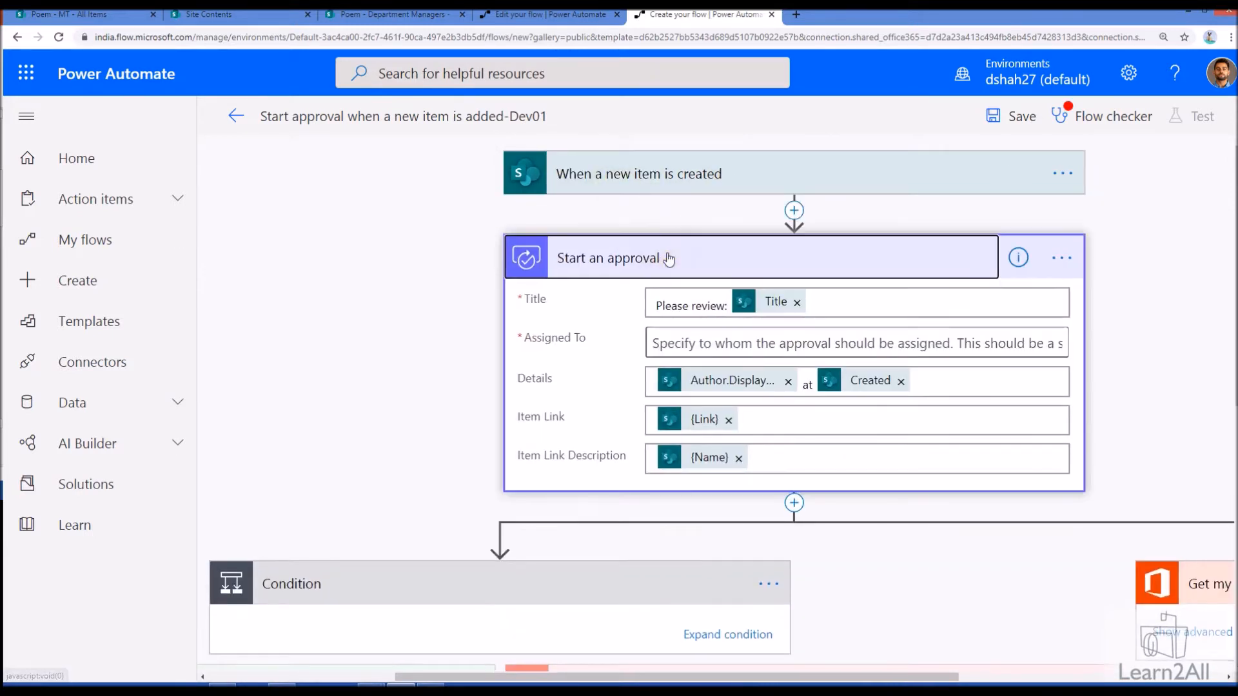
- Collapse the Start an approval step and inspect the condition rule and failure branch
left_click(751, 257)
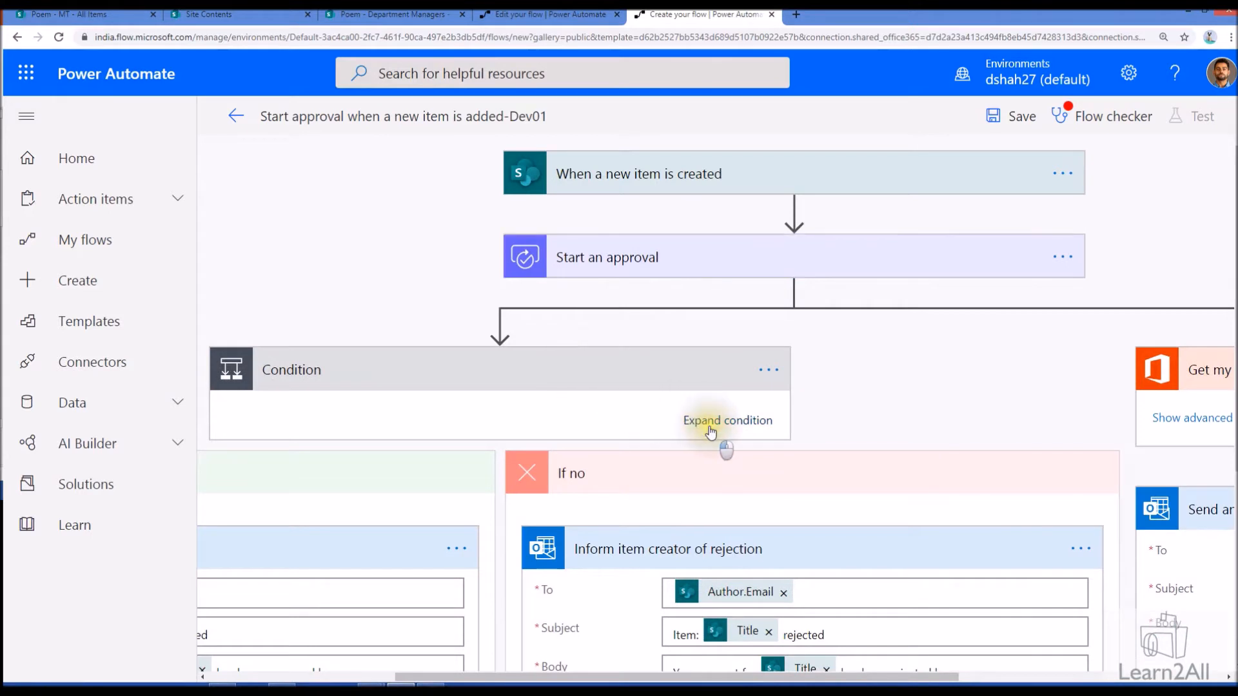
left_click(726, 420)
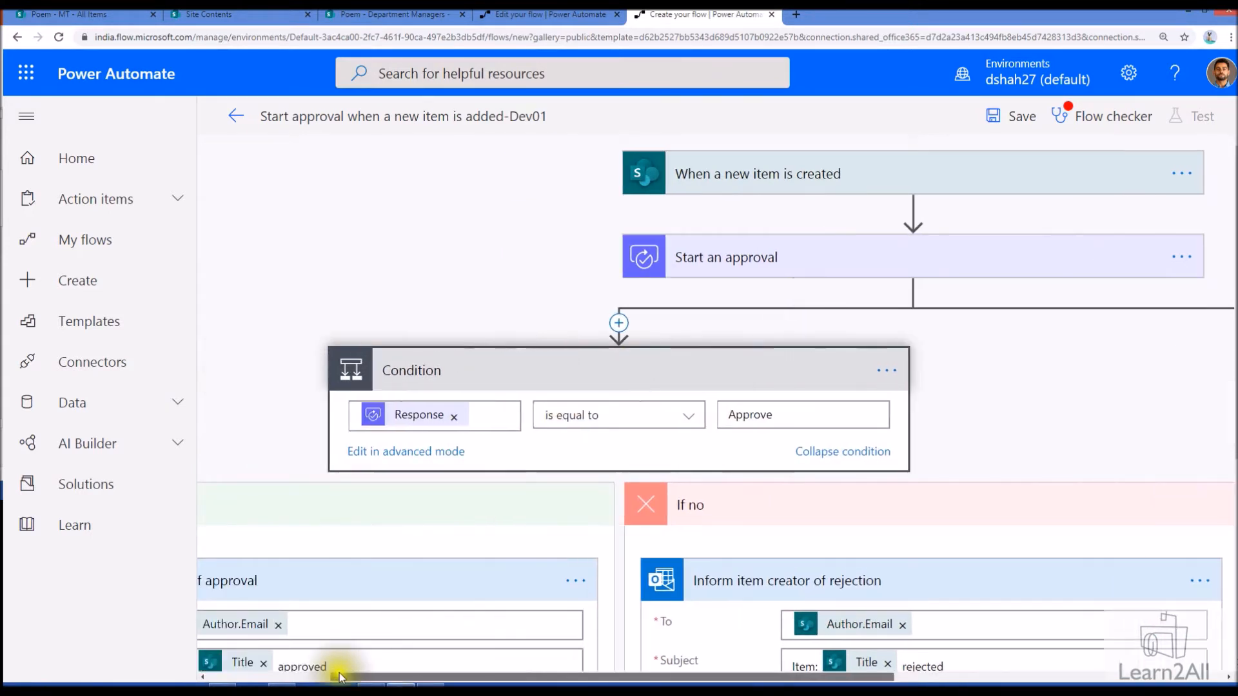
scroll("down", 3)
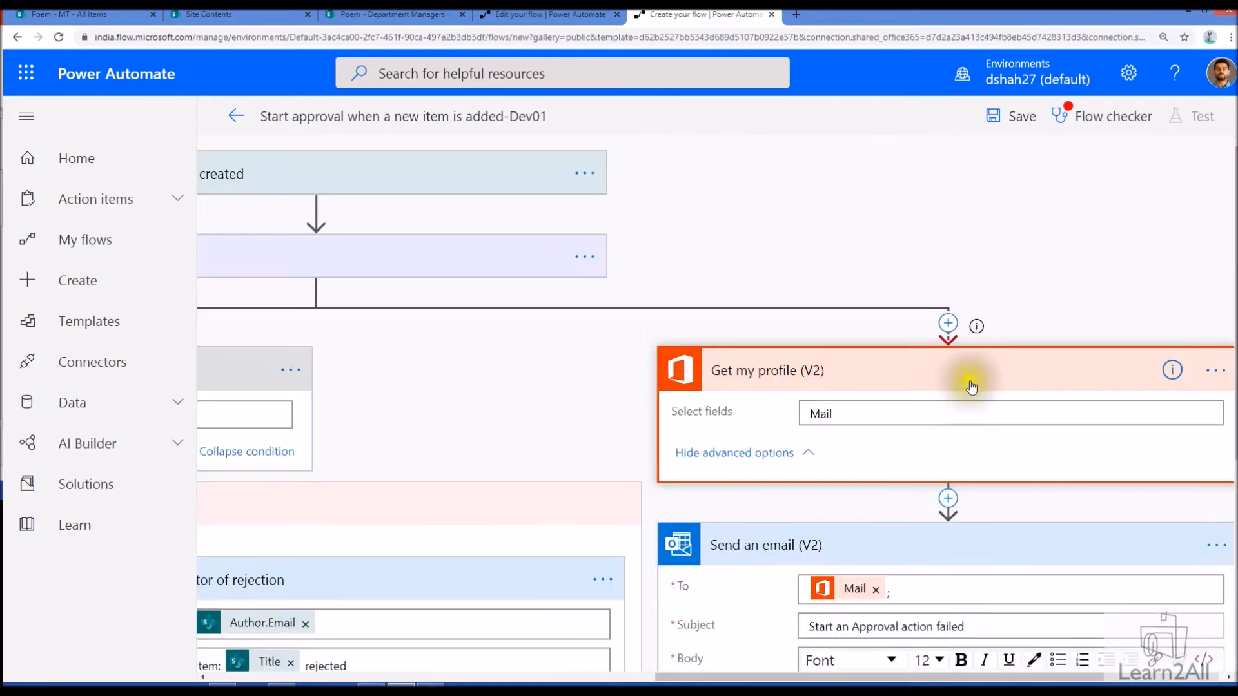
- Review the run-after settings of the Get my profile step and cancel without changes
left_click(1215, 370)
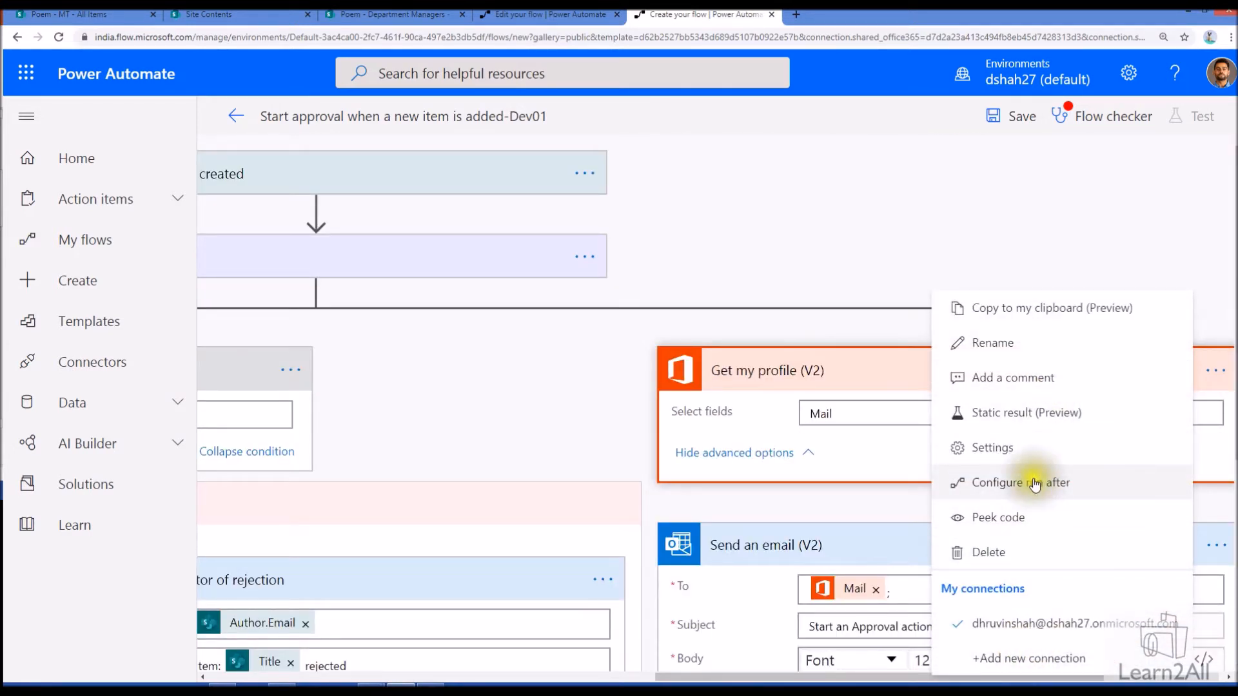
left_click(1021, 482)
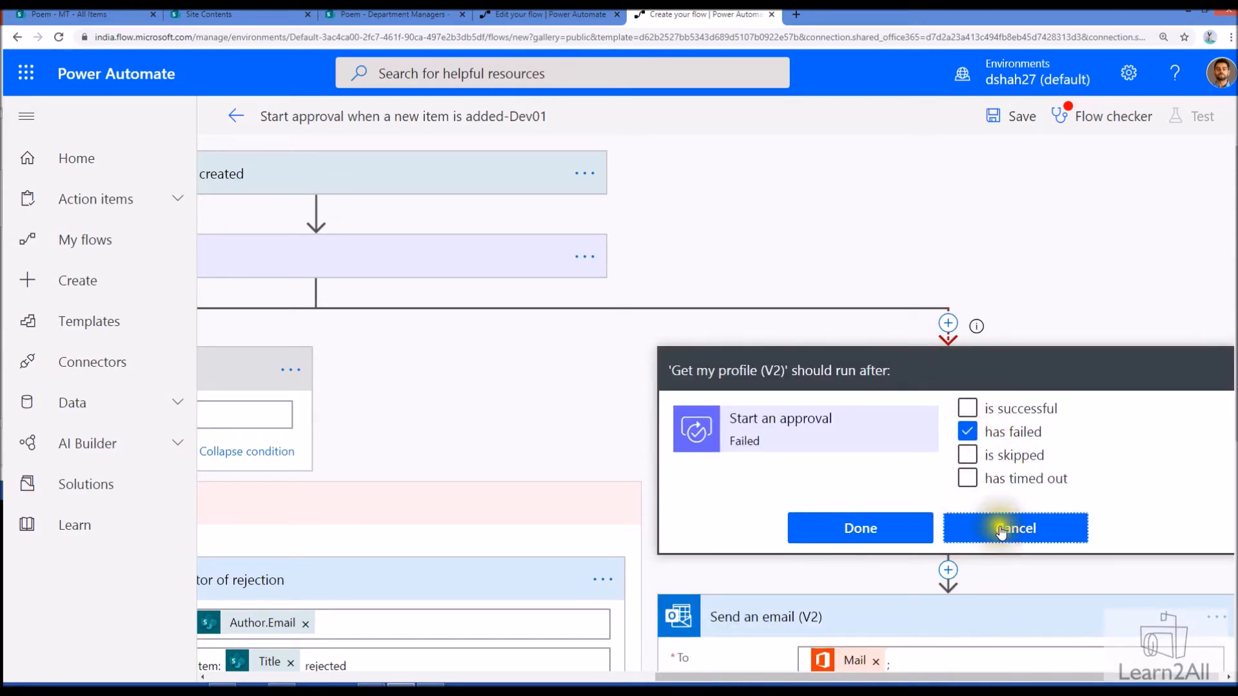
left_click(1015, 528)
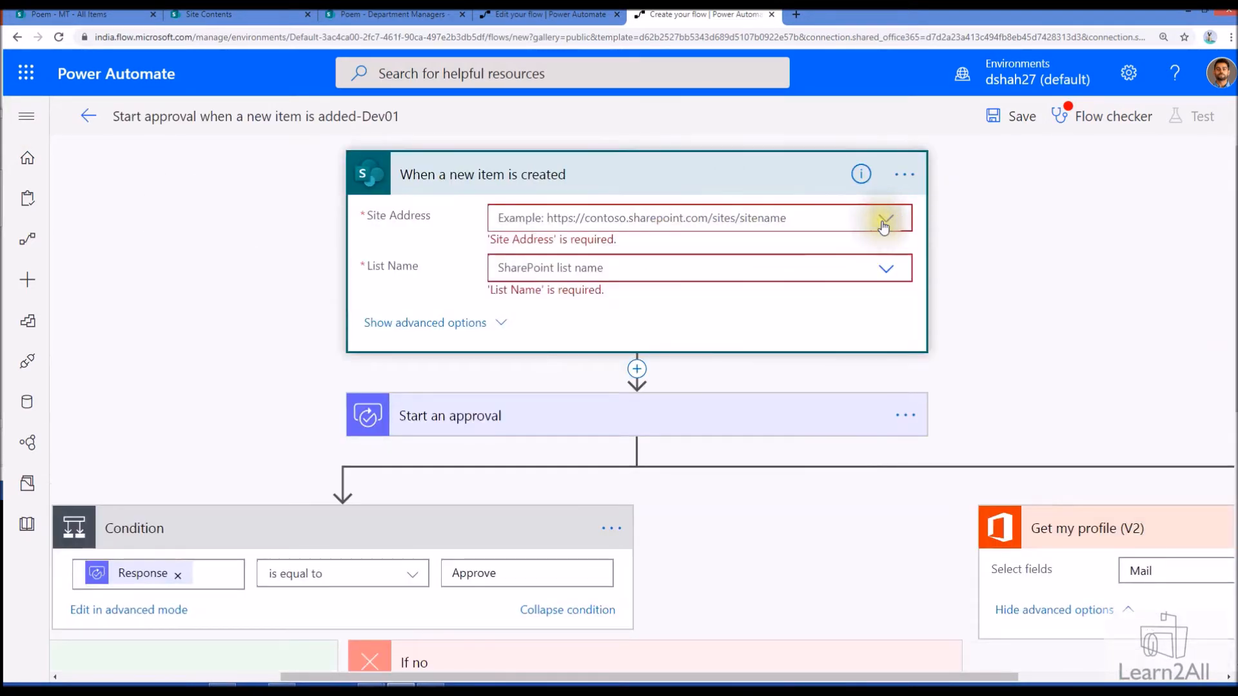
- Point the new-item trigger at the Poem site and MT list, then expand the approval step
left_click(885, 217)
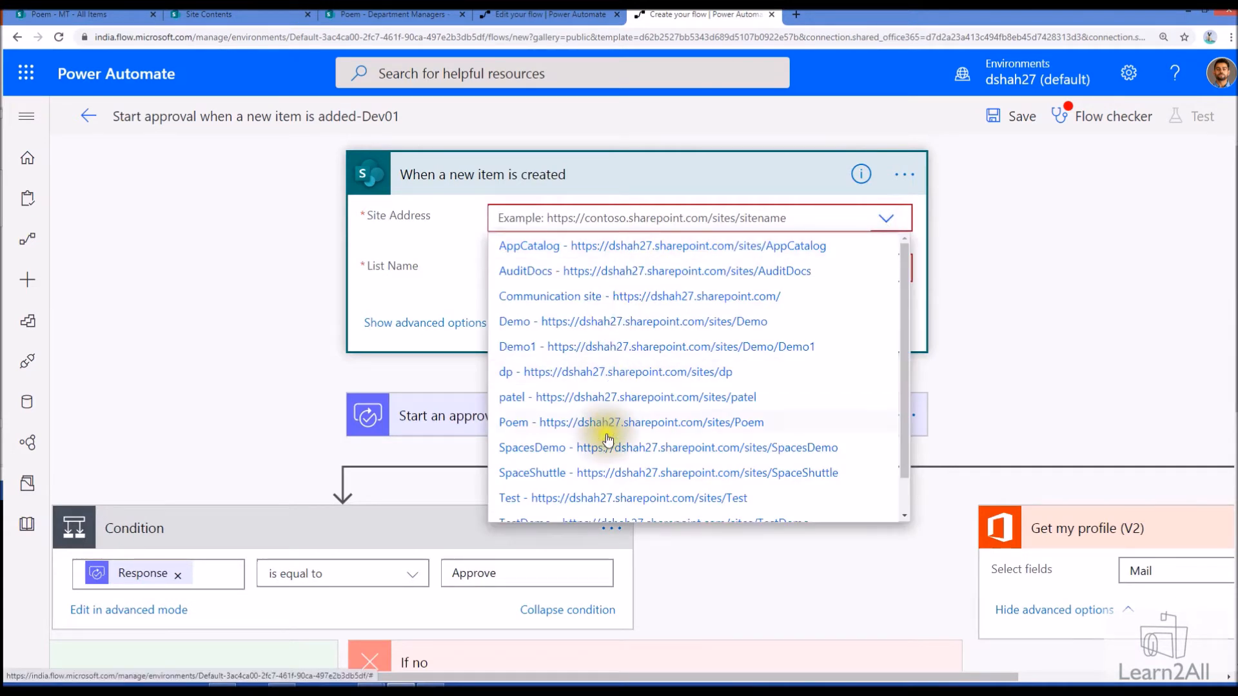
left_click(631, 422)
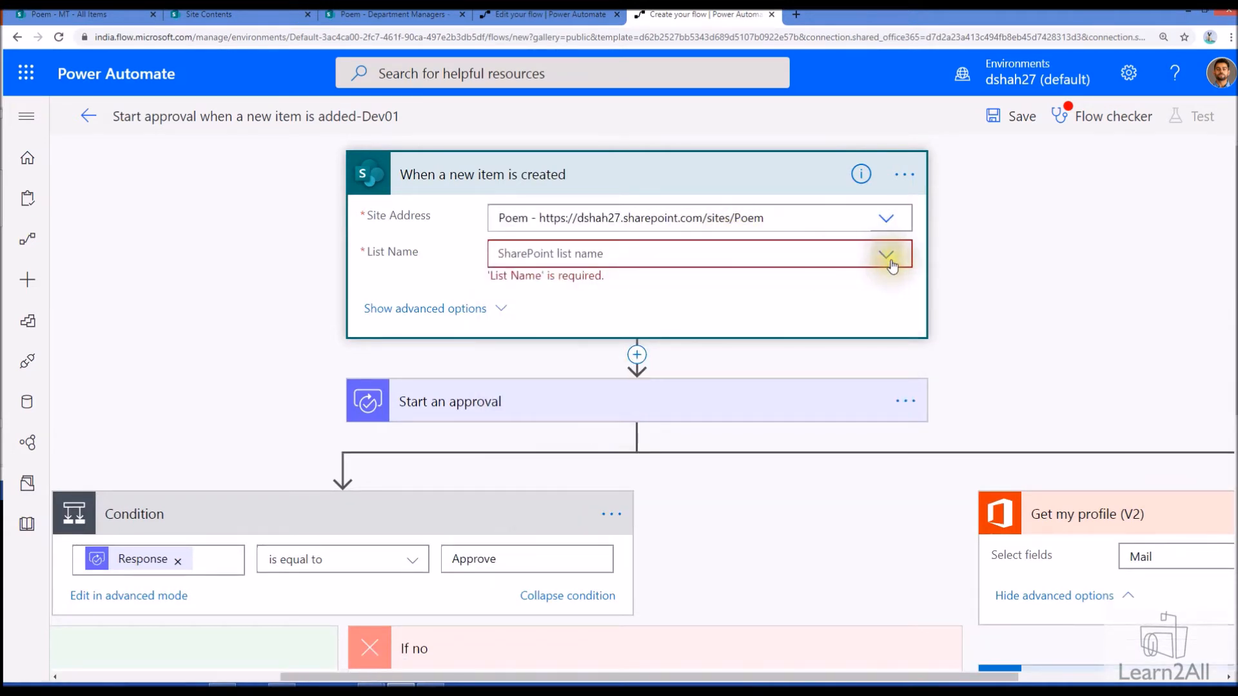
left_click(886, 254)
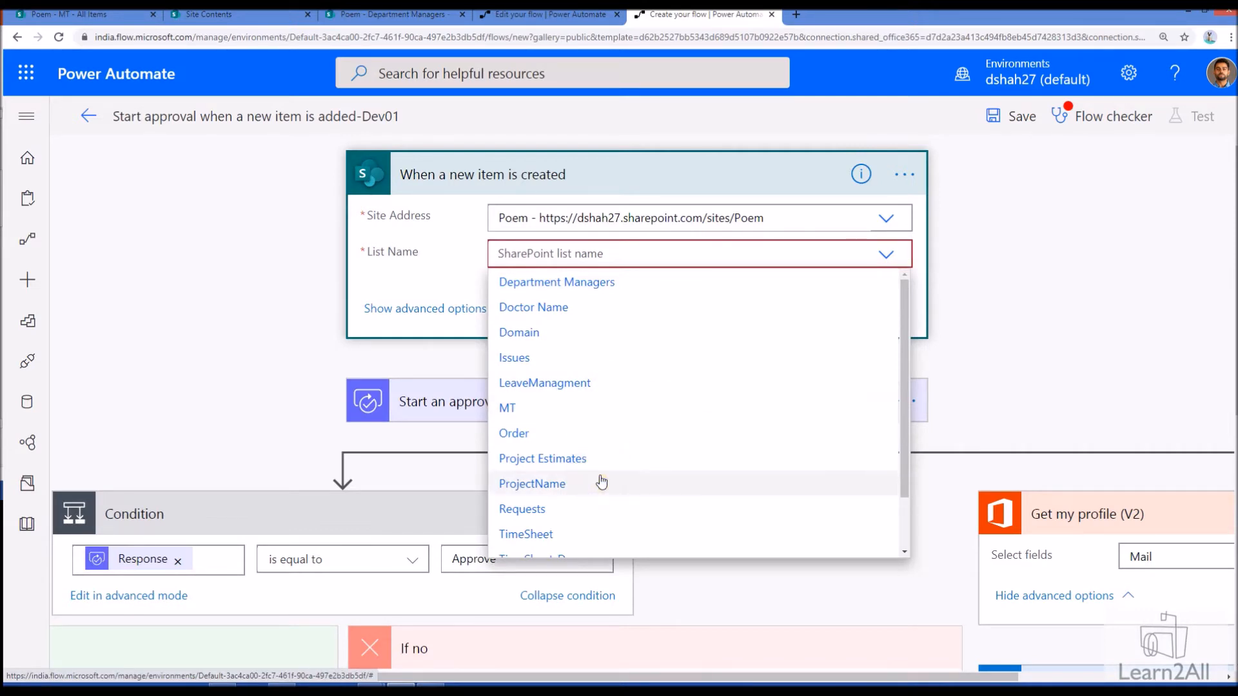
scroll("down", 3)
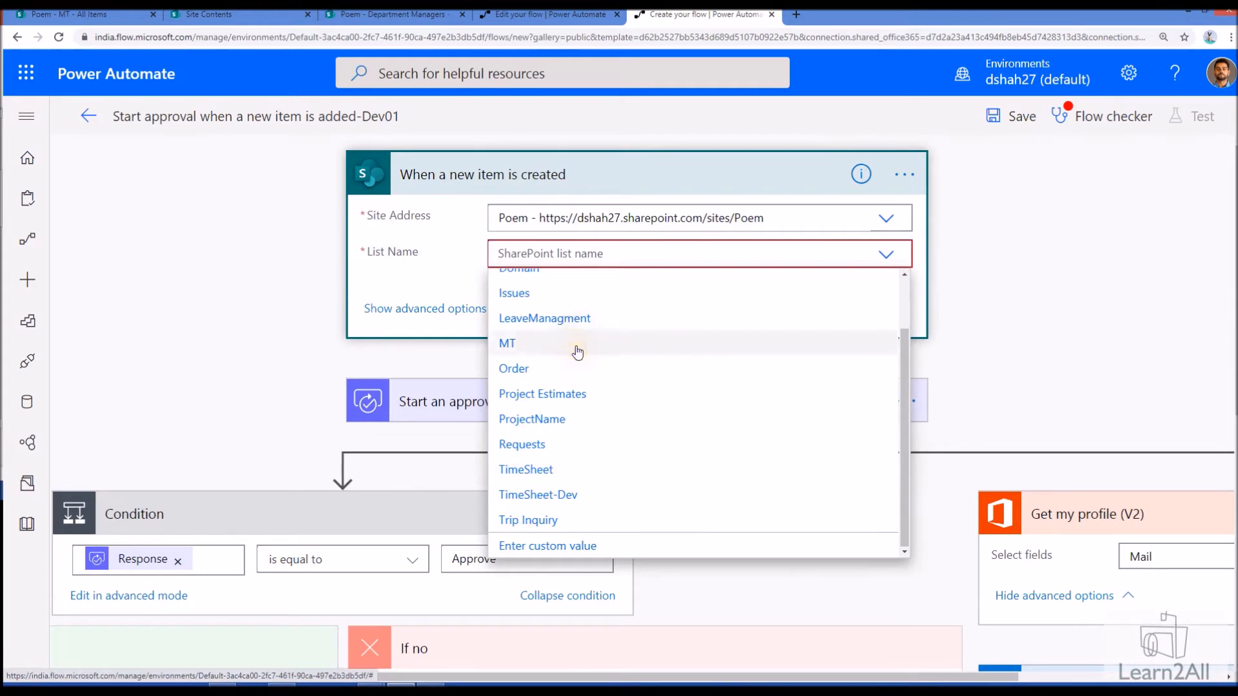
left_click(507, 343)
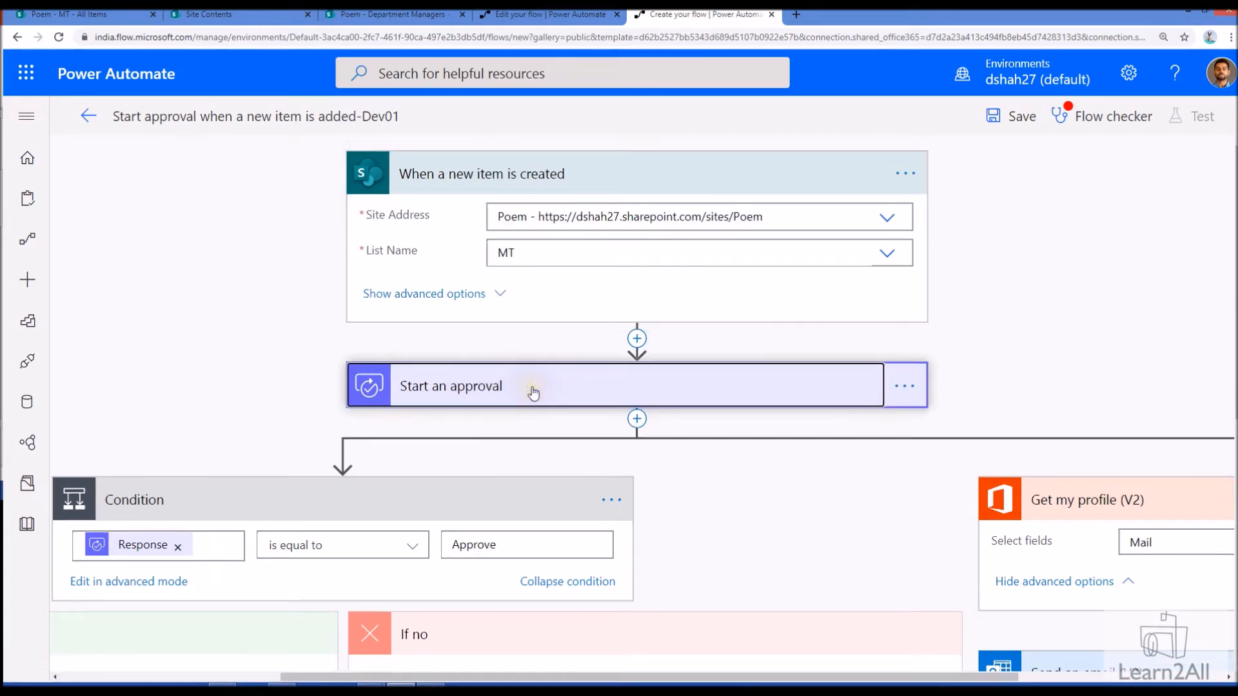
left_click(451, 386)
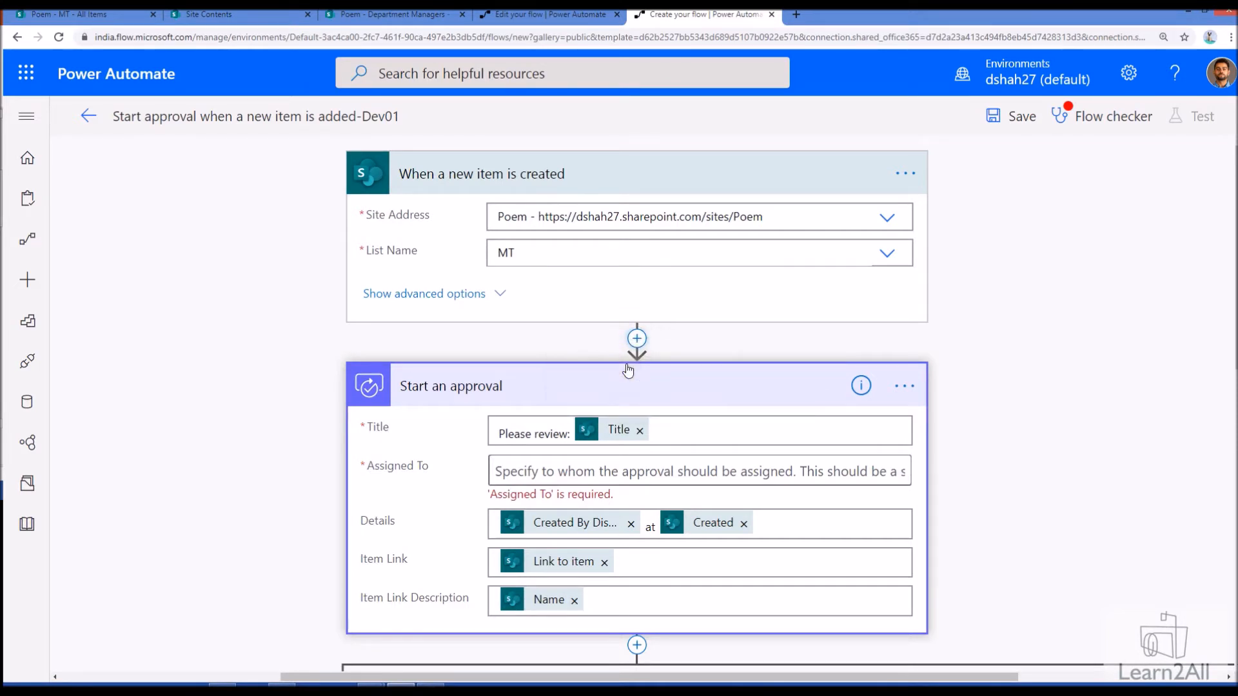
- Insert a SharePoint Get items step after the trigger reading the Department Managers list on Poem
left_click(636, 339)
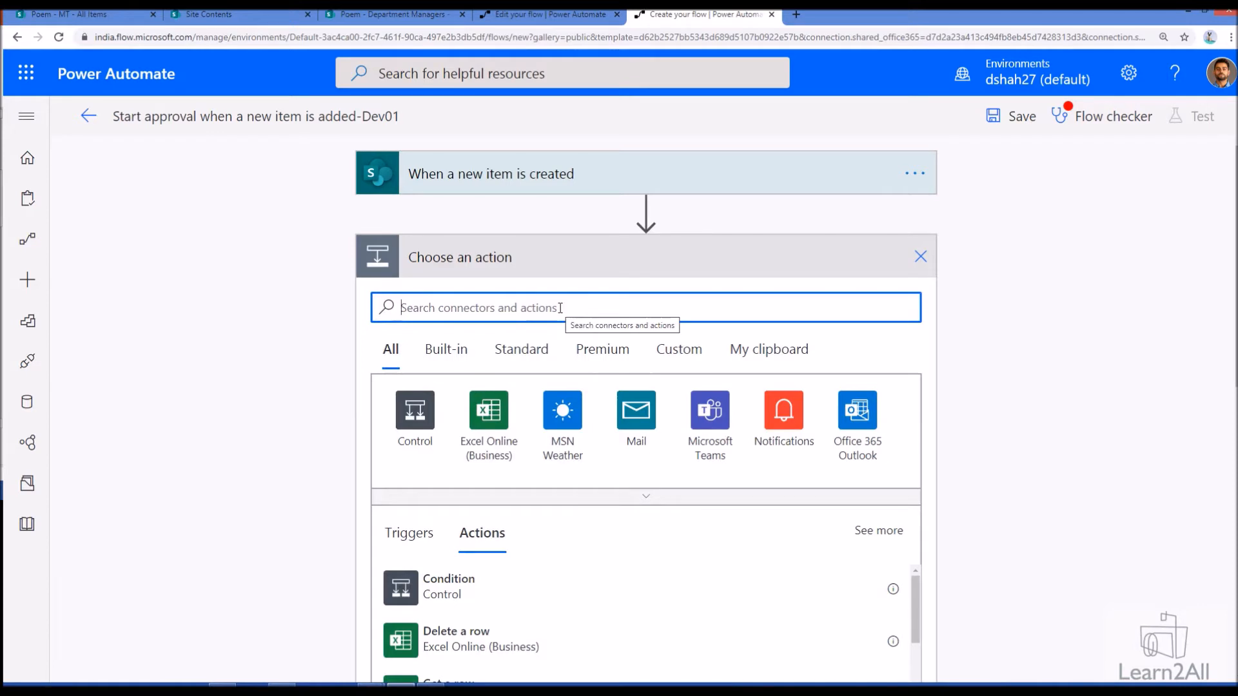
type("get")
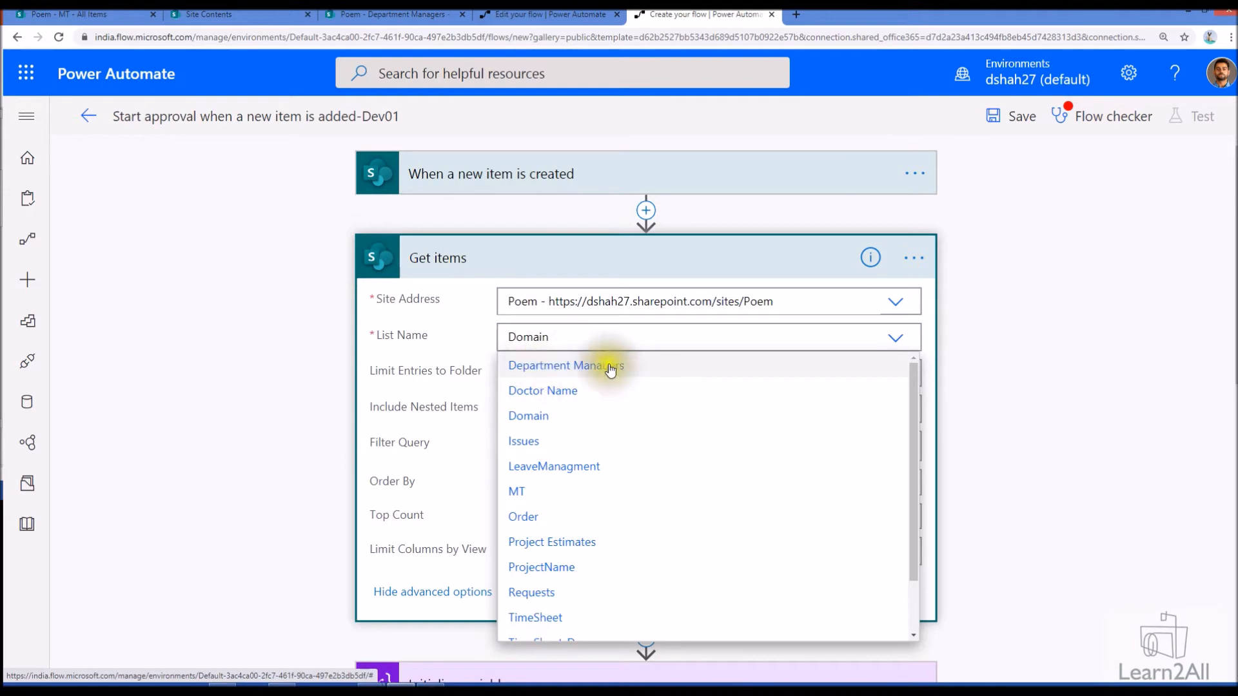
mouse_move(577, 372)
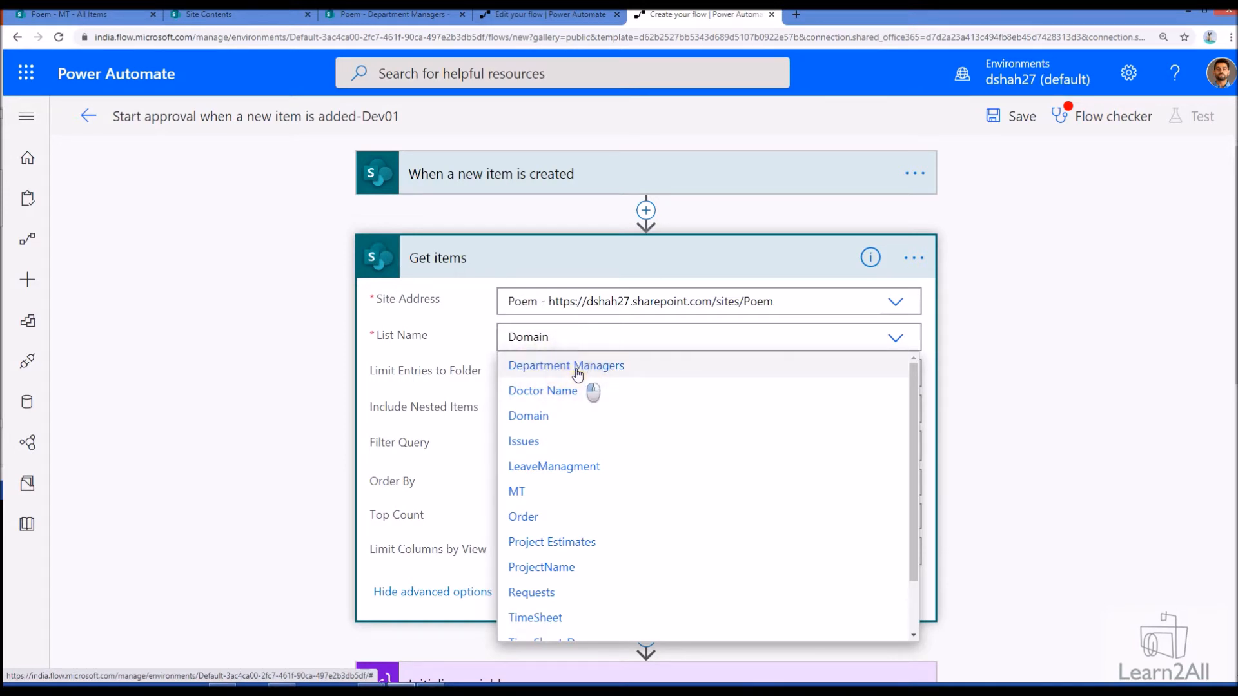
left_click(566, 365)
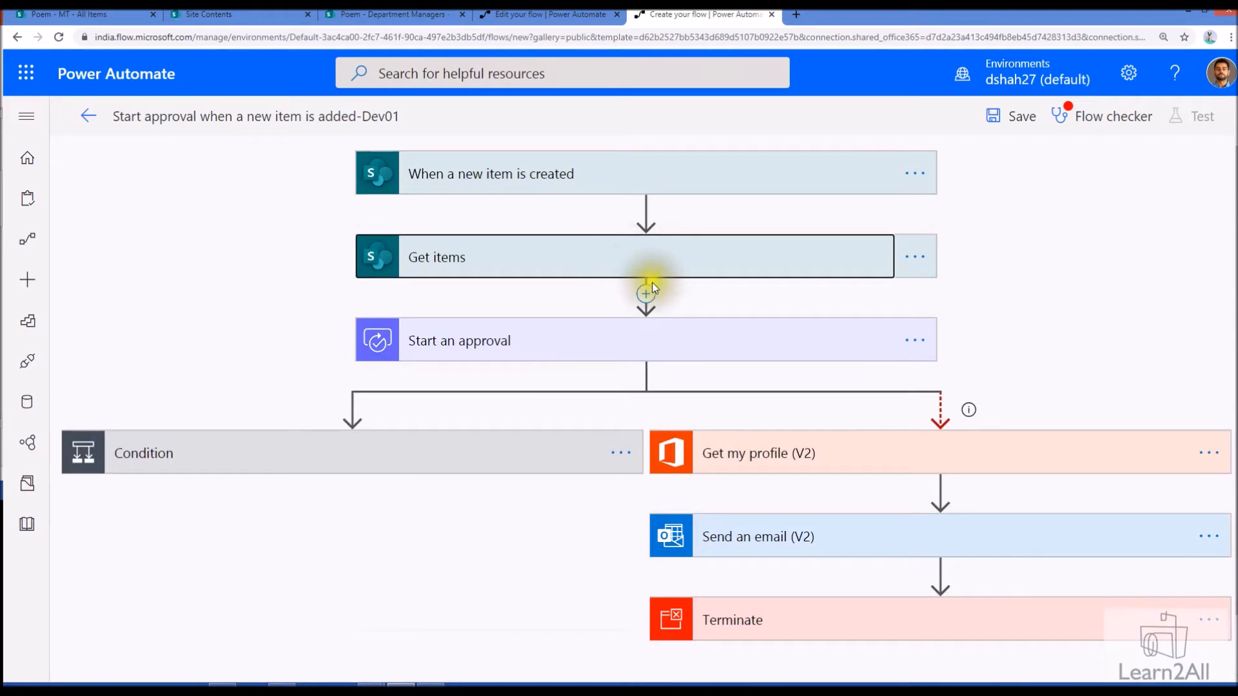
- Add an Initialize variable step vApprover of type String after Get items and start another step
left_click(645, 294)
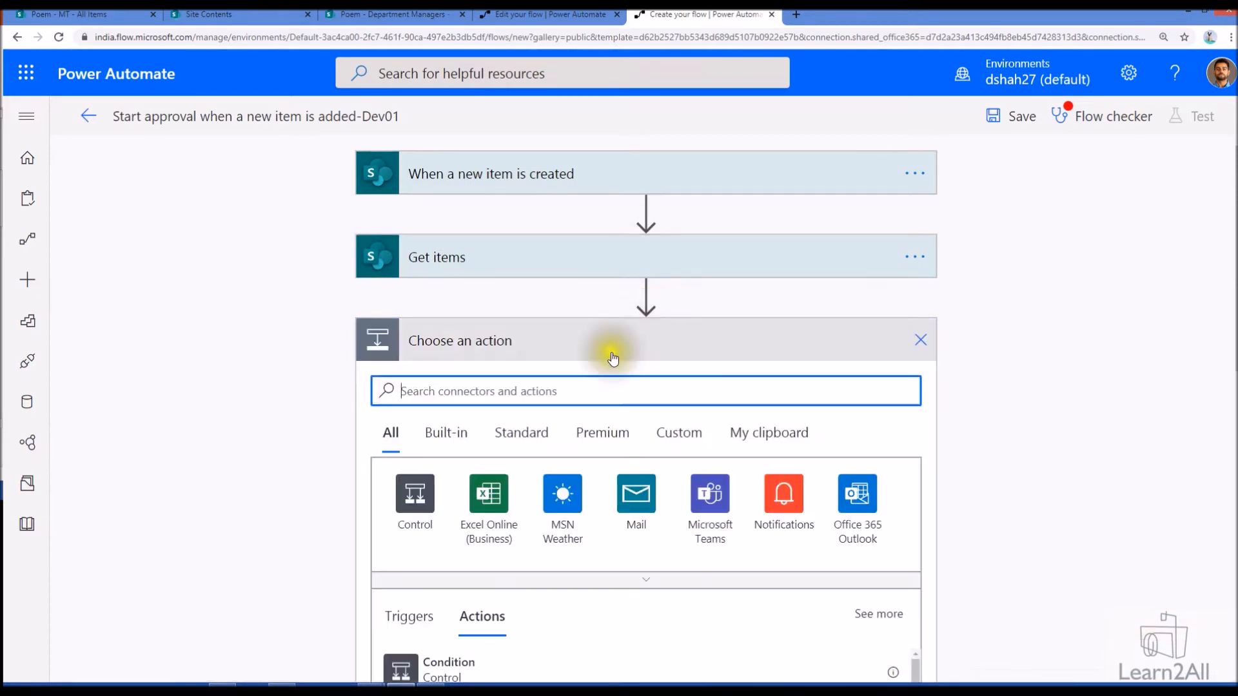
type("initi")
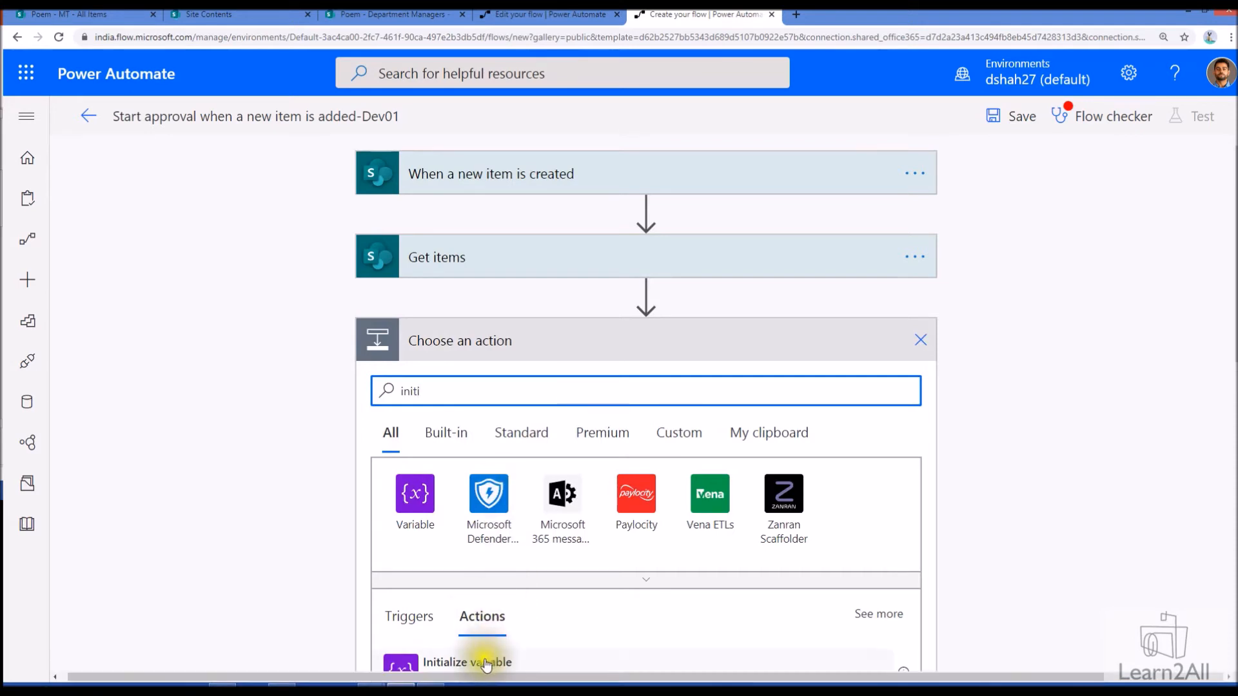
left_click(467, 663)
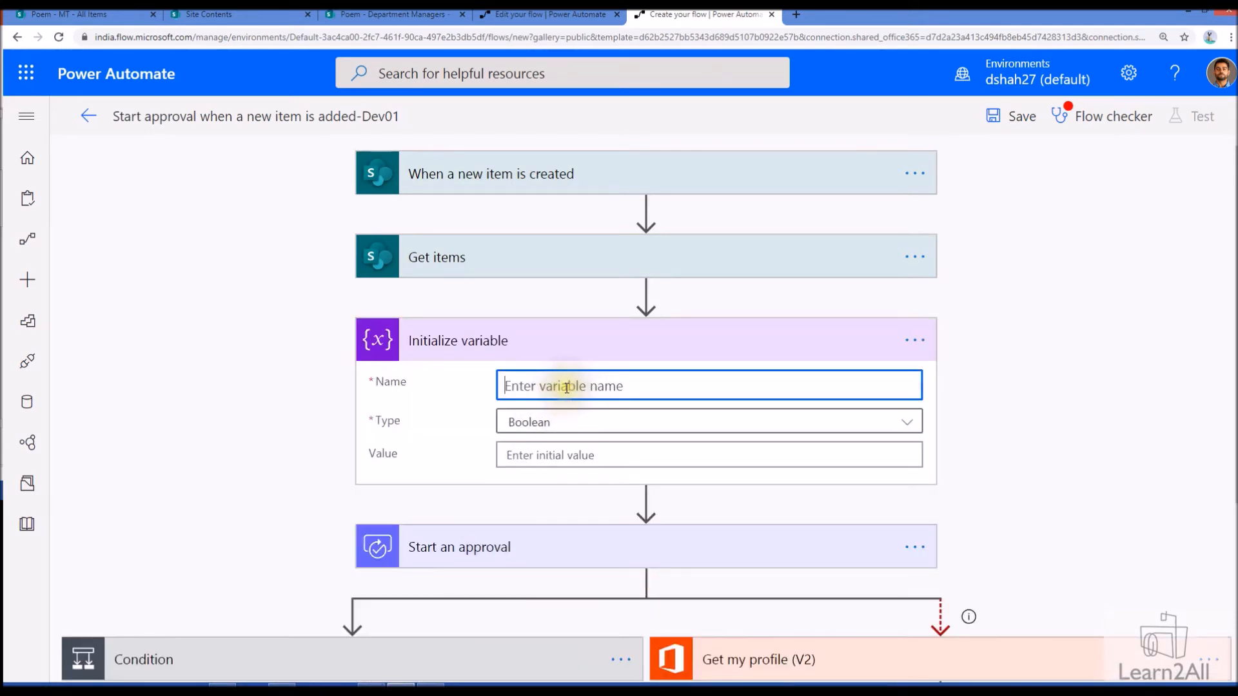
type("vAppr")
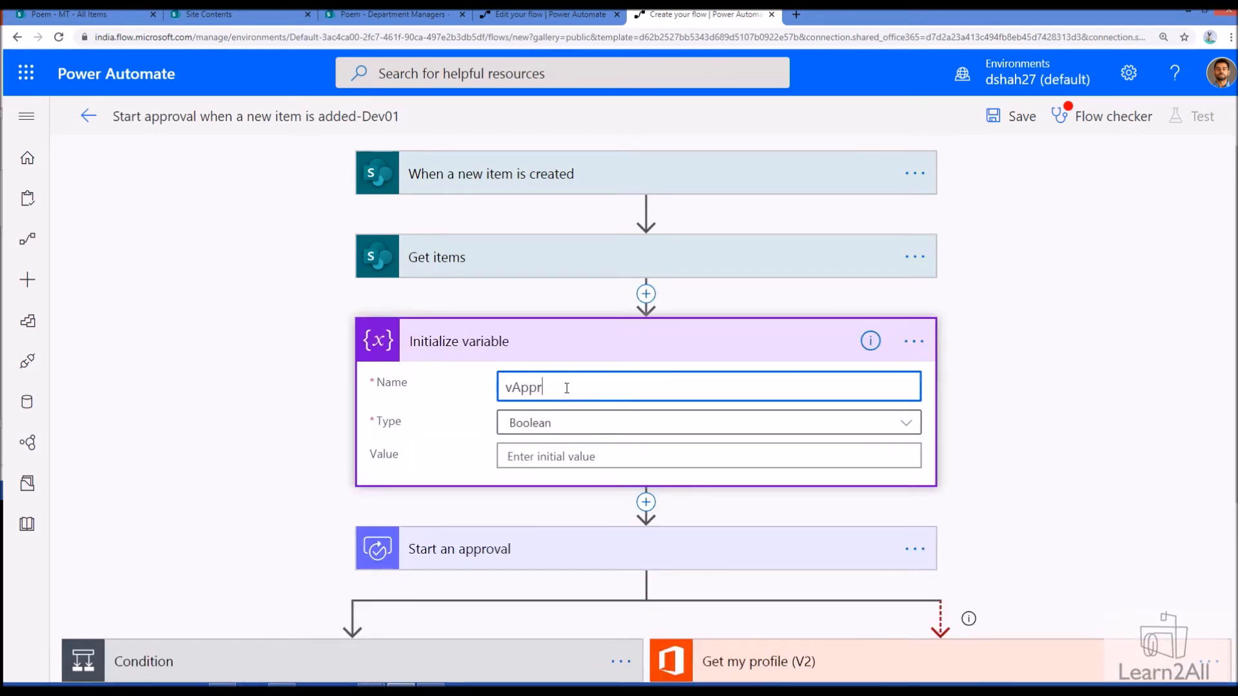
left_click(705, 423)
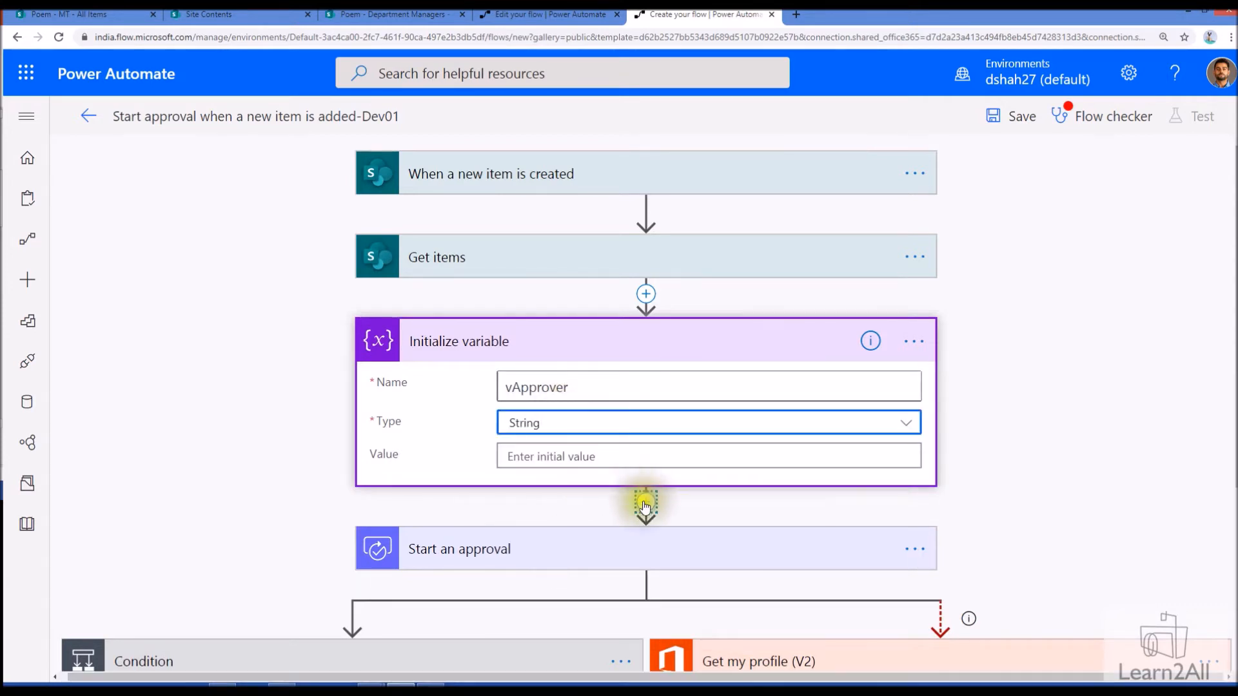
left_click(644, 294)
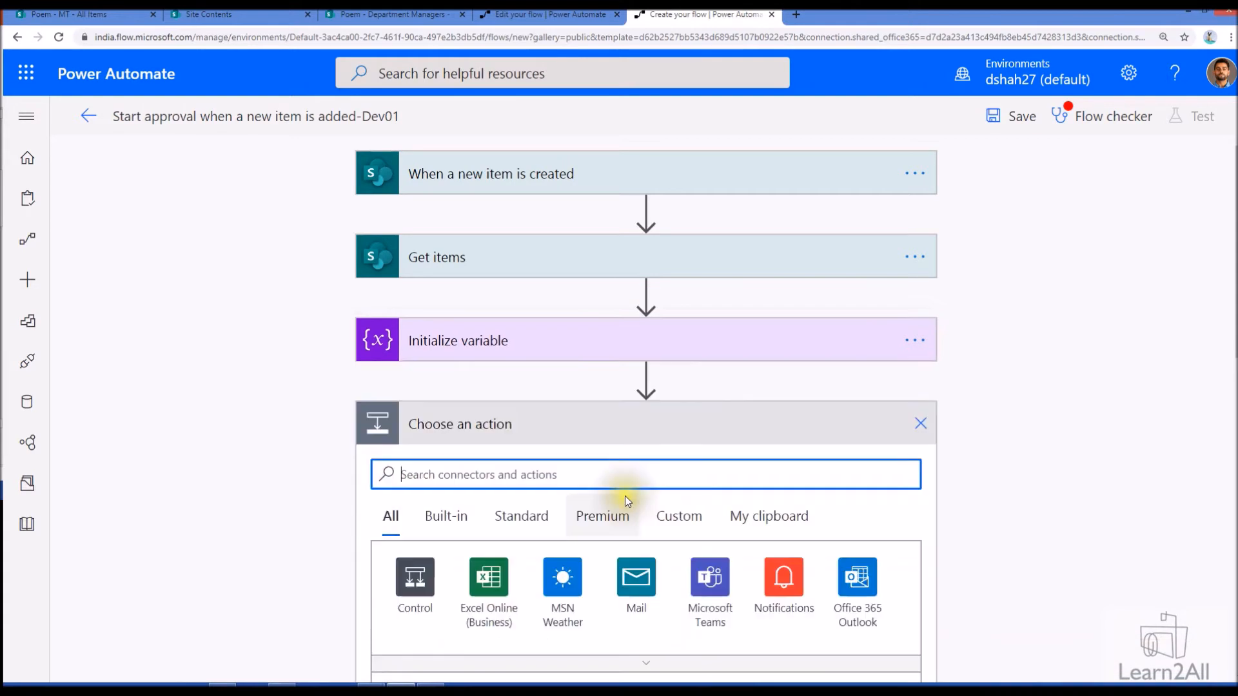
- Append the manager email to vApprover inside an Apply to each over the filtered Get items values
scroll("down", 3)
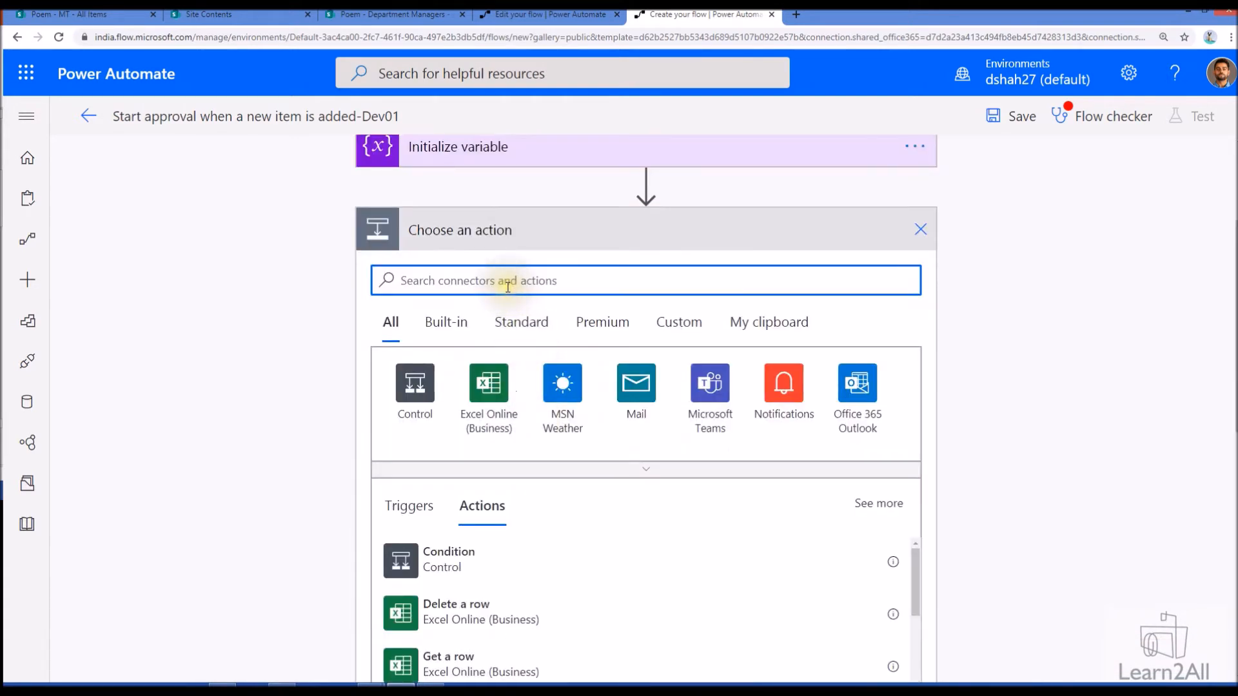
type("set")
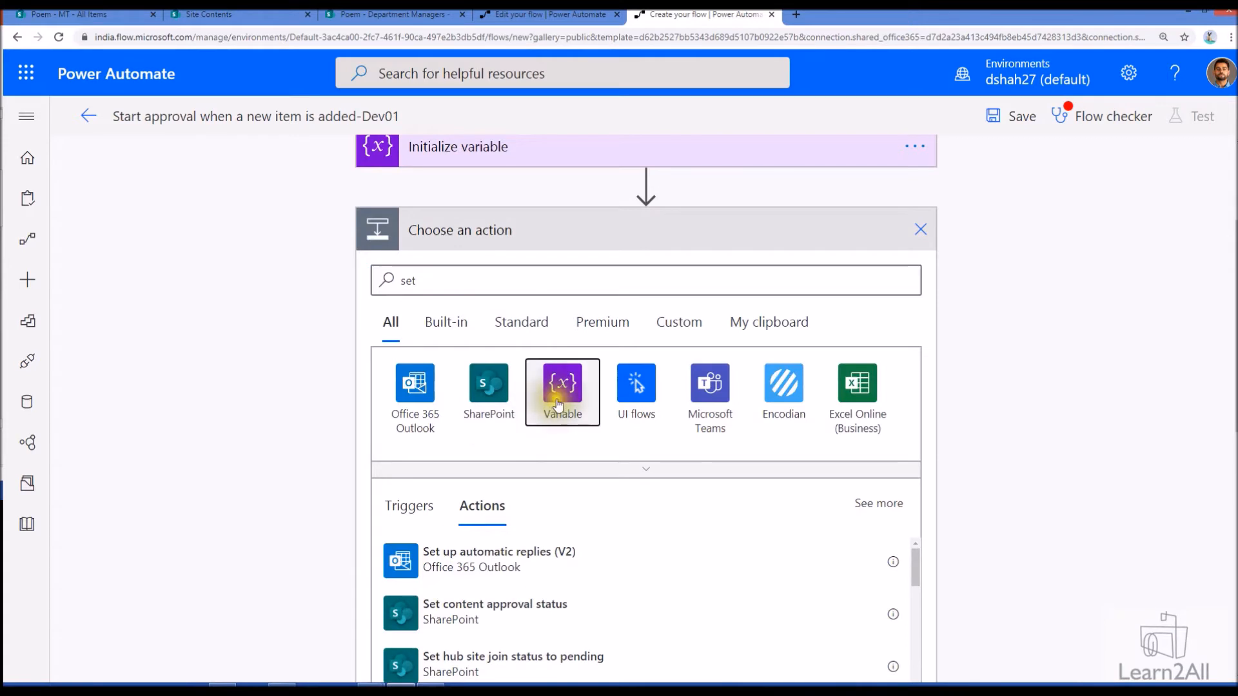
left_click(562, 393)
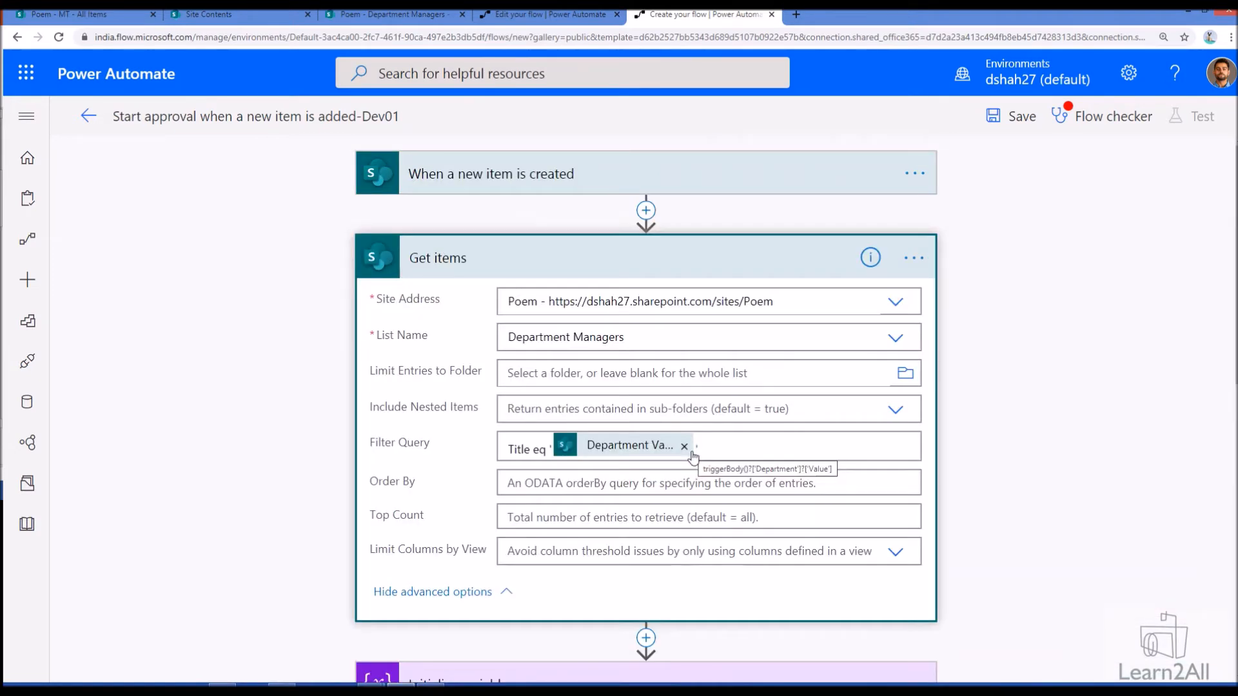
scroll("down", 3)
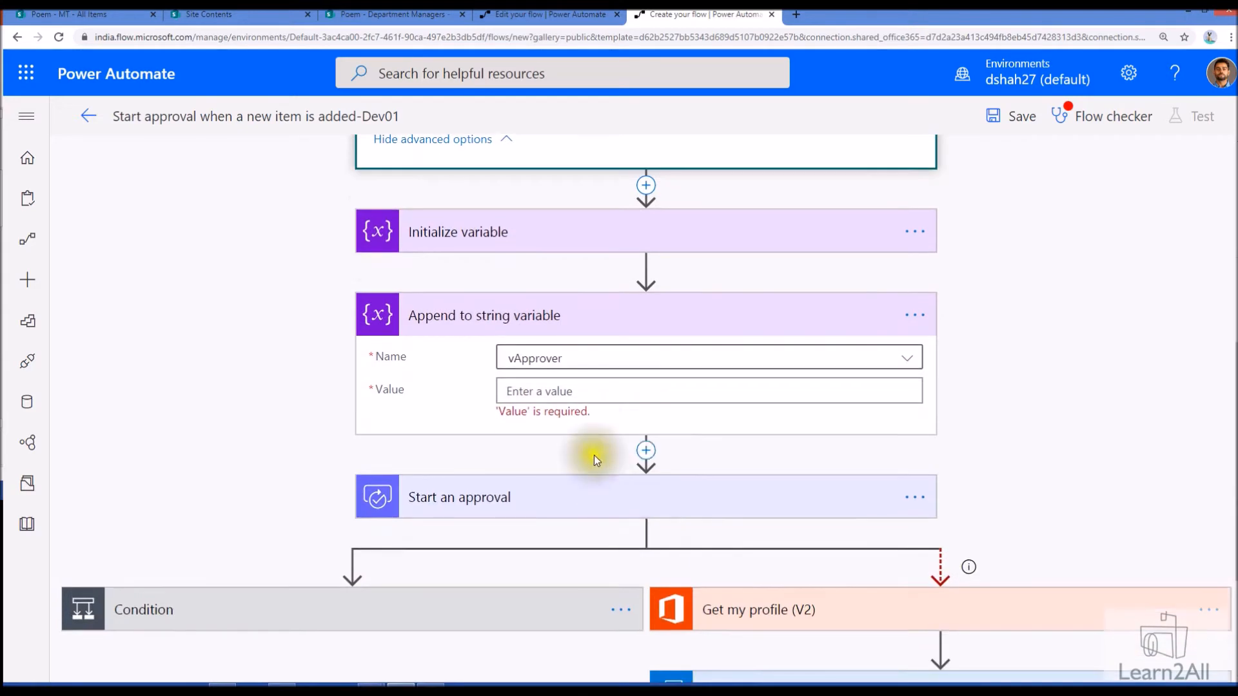
left_click(708, 391)
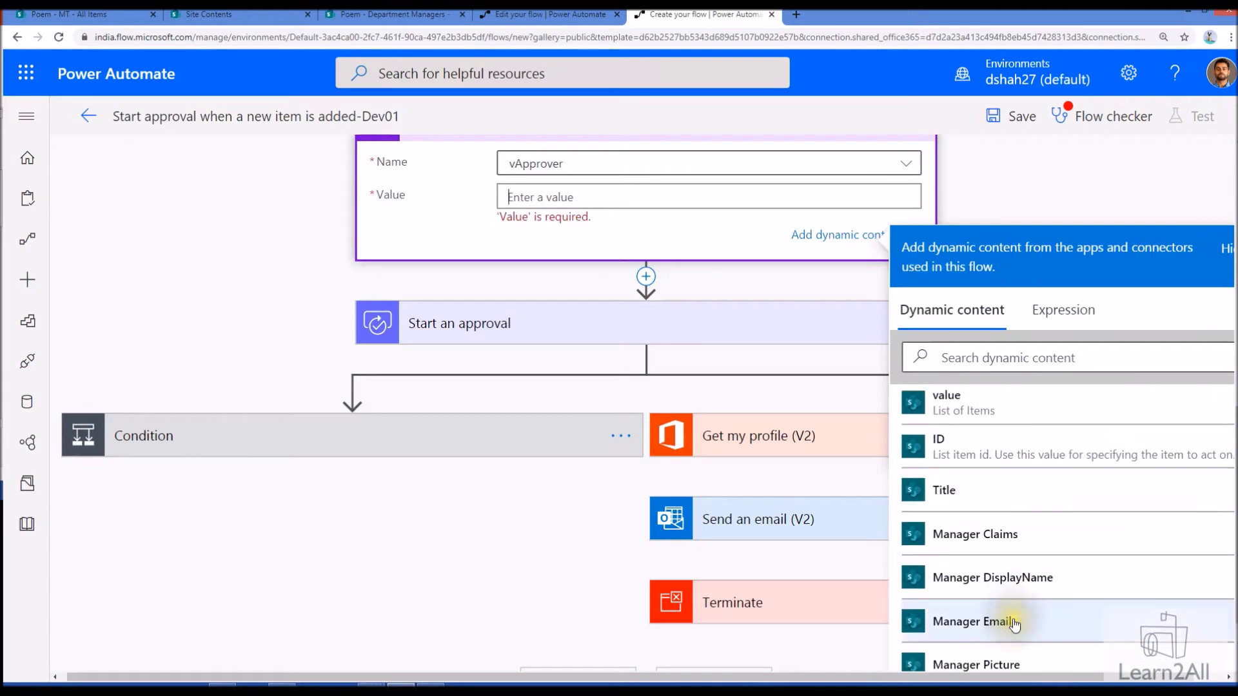
scroll("down", 3)
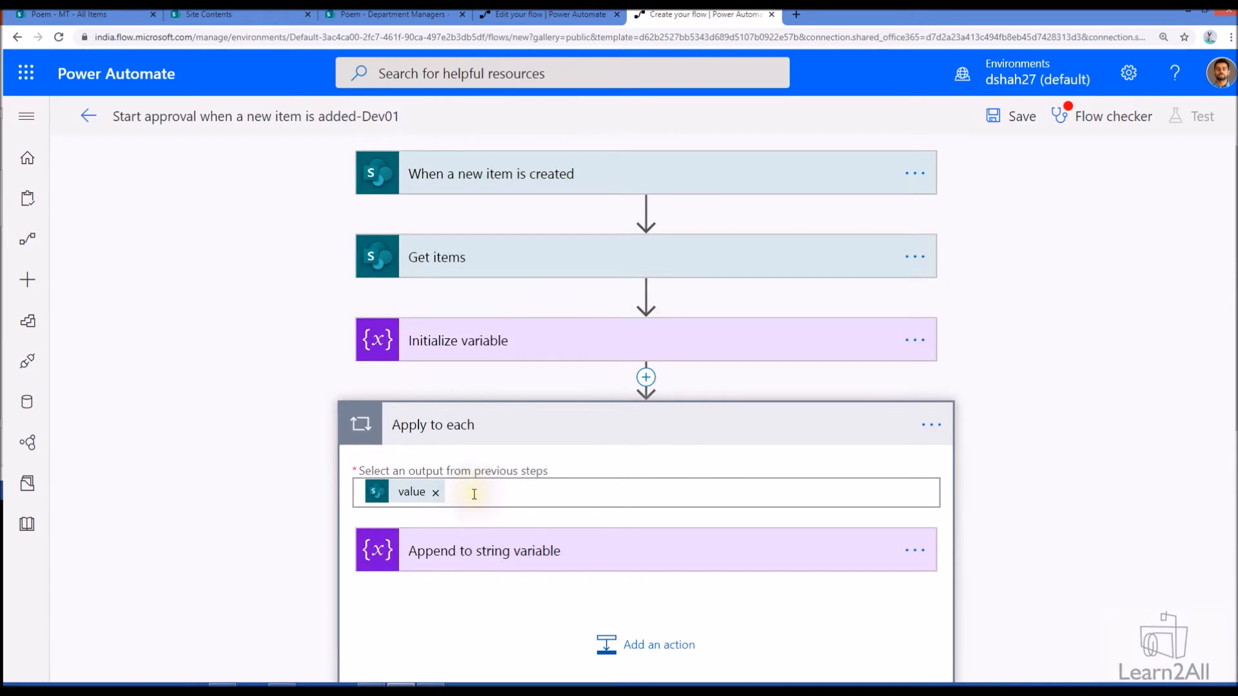
left_click(483, 551)
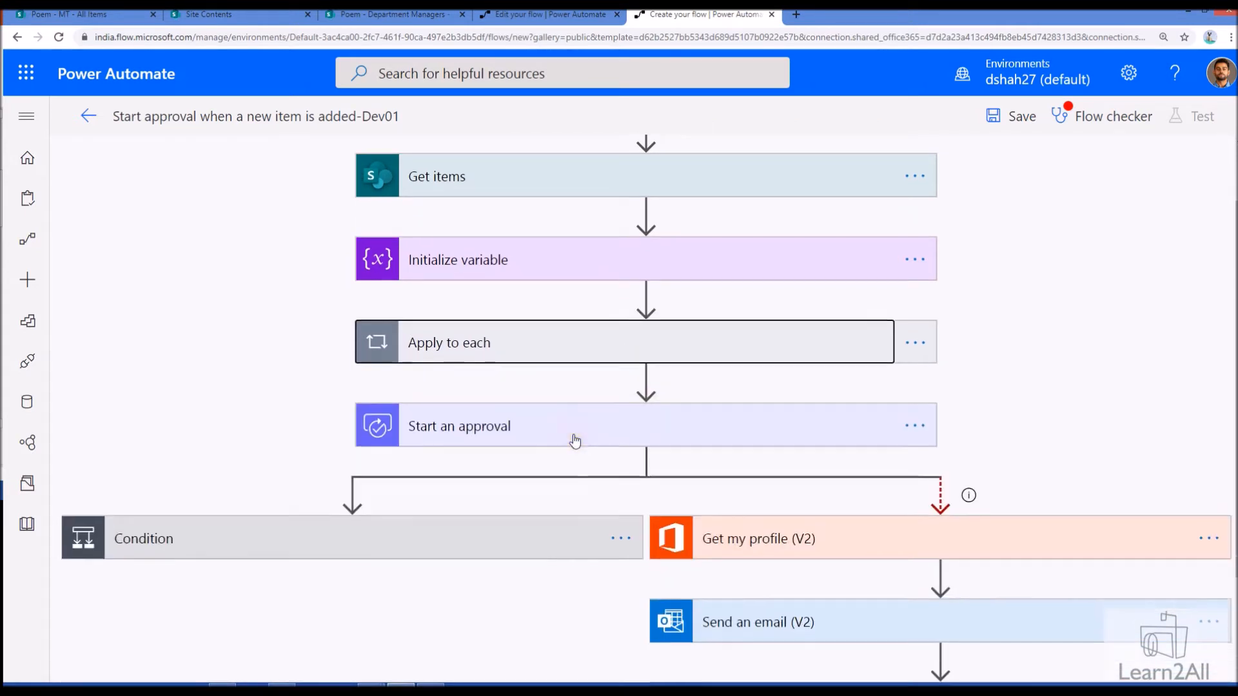
- Set Start an approval's Assigned To field to the vApprover variable from dynamic content
left_click(459, 426)
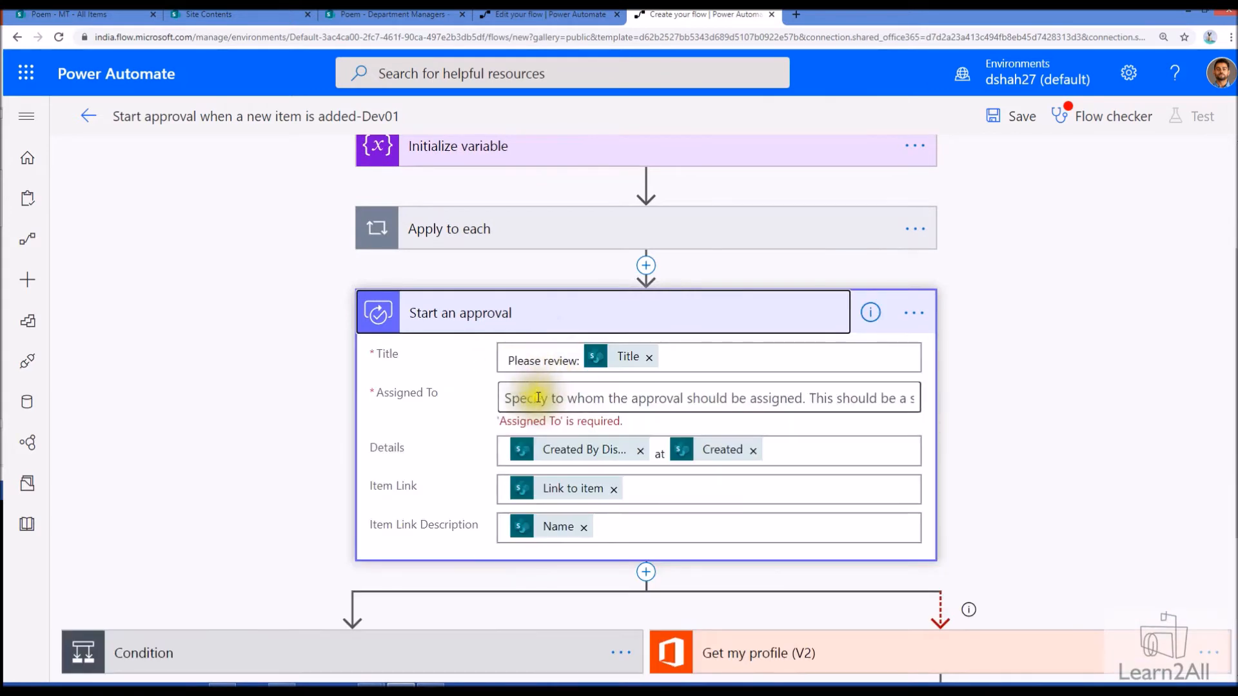
left_click(707, 398)
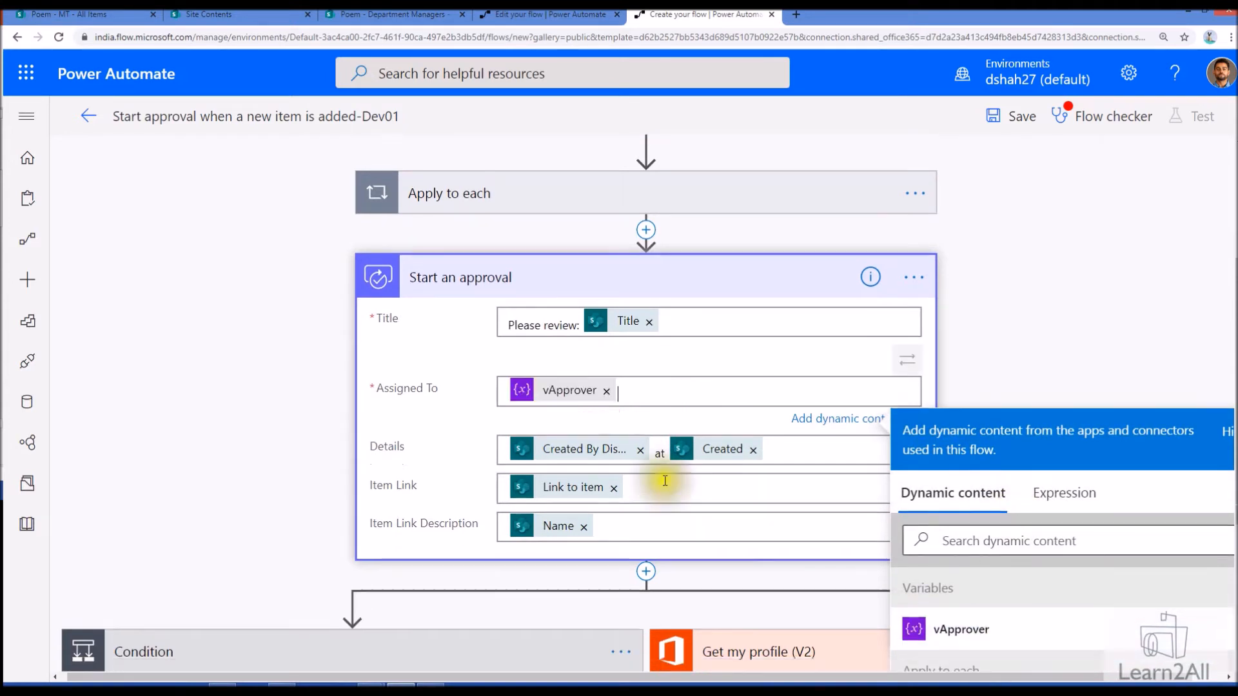
scroll("down", 3)
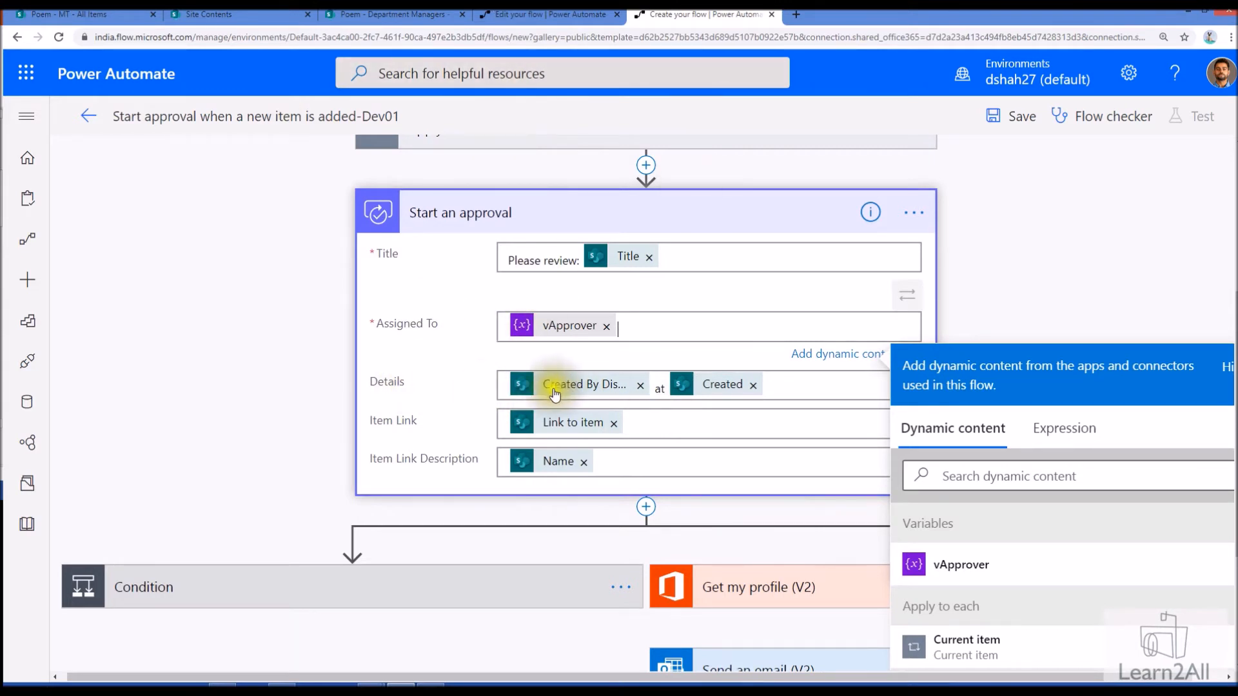
mouse_move(622, 395)
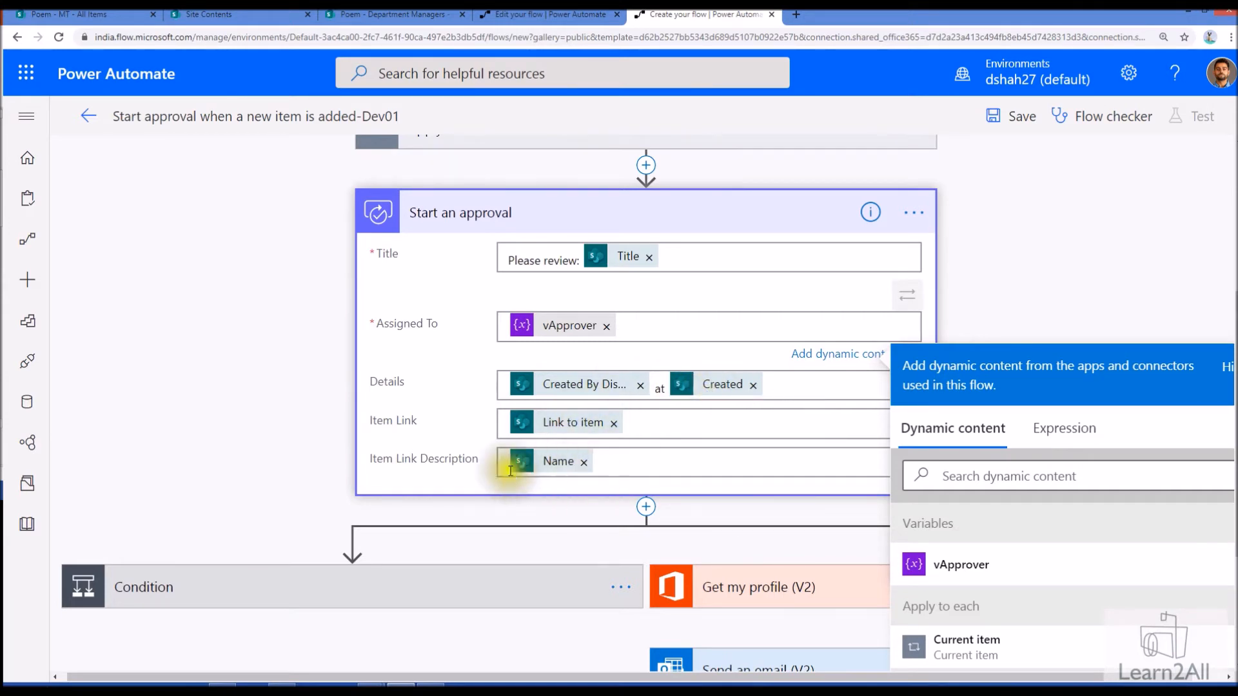
scroll("down", 3)
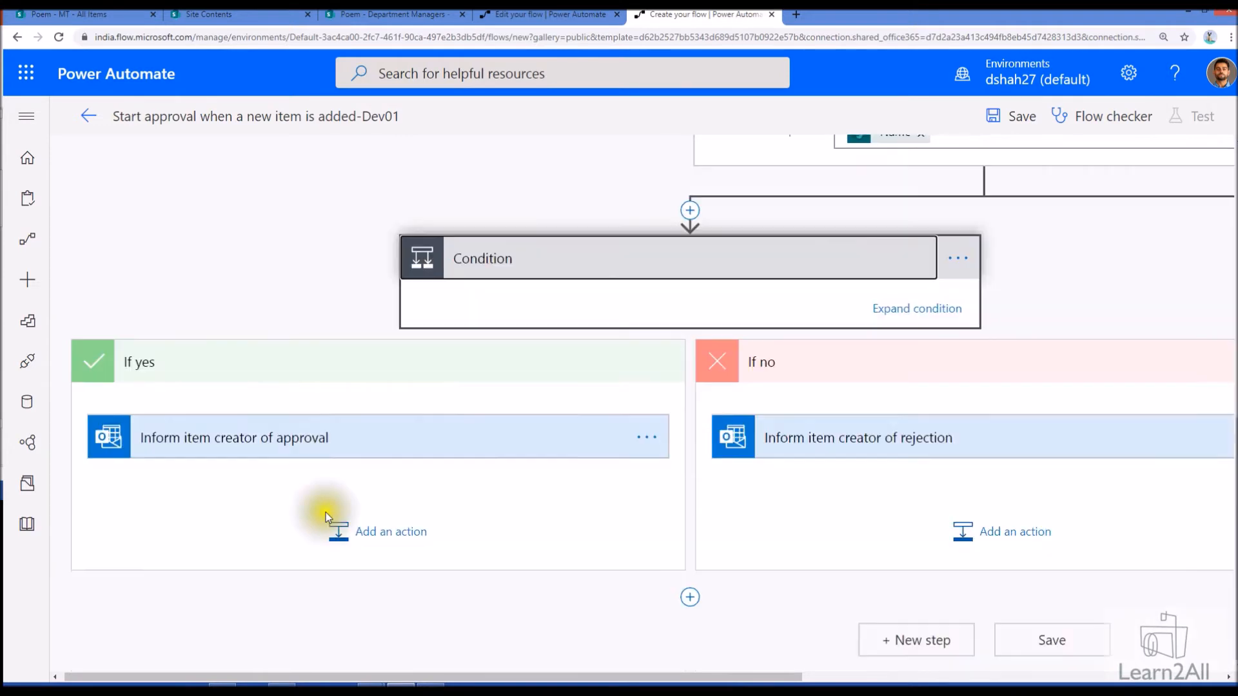
- Add a SharePoint 'Set content approval status' action after 'Inform item creator of approval' in If yes
left_click(233, 437)
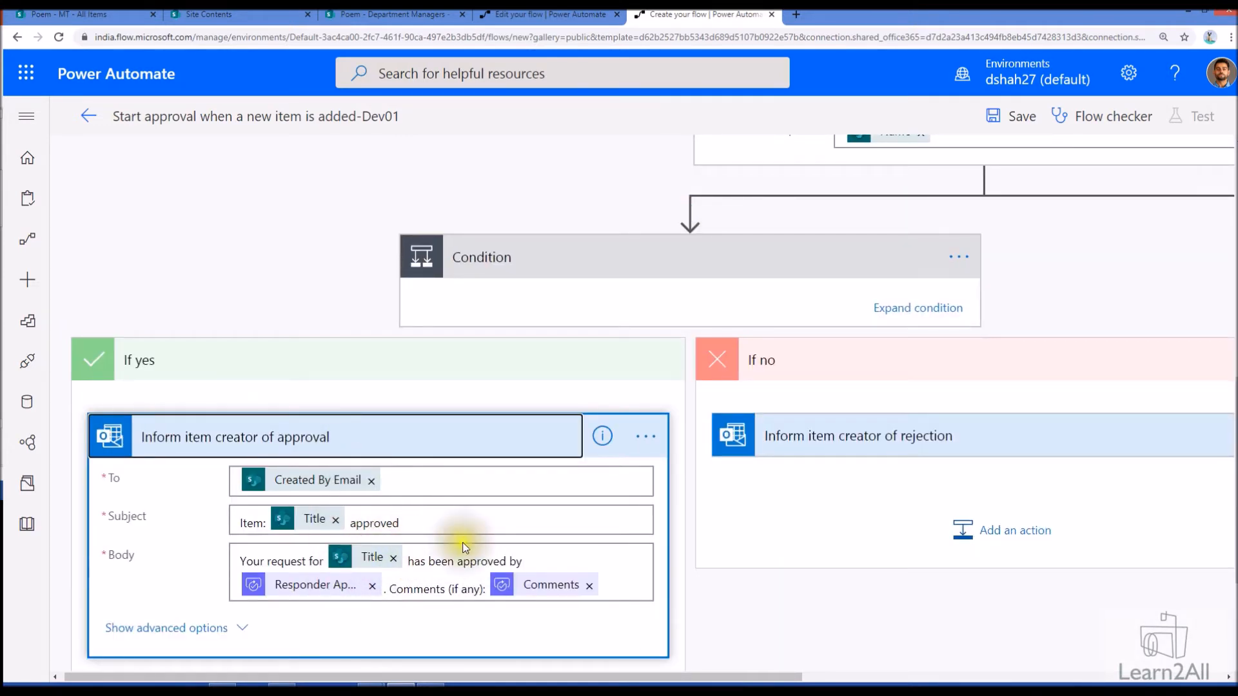
mouse_move(868, 441)
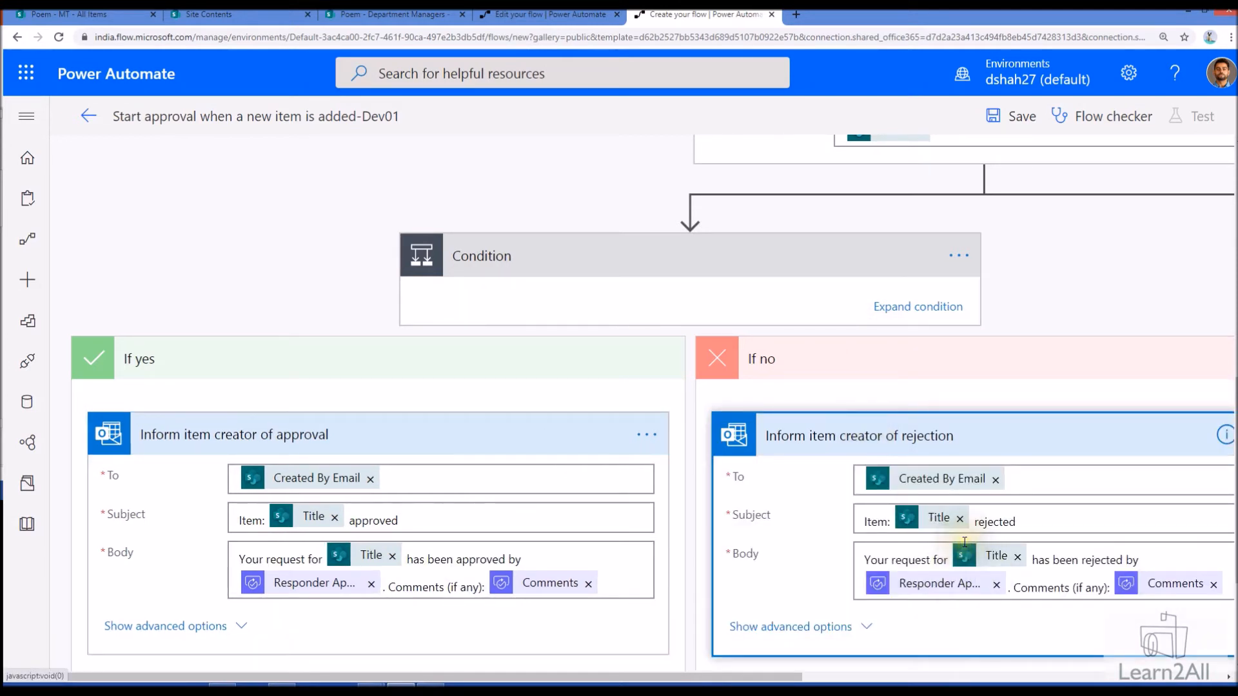
scroll("down", 3)
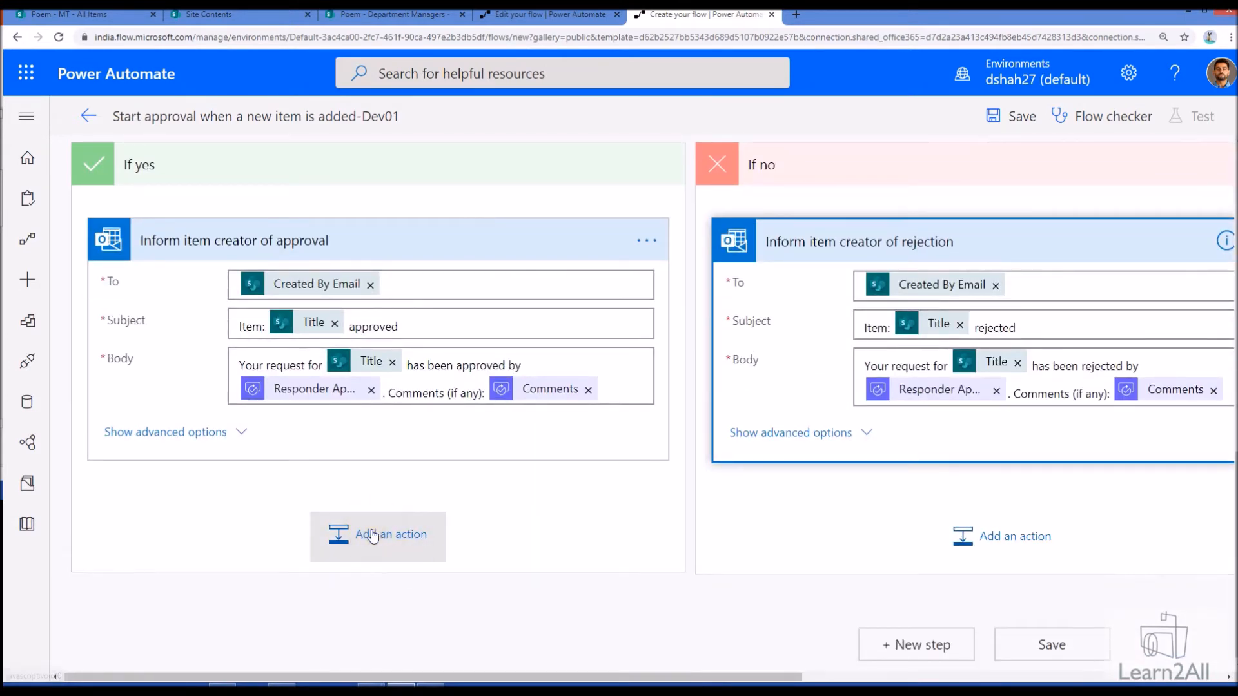
left_click(378, 534)
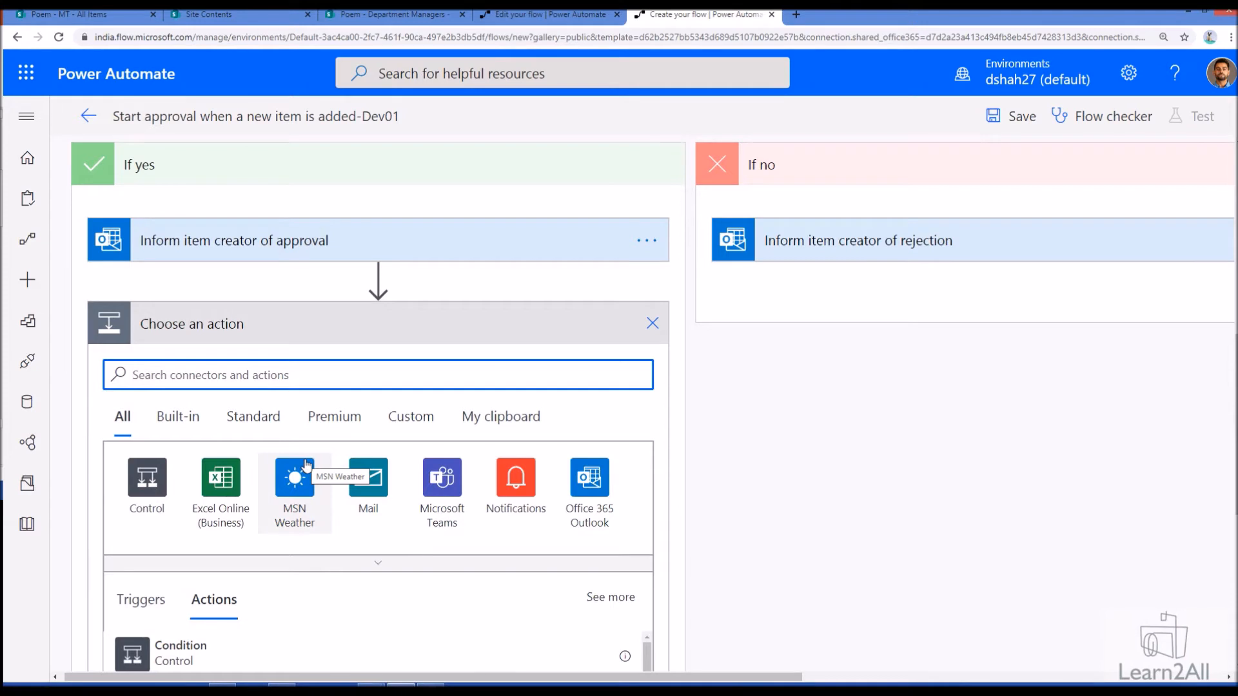
scroll("down", 3)
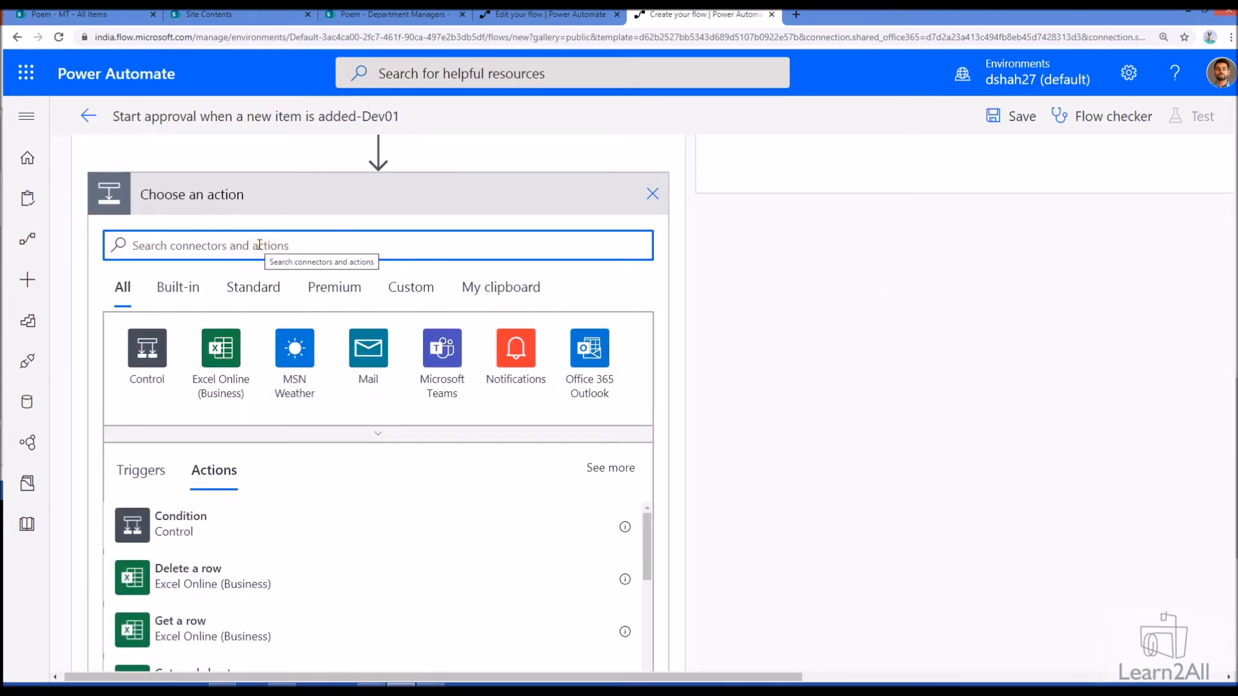
type("conten")
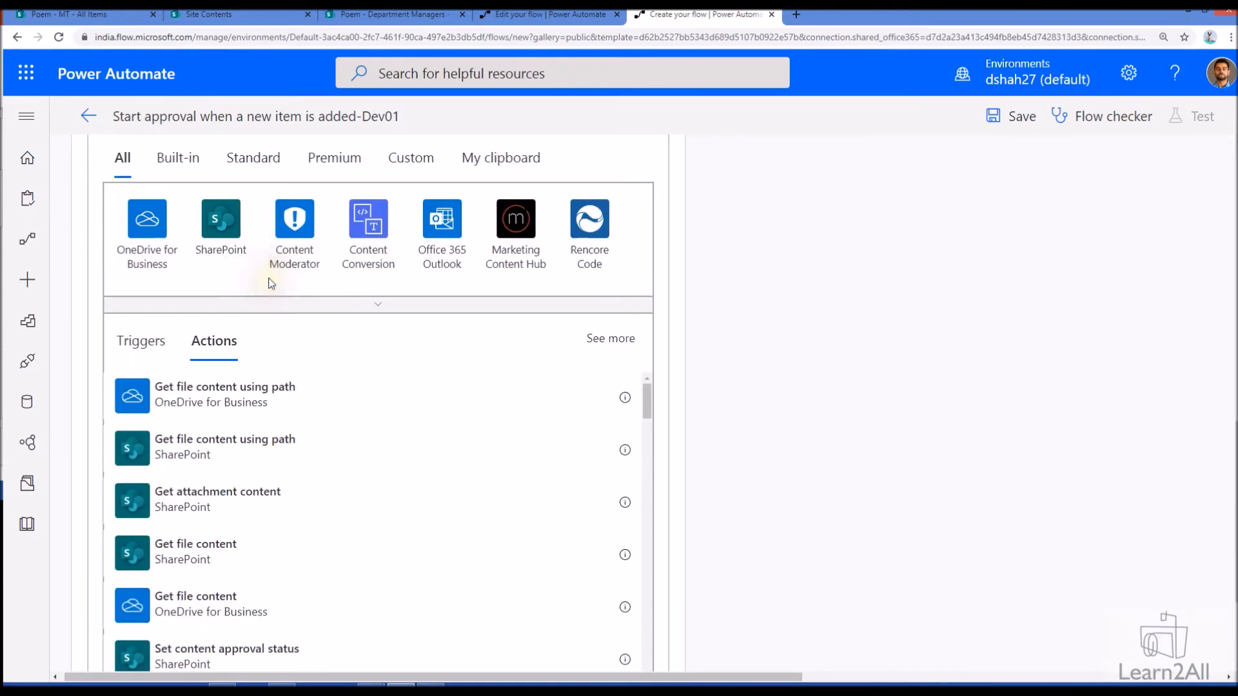
scroll("down", 3)
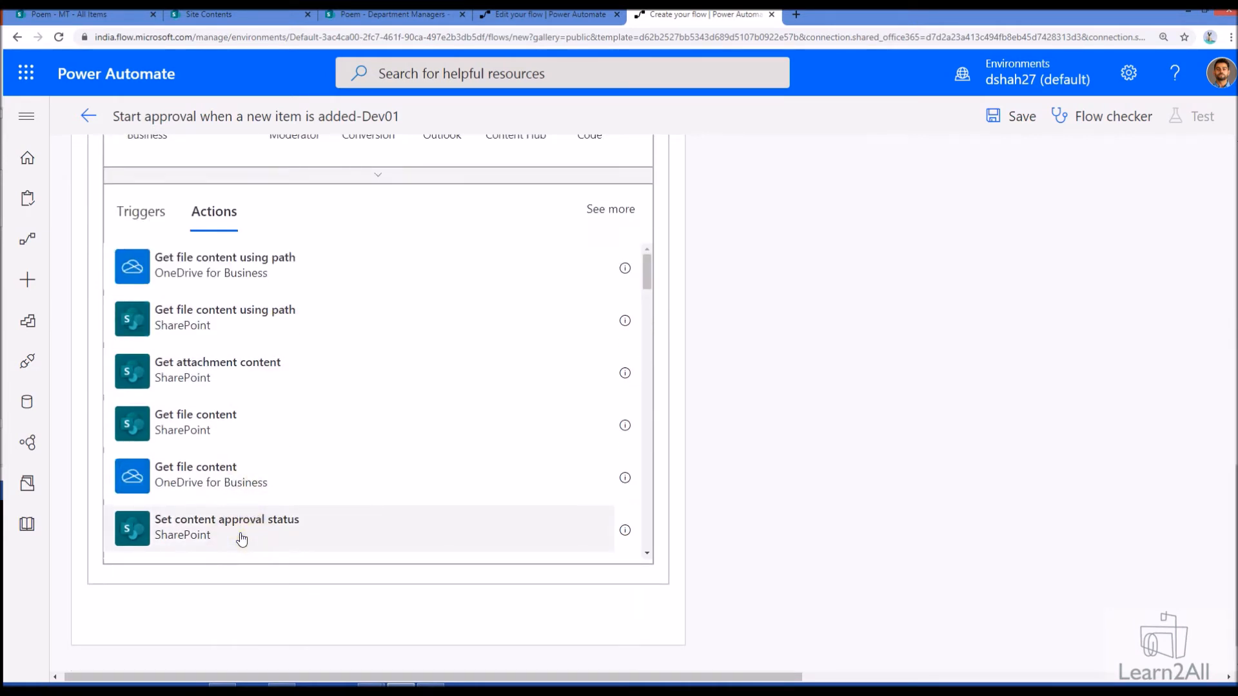
left_click(227, 527)
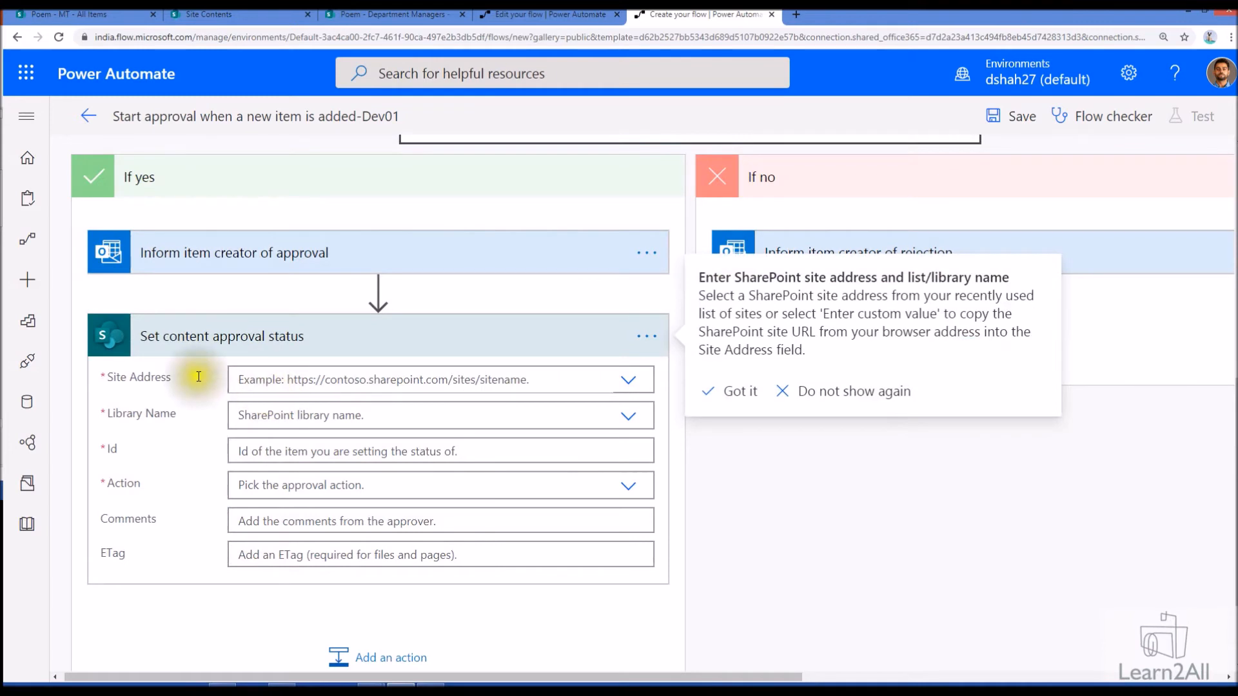
- Configure it for the Poem site's MT list by item ID, Action Approve, Comments from the approver
left_click(440, 380)
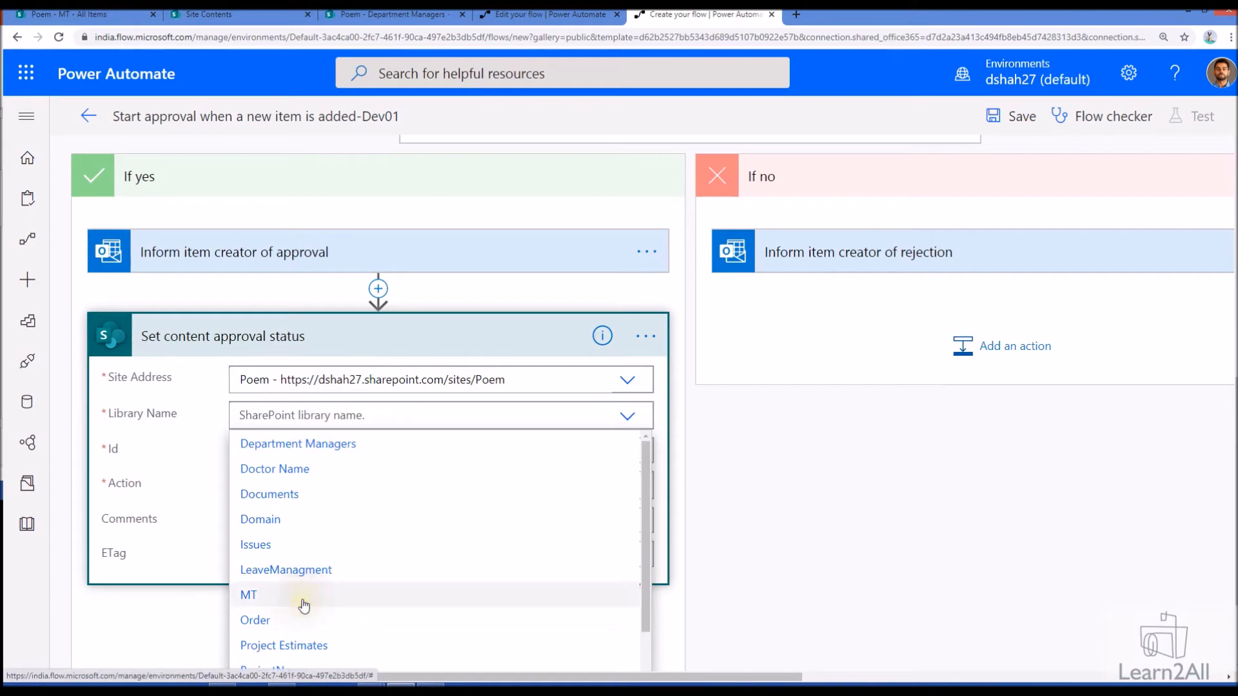
left_click(249, 594)
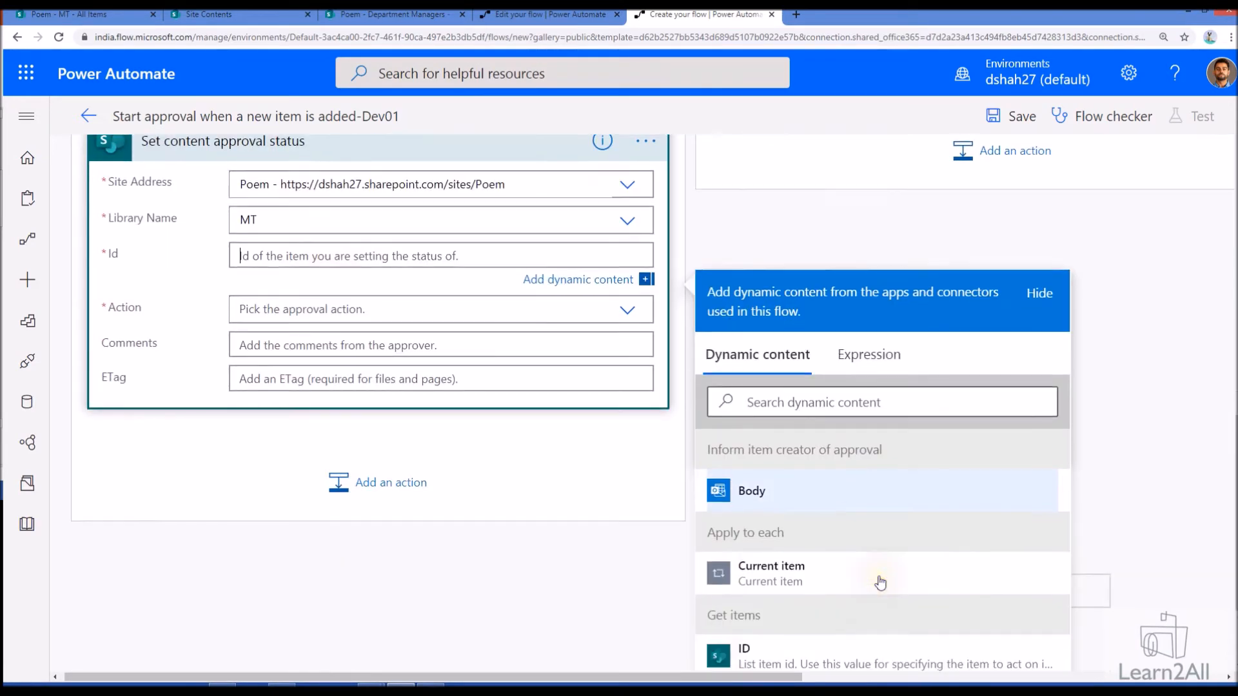
scroll("down", 3)
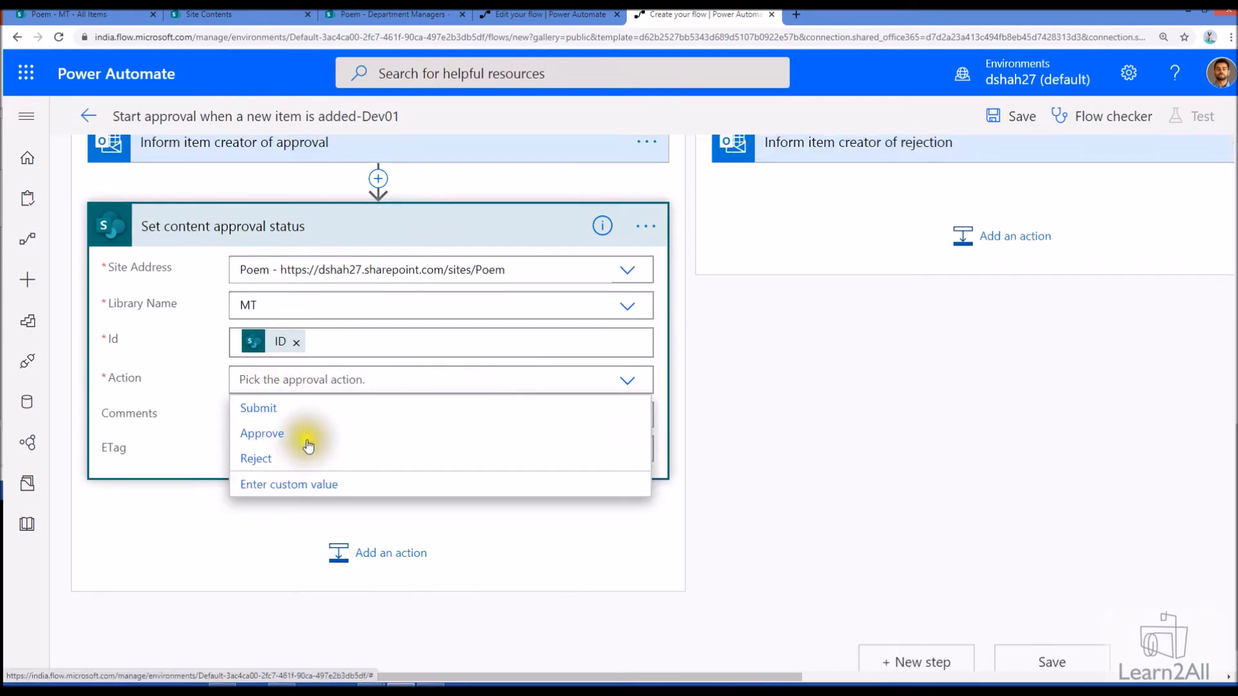
left_click(262, 434)
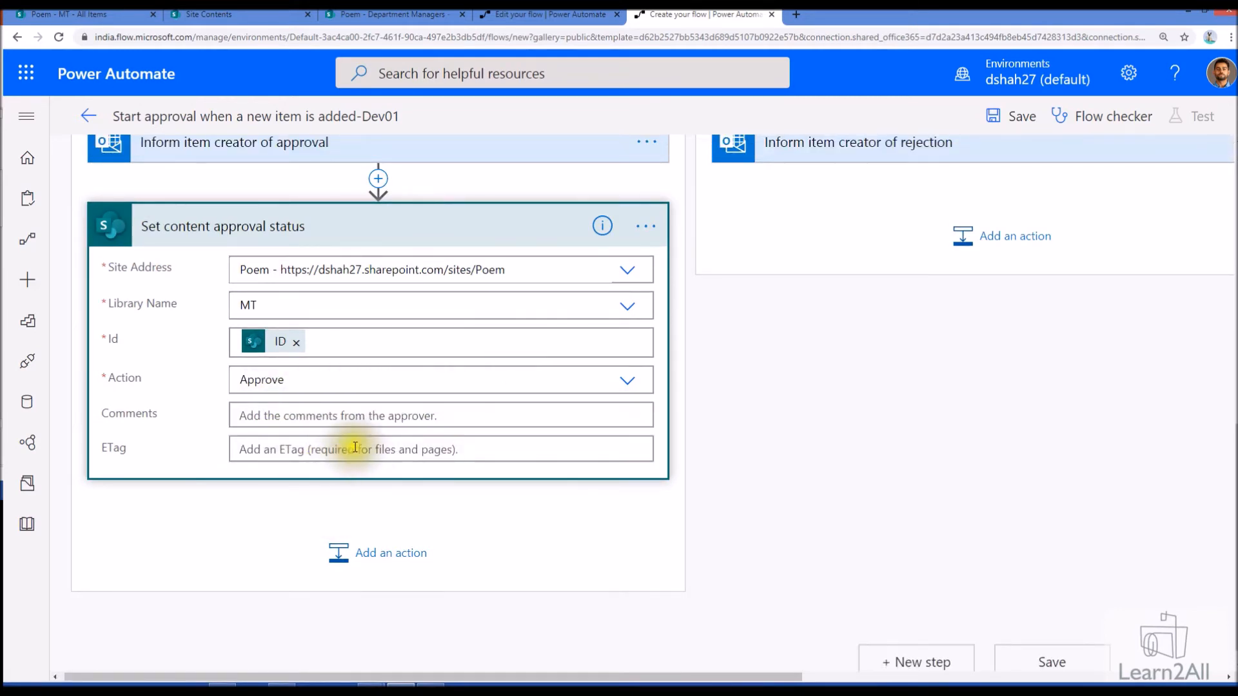
left_click(440, 415)
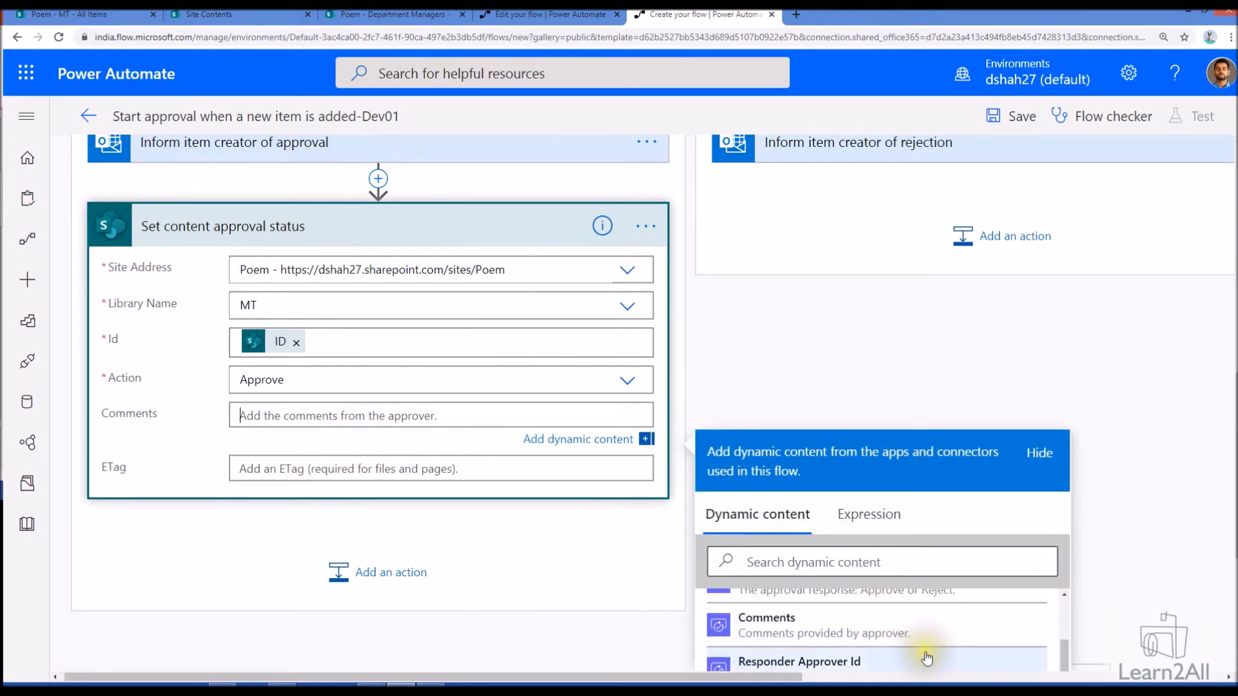
left_click(766, 628)
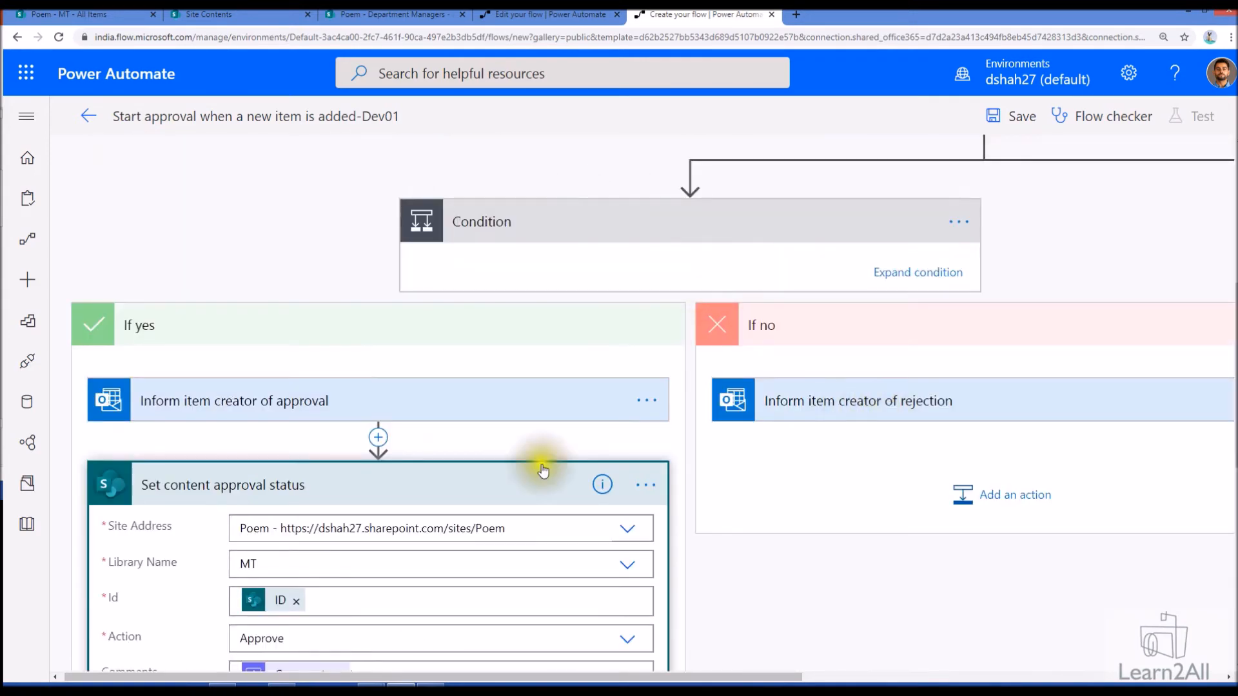
- Copy the approval-status step into If no after the rejection email and adjust its Action
left_click(645, 485)
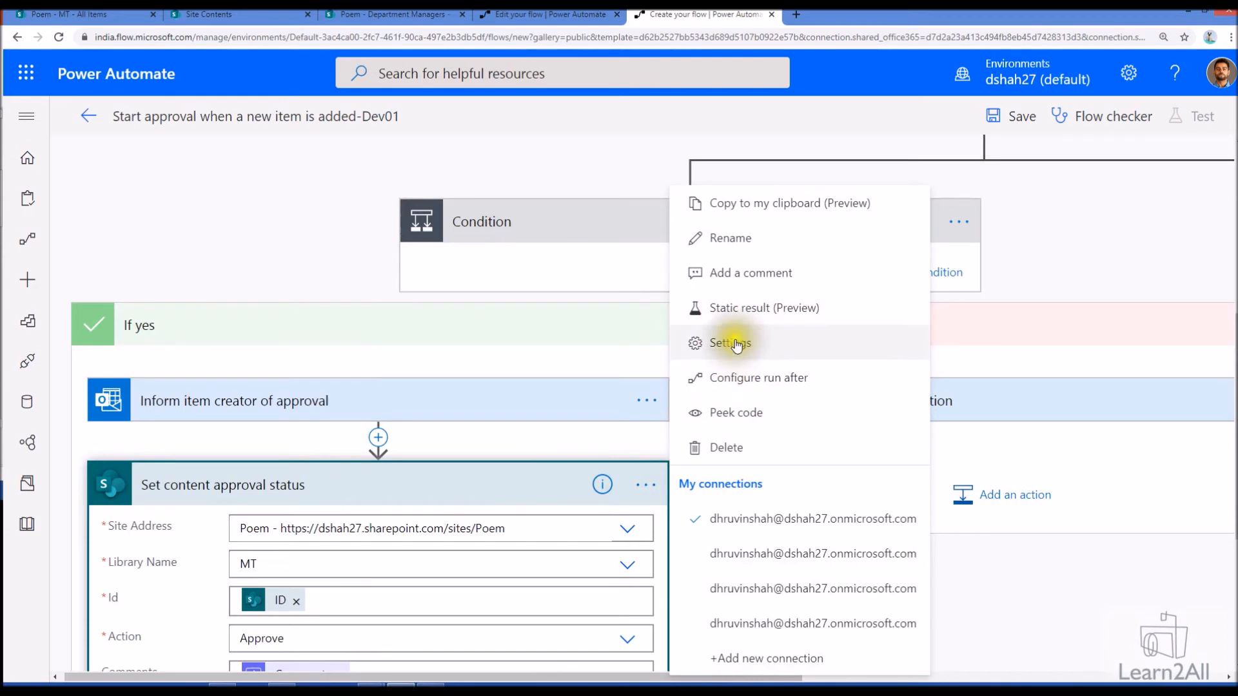
mouse_move(740, 347)
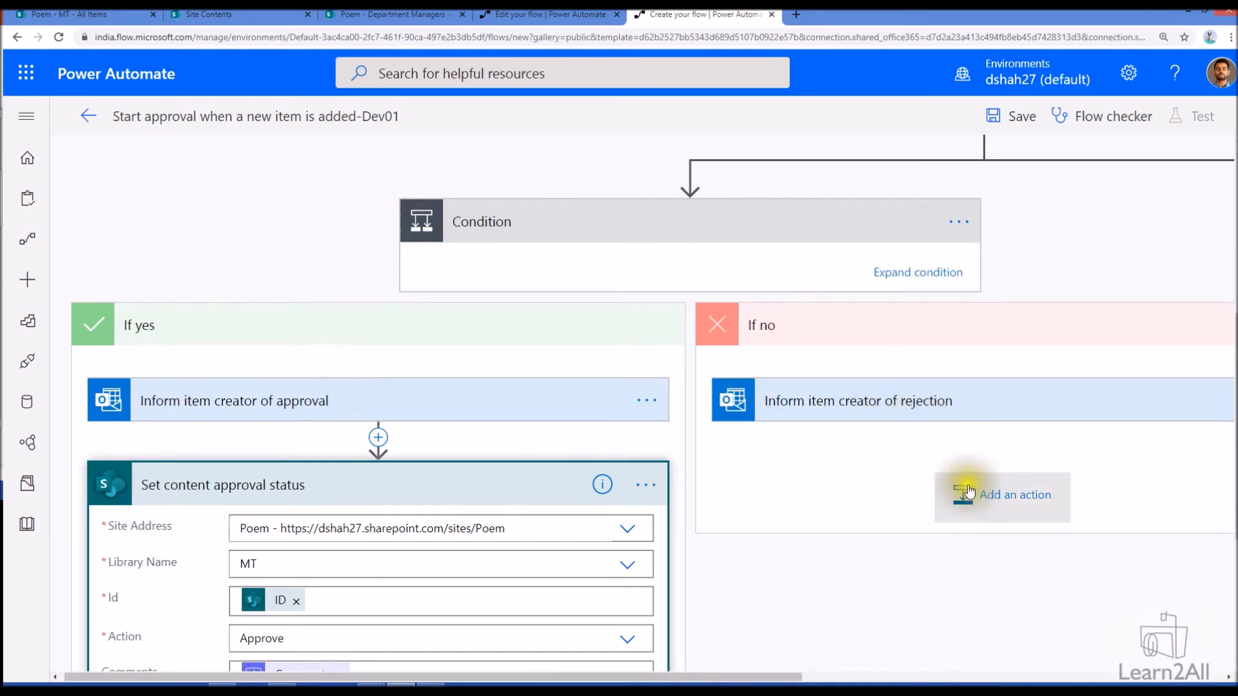
left_click(1012, 494)
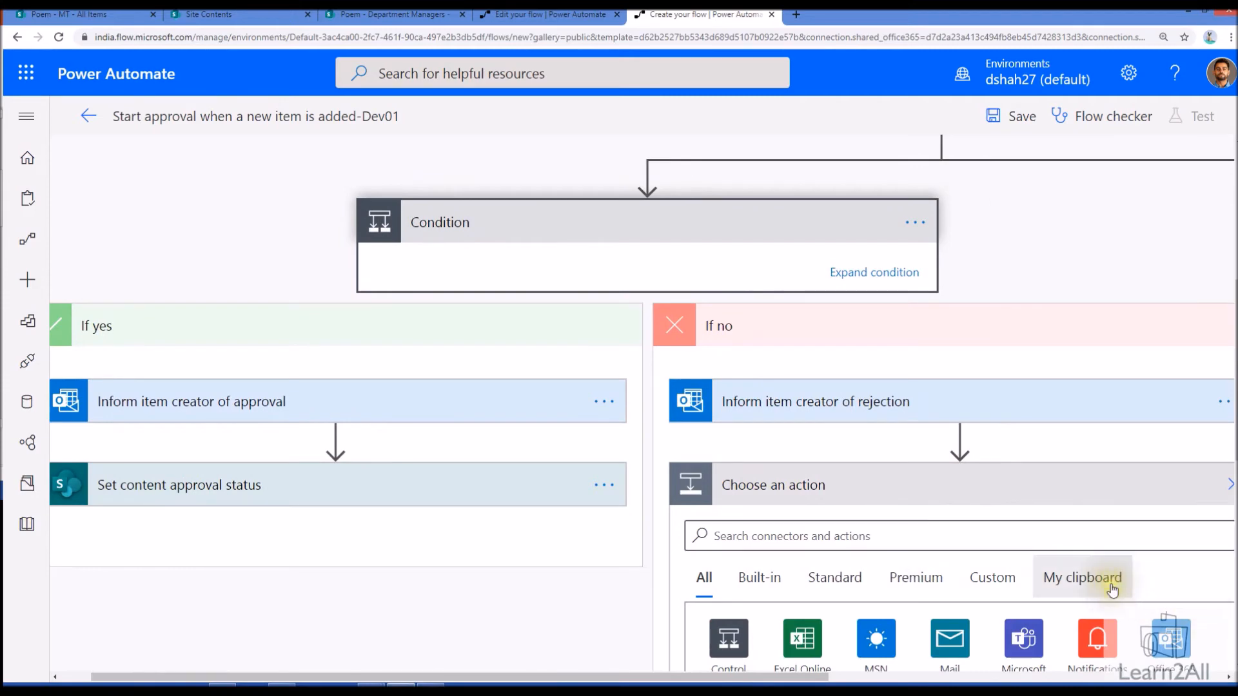
left_click(1082, 578)
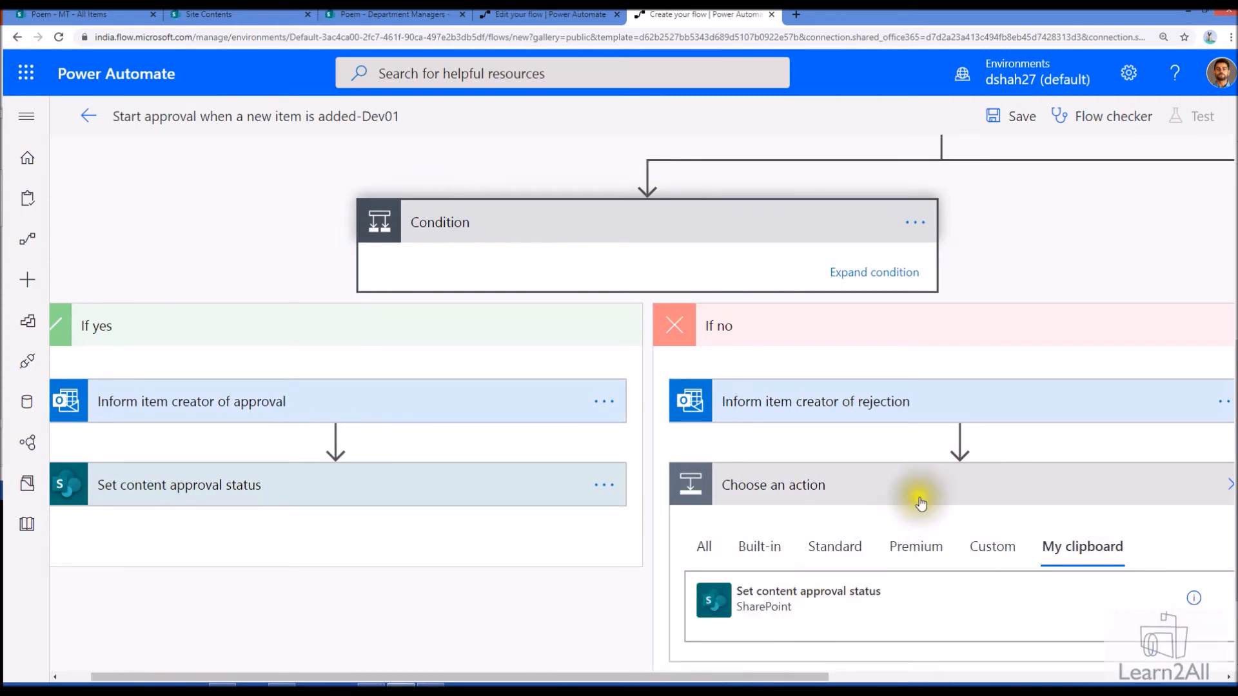
left_click(807, 600)
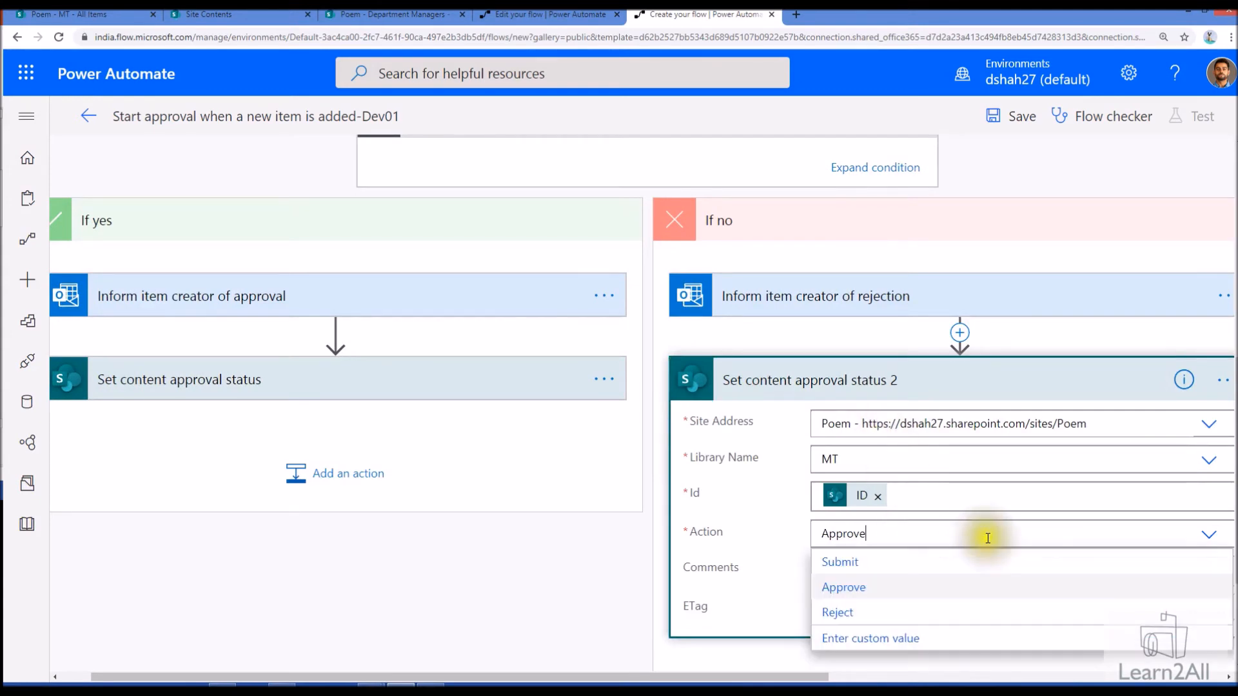
left_click(837, 611)
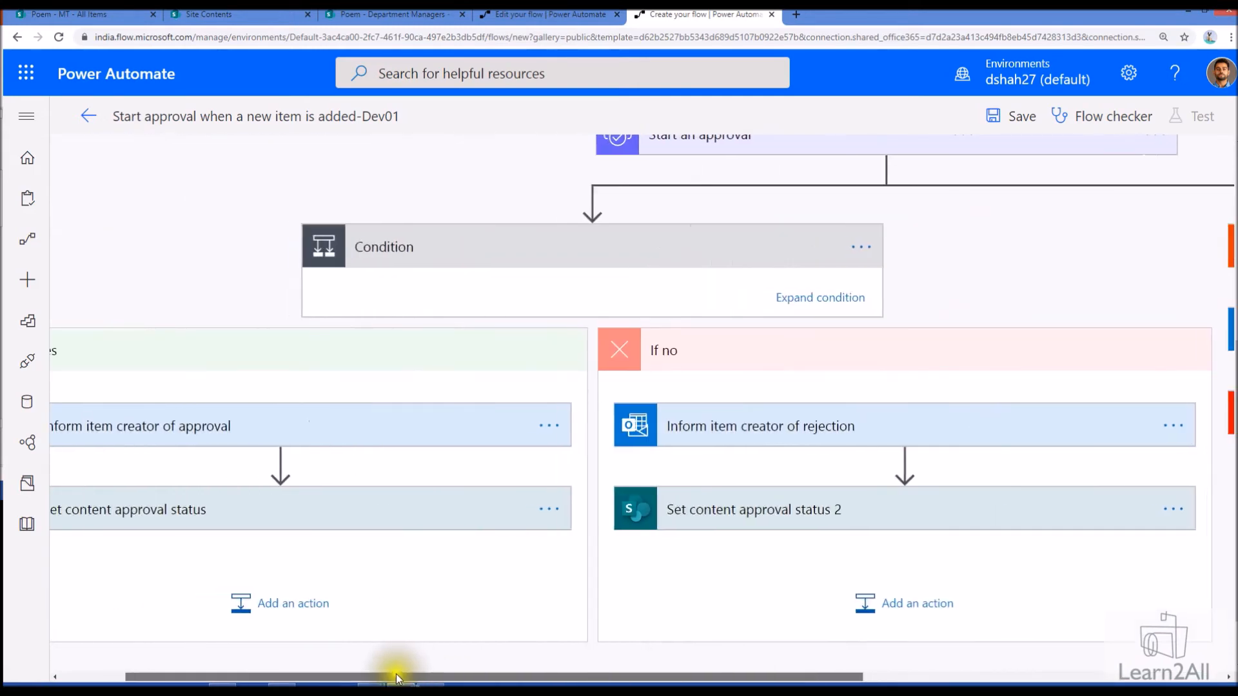
- Scroll back over the flow, then switch to the SharePoint MT list tab
scroll("down", 3)
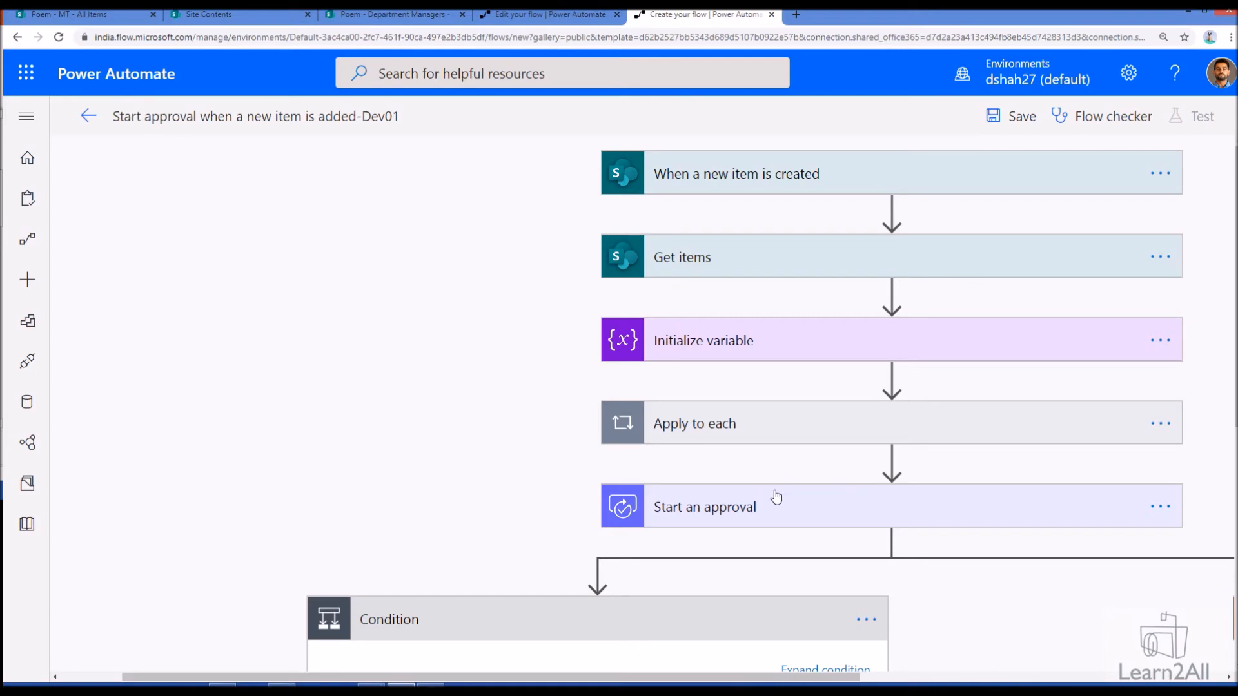
left_click(1022, 116)
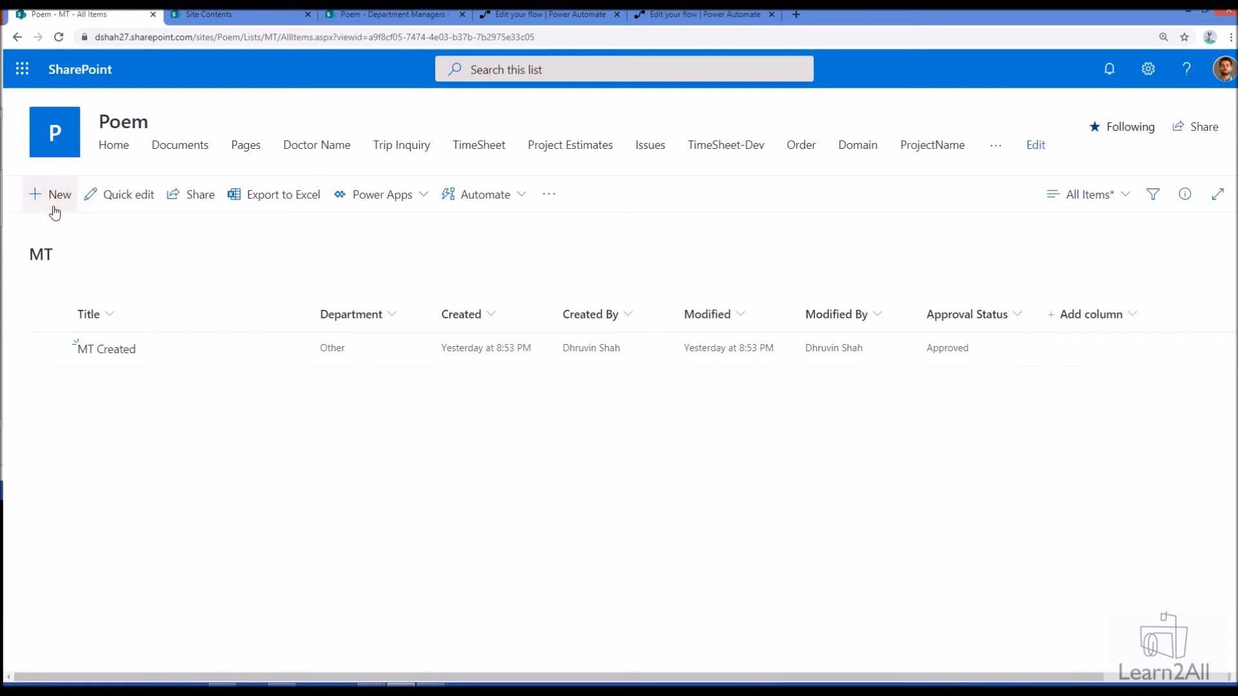
- Create MT item 'Please inform MGMT' with Department Other and save it as Pending
left_click(50, 195)
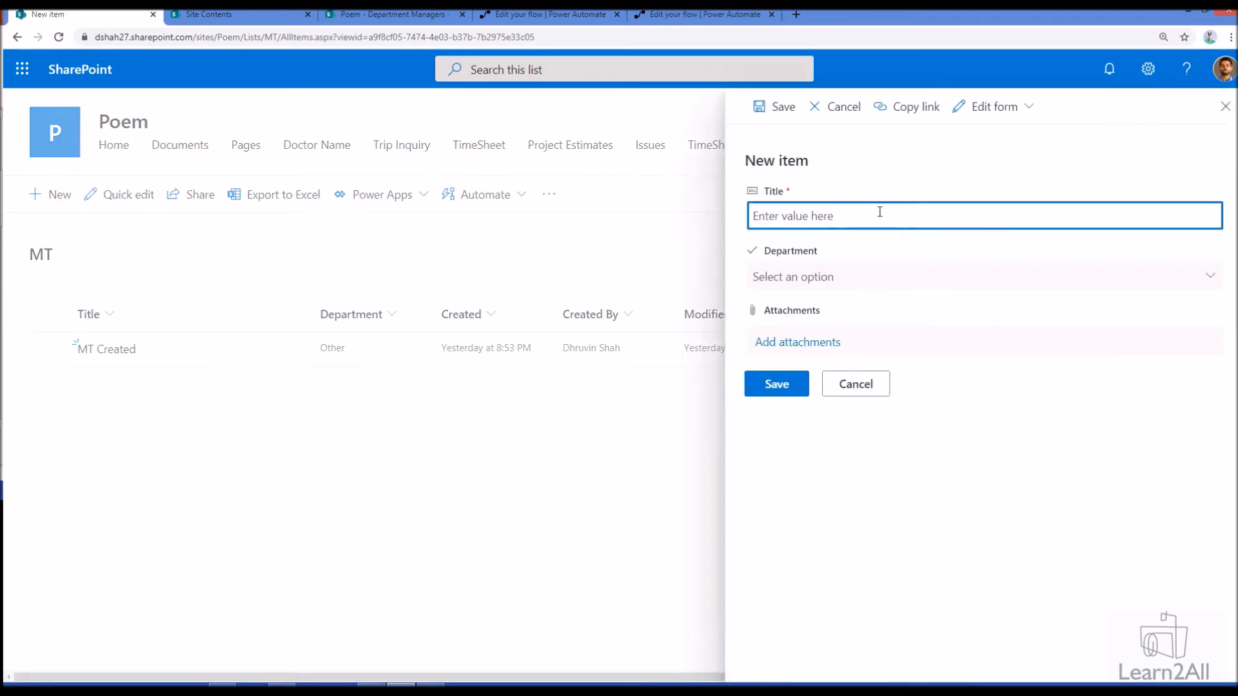
left_click(983, 276)
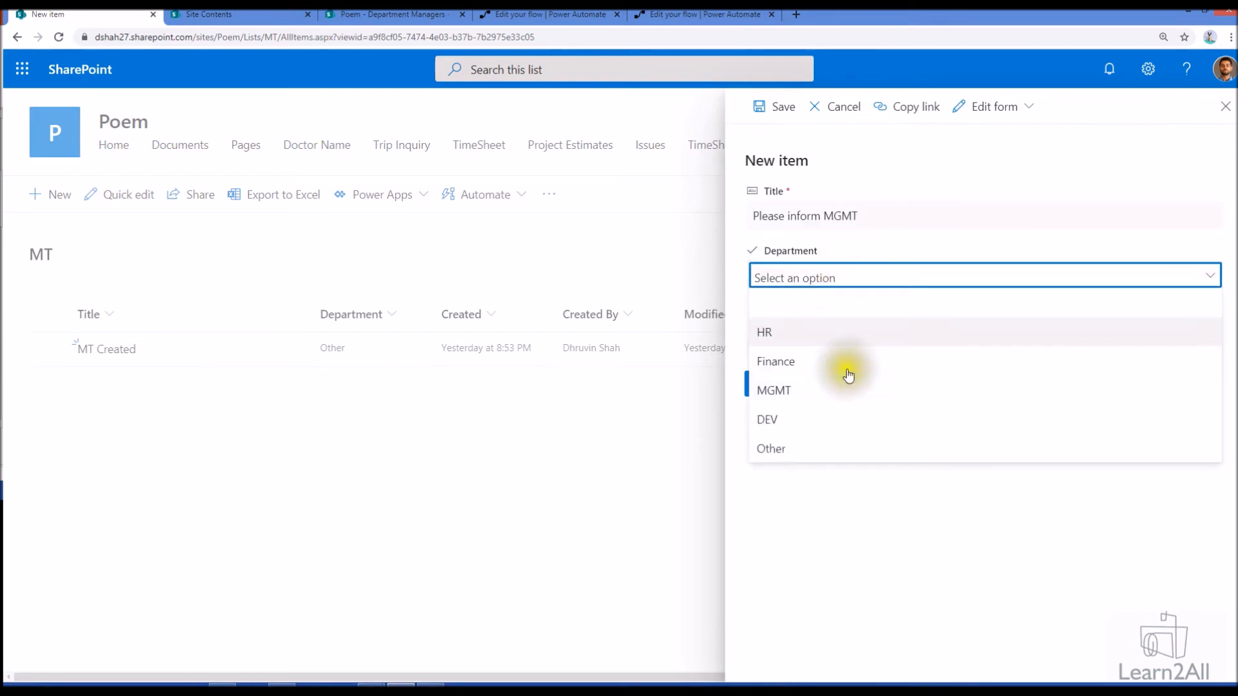
left_click(771, 448)
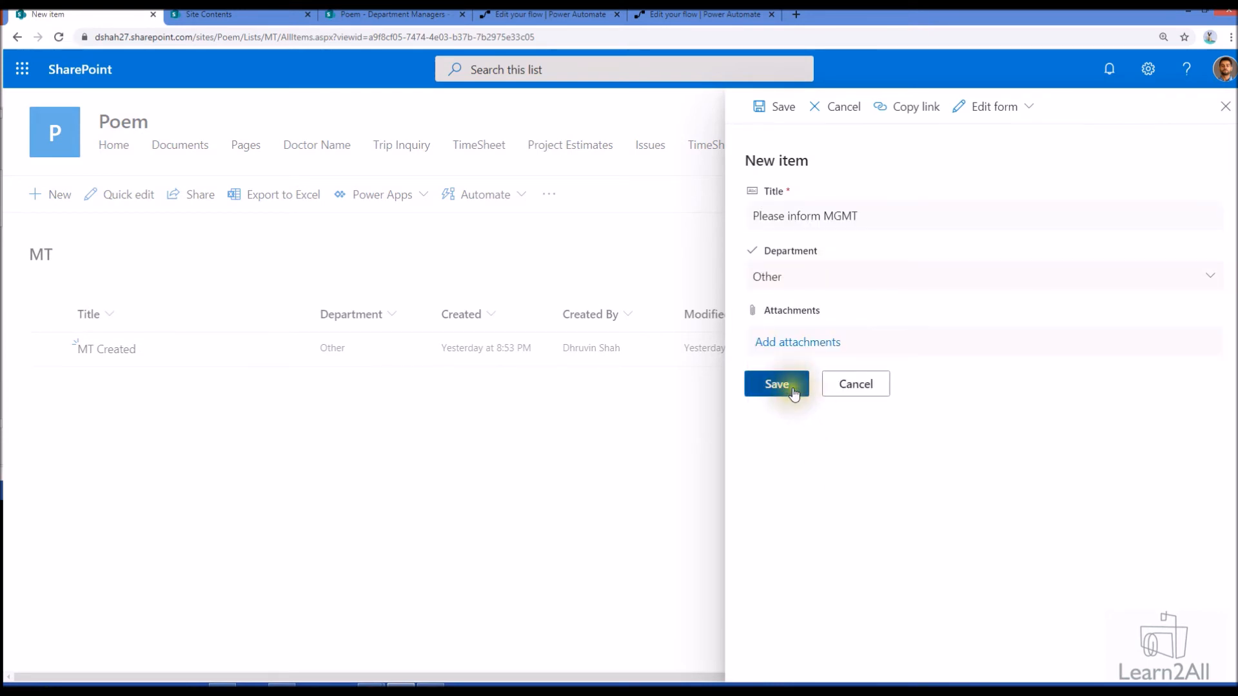
left_click(776, 385)
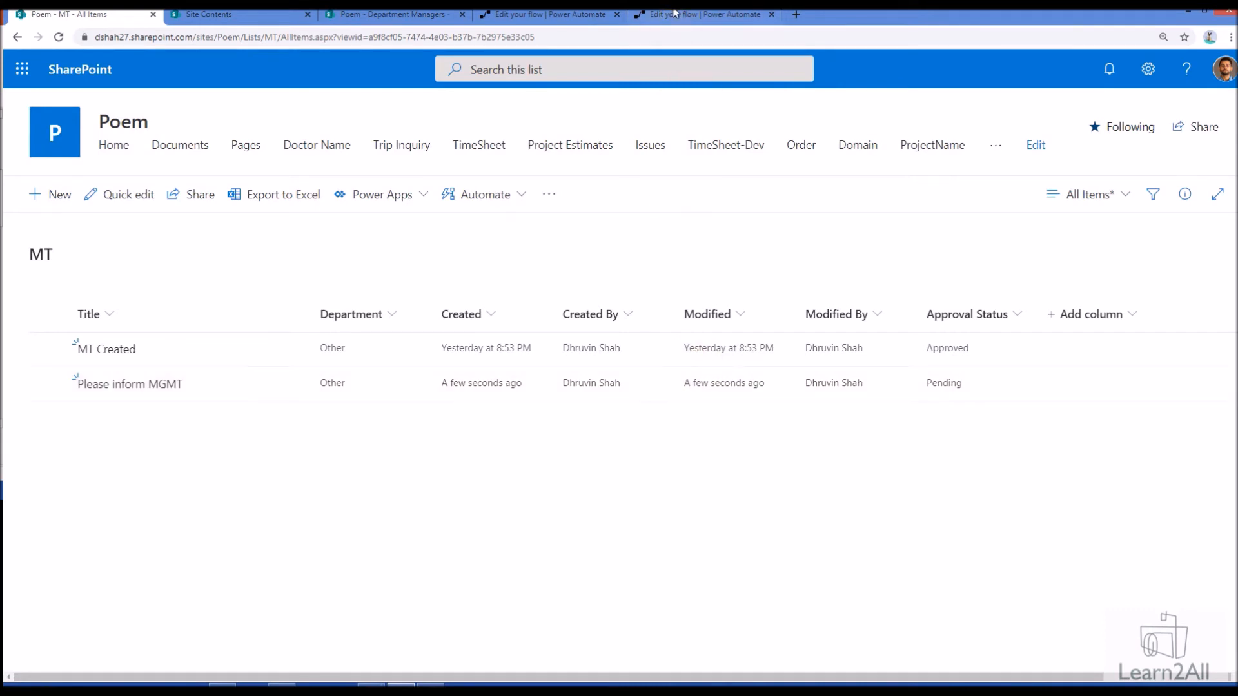
- Leave the editor, open the running flow run and inspect Initialize variable and Start an approval
left_click(703, 14)
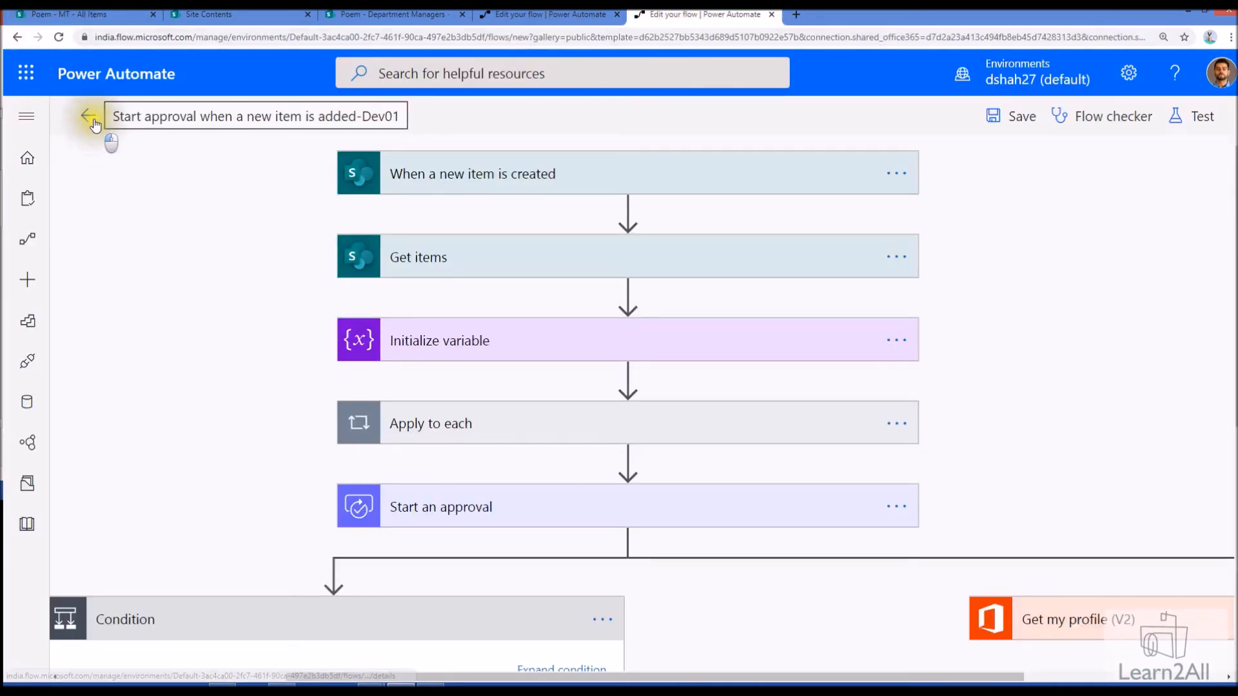
left_click(88, 116)
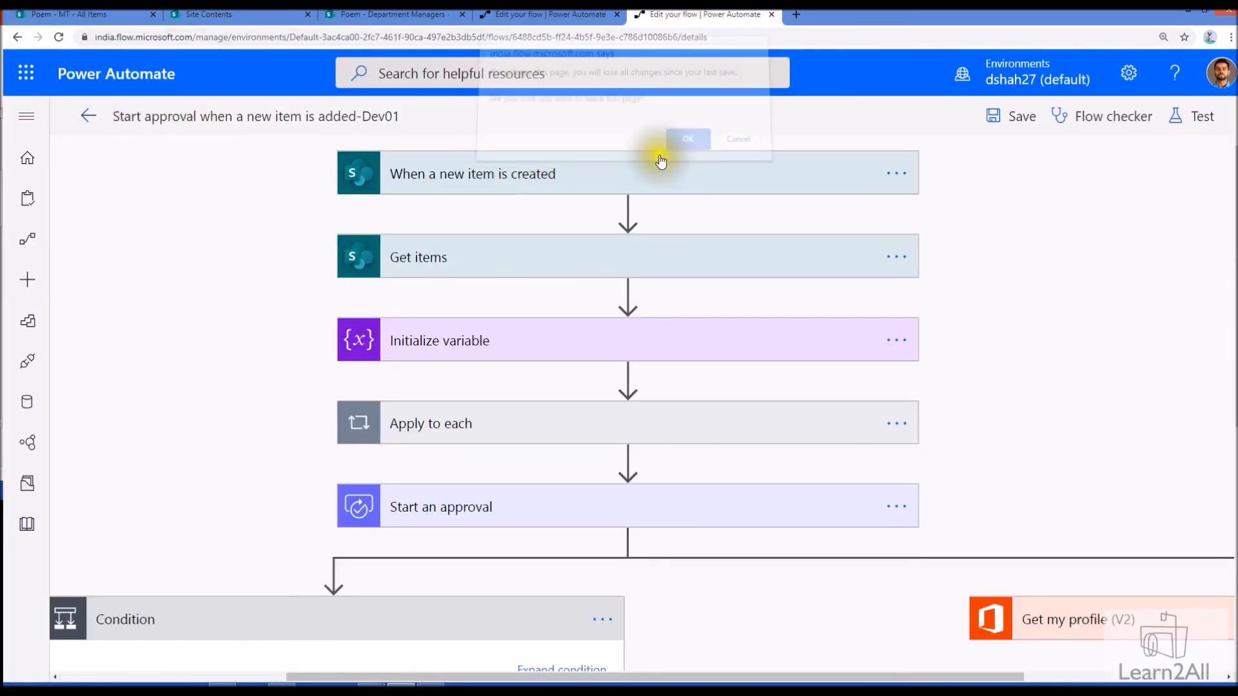
left_click(687, 139)
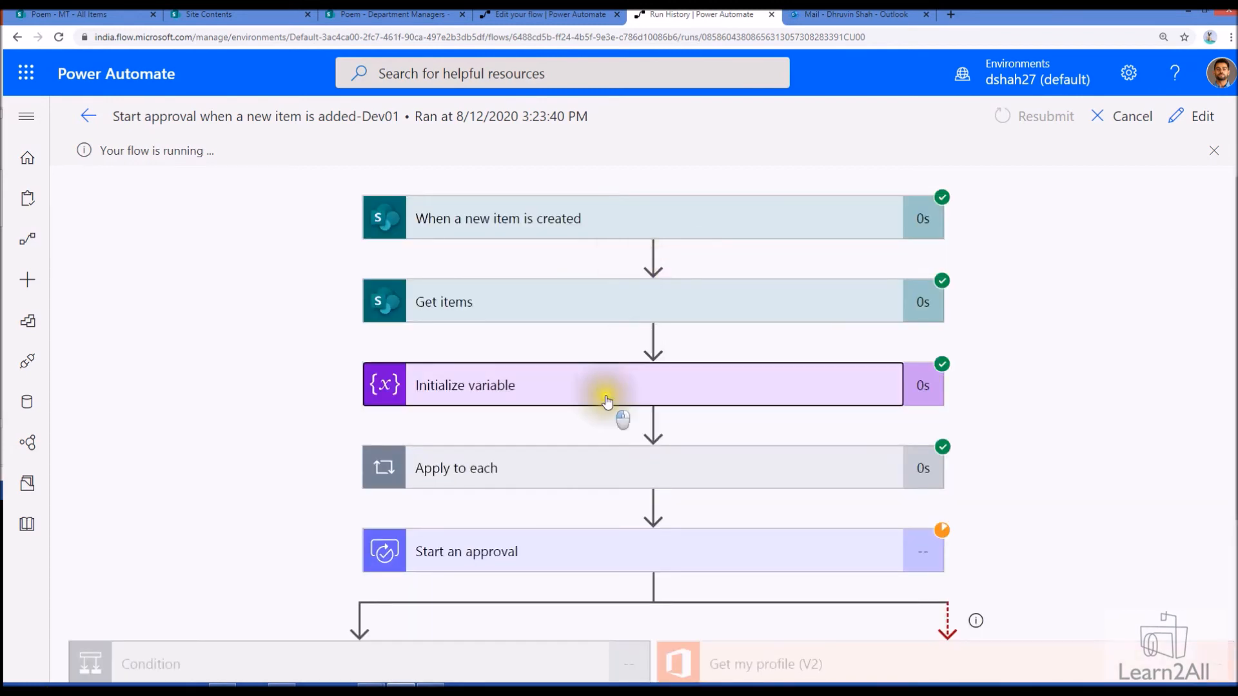
left_click(608, 385)
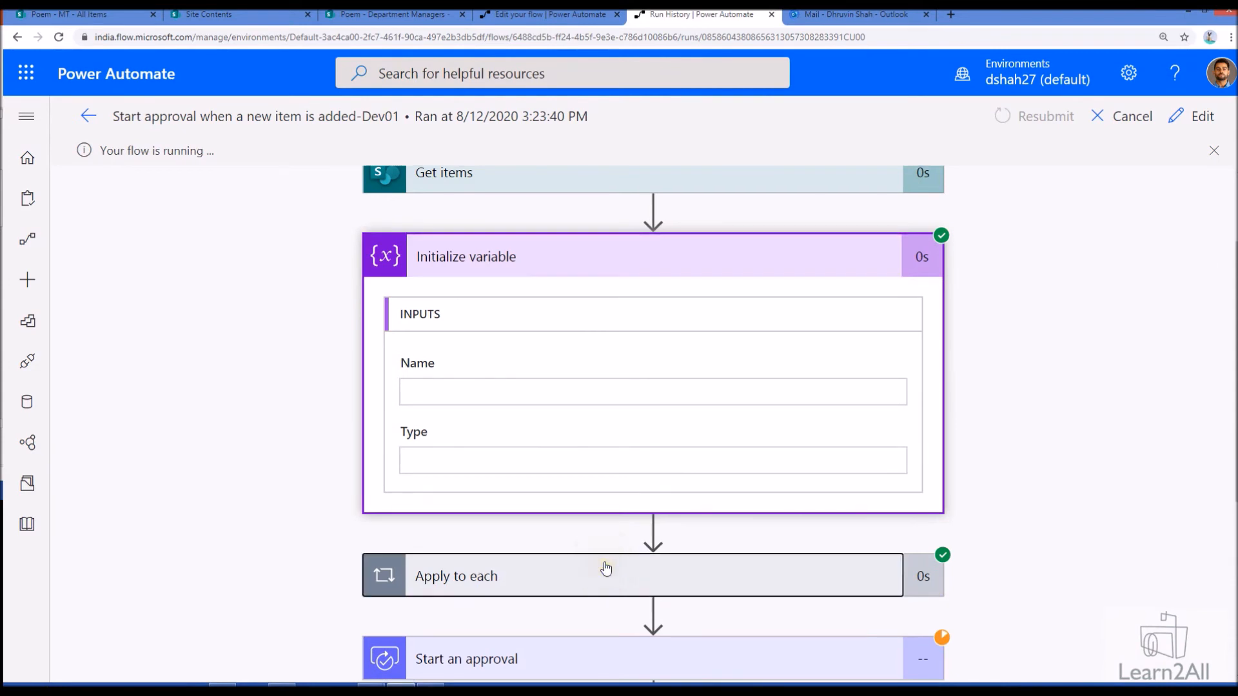
scroll("down", 3)
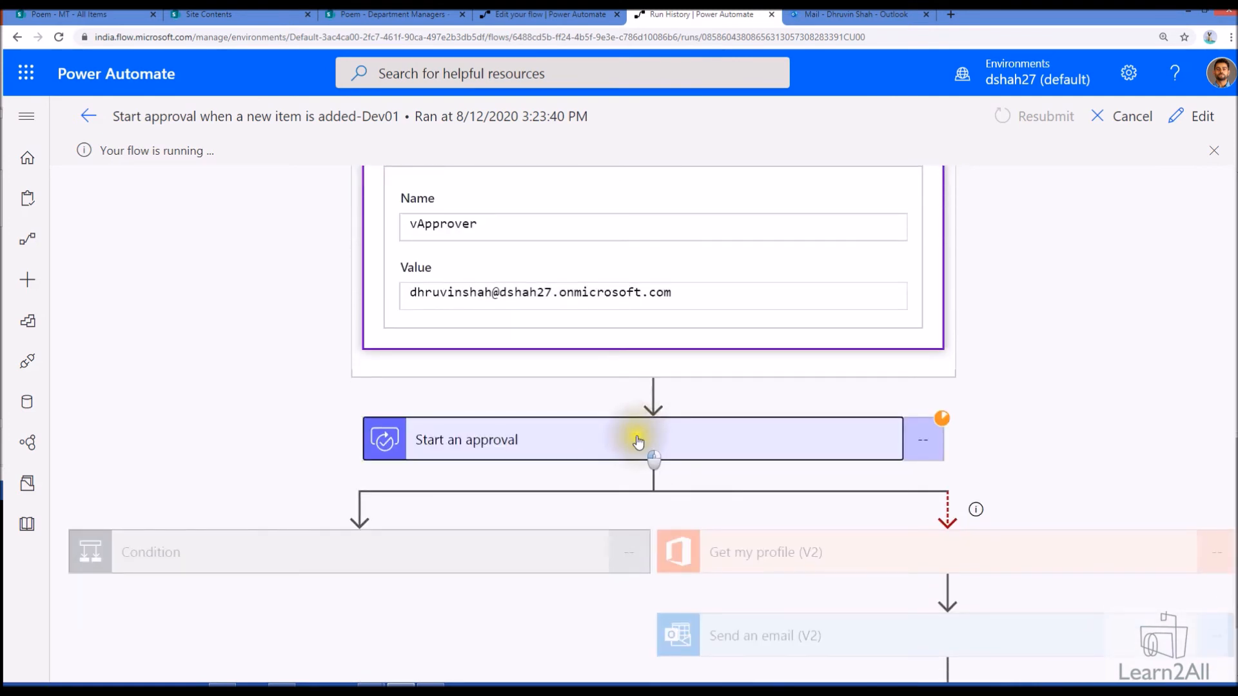
left_click(852, 14)
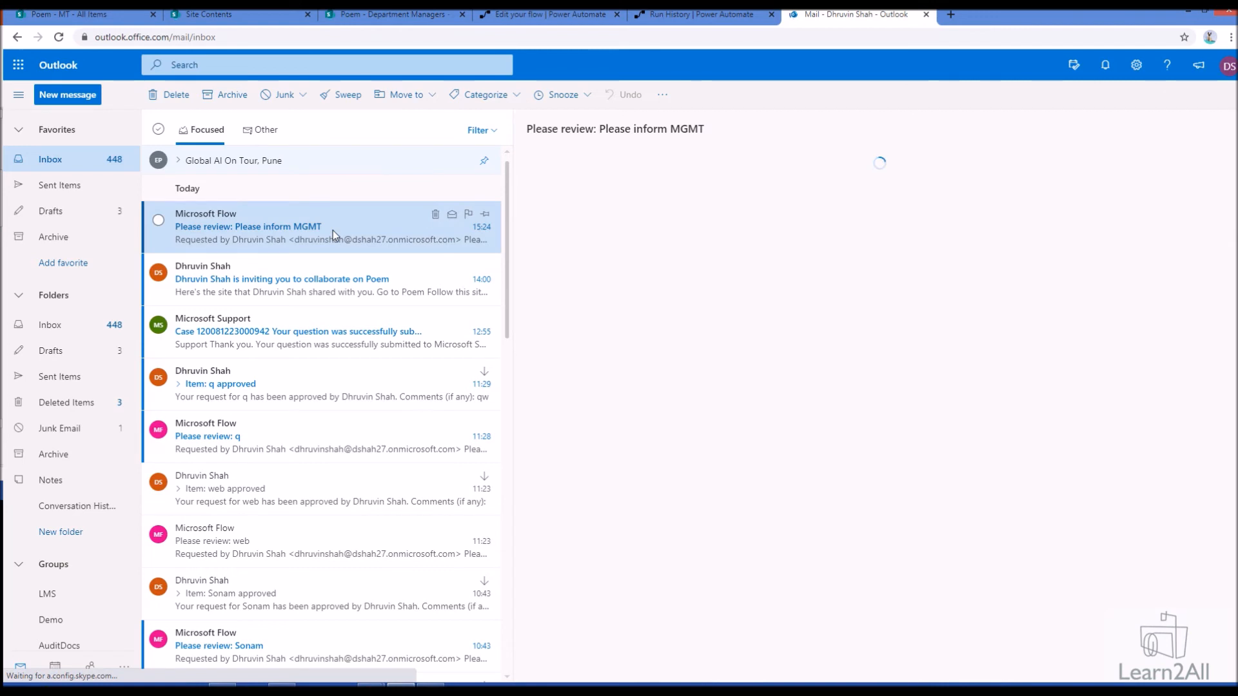
mouse_move(329, 284)
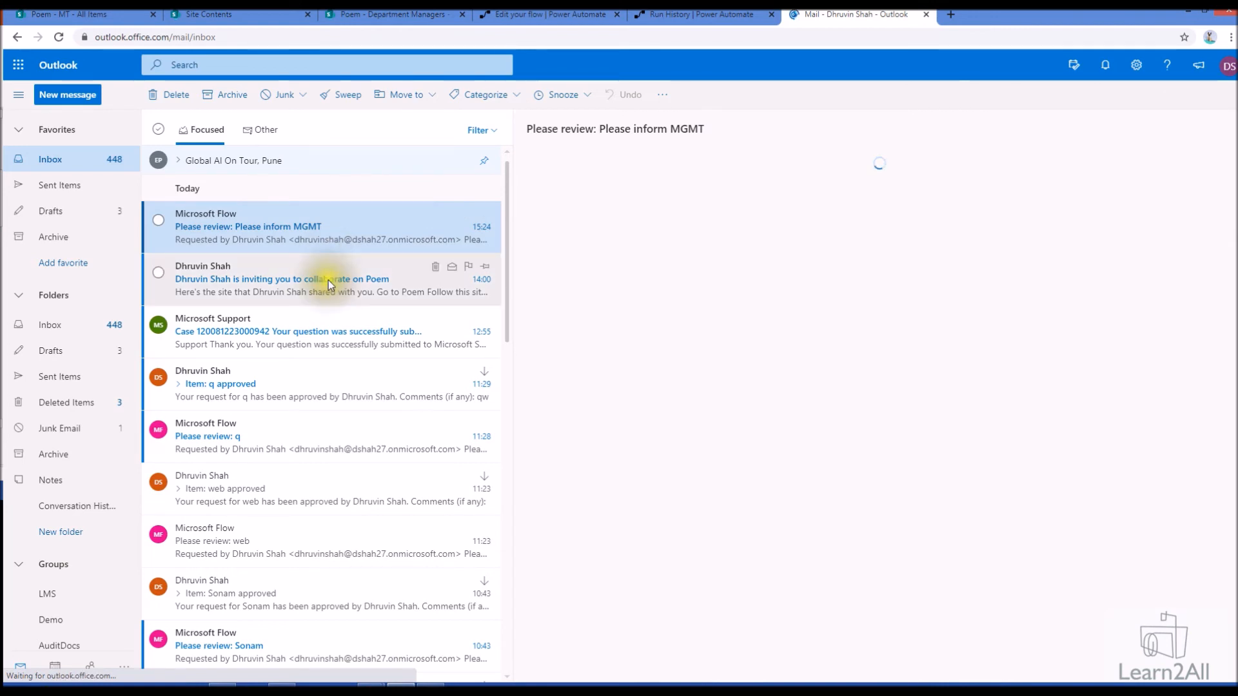
- Open the 'Please review: Please inform MGMT' email and view its linked list item
left_click(248, 227)
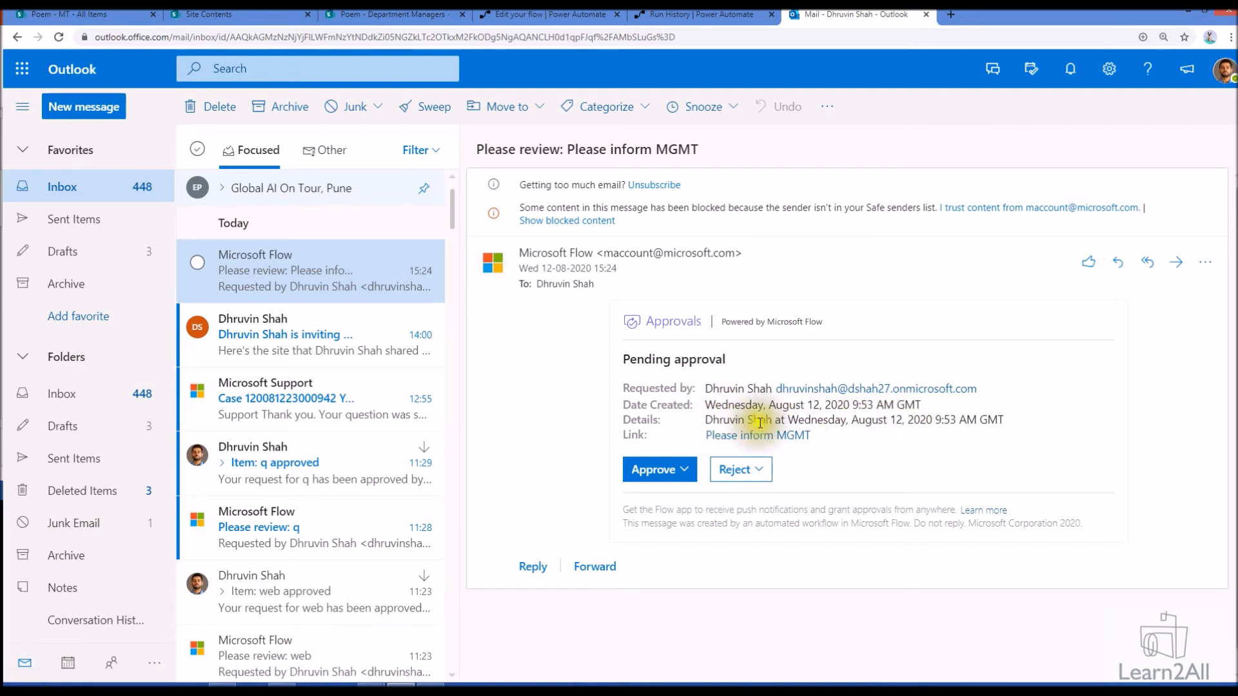
mouse_move(757, 434)
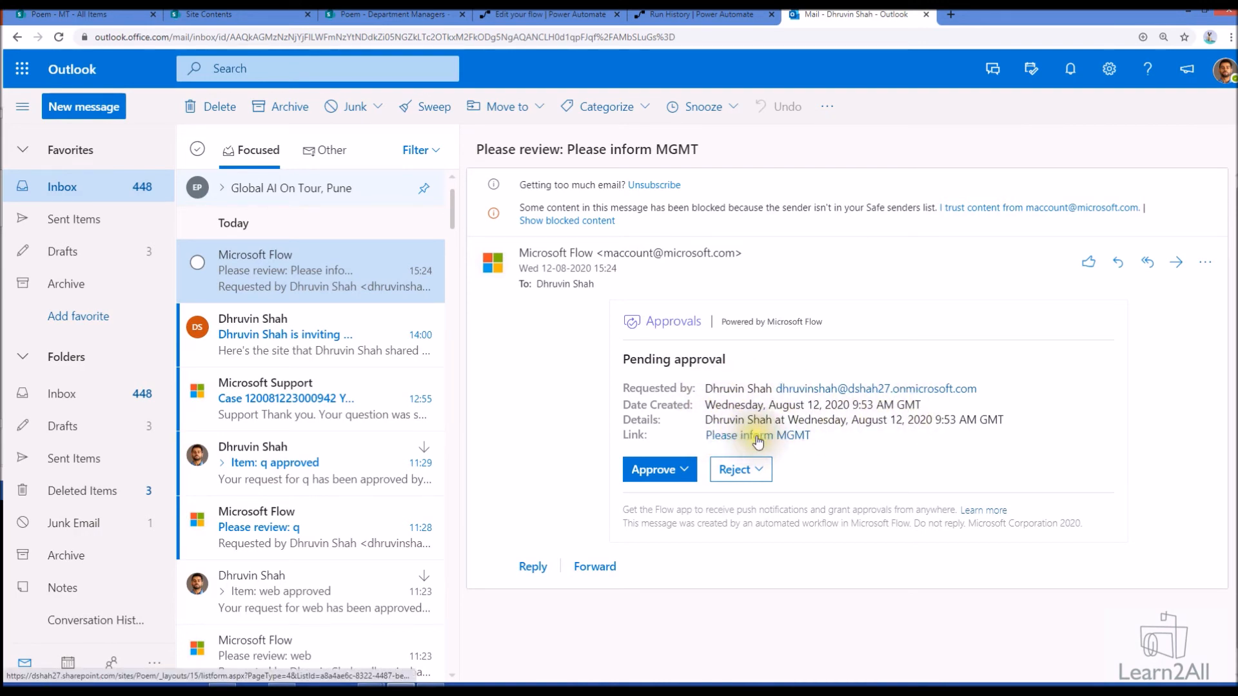
left_click(757, 434)
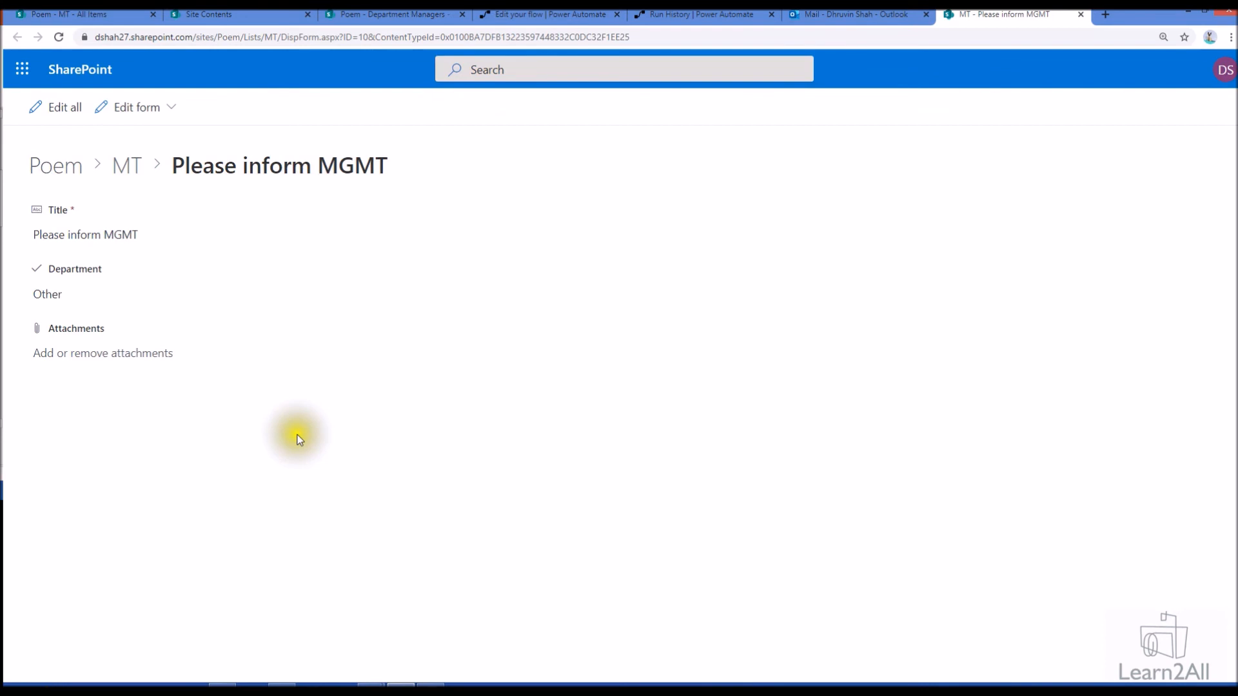
left_click(852, 14)
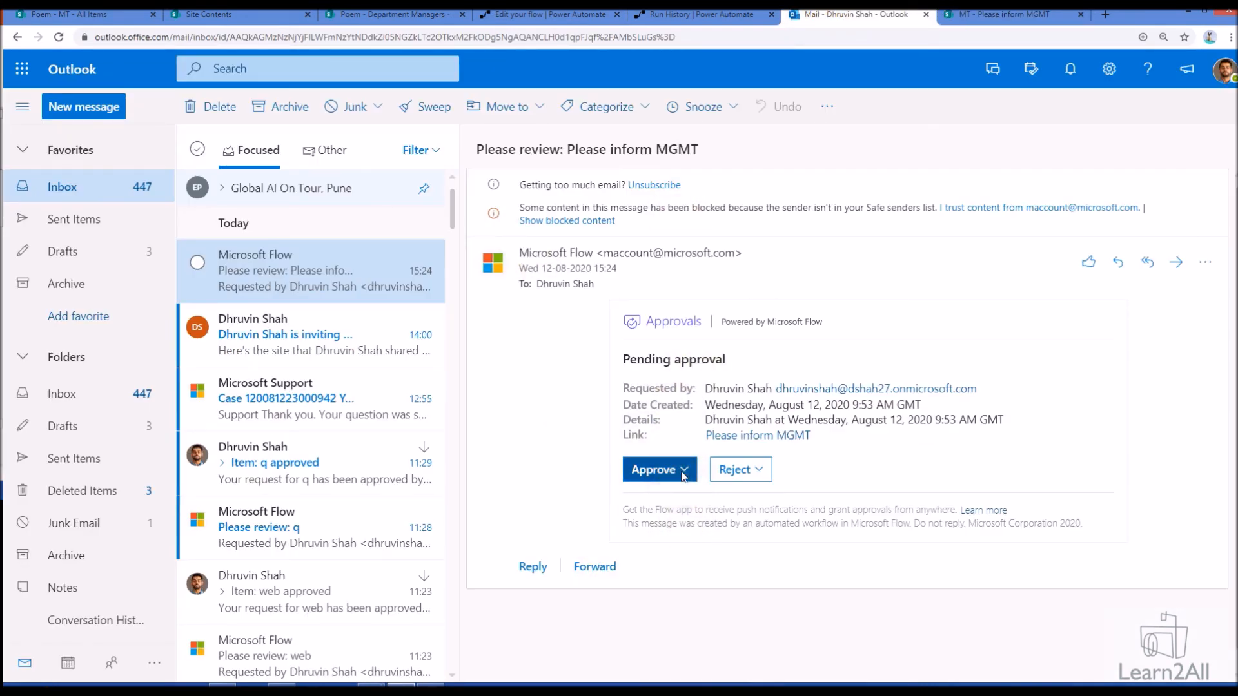
- Approve the request with the reason 'Approved' and submit it
left_click(653, 469)
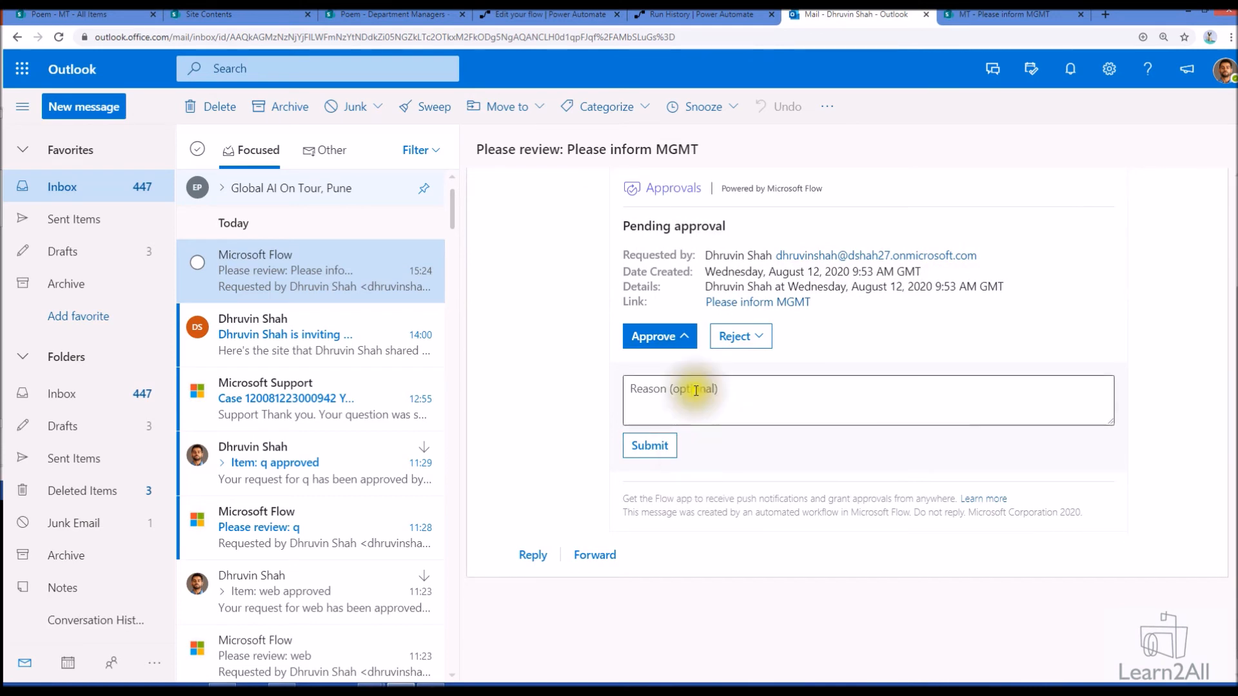
type("A")
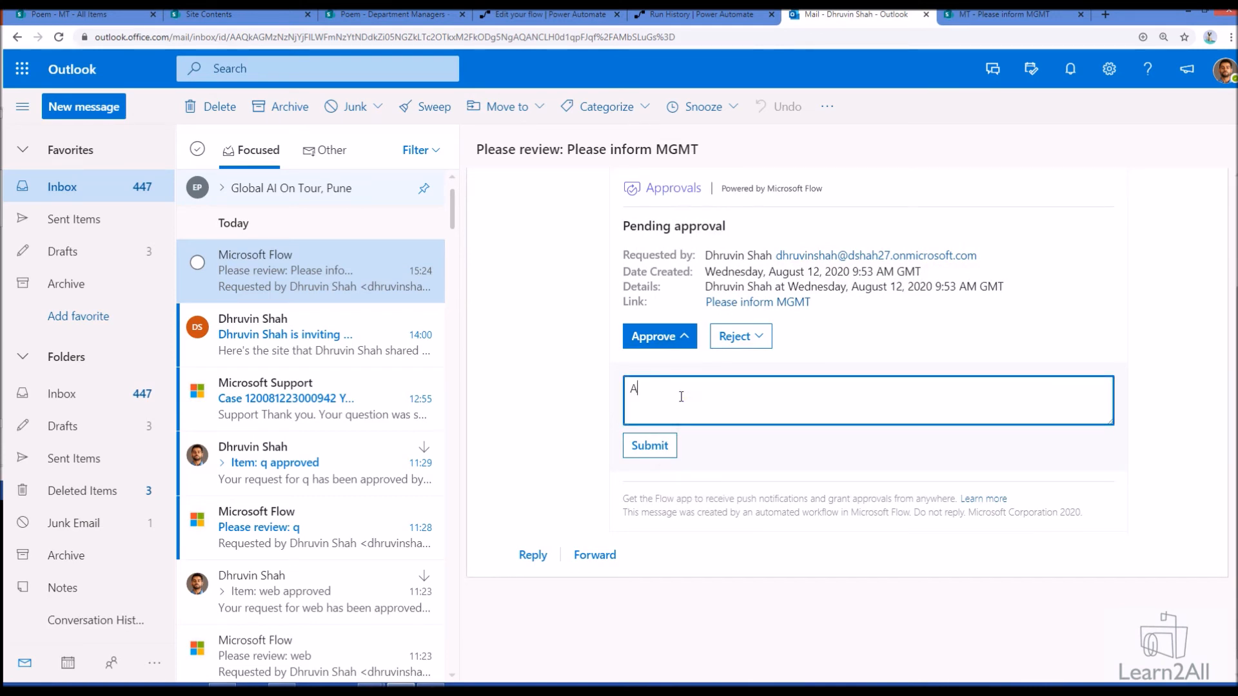
type("pproved!")
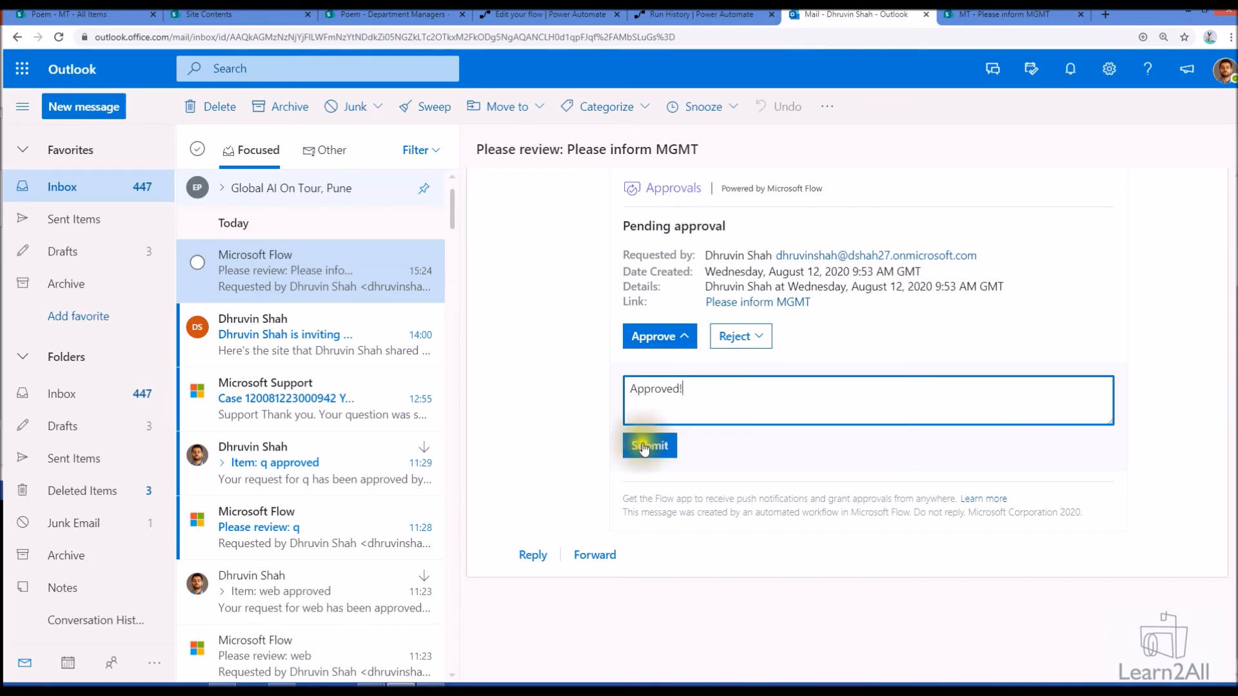
left_click(649, 445)
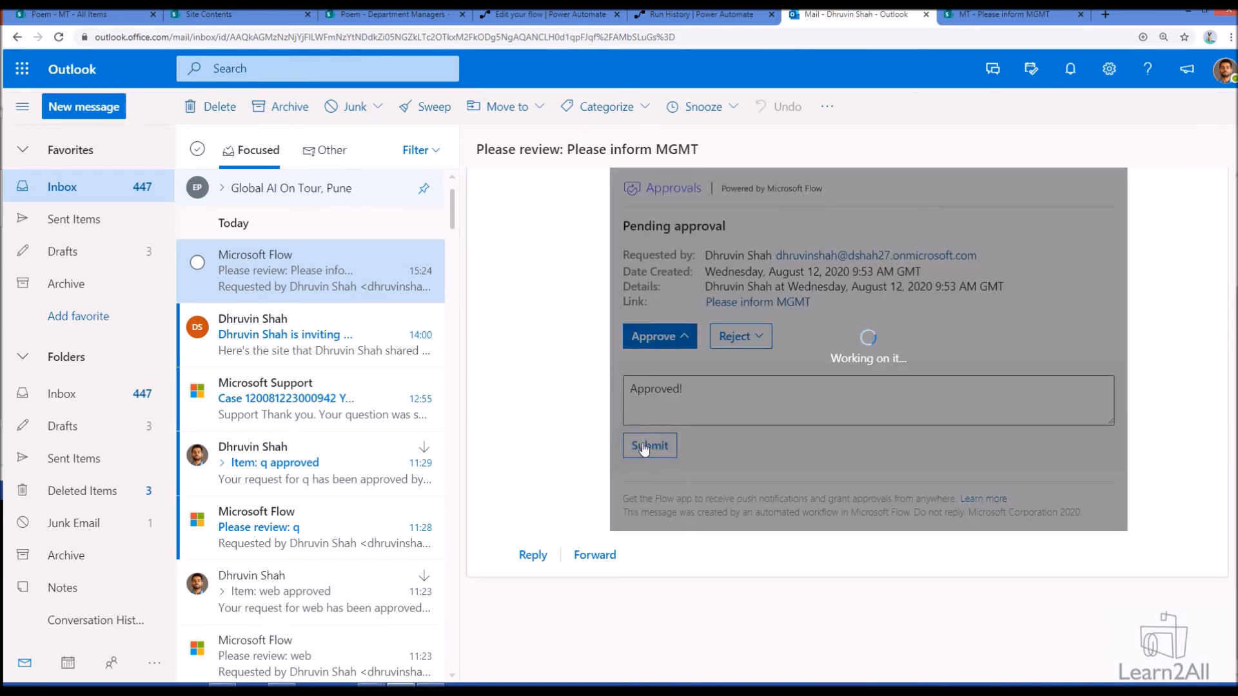
left_click(649, 445)
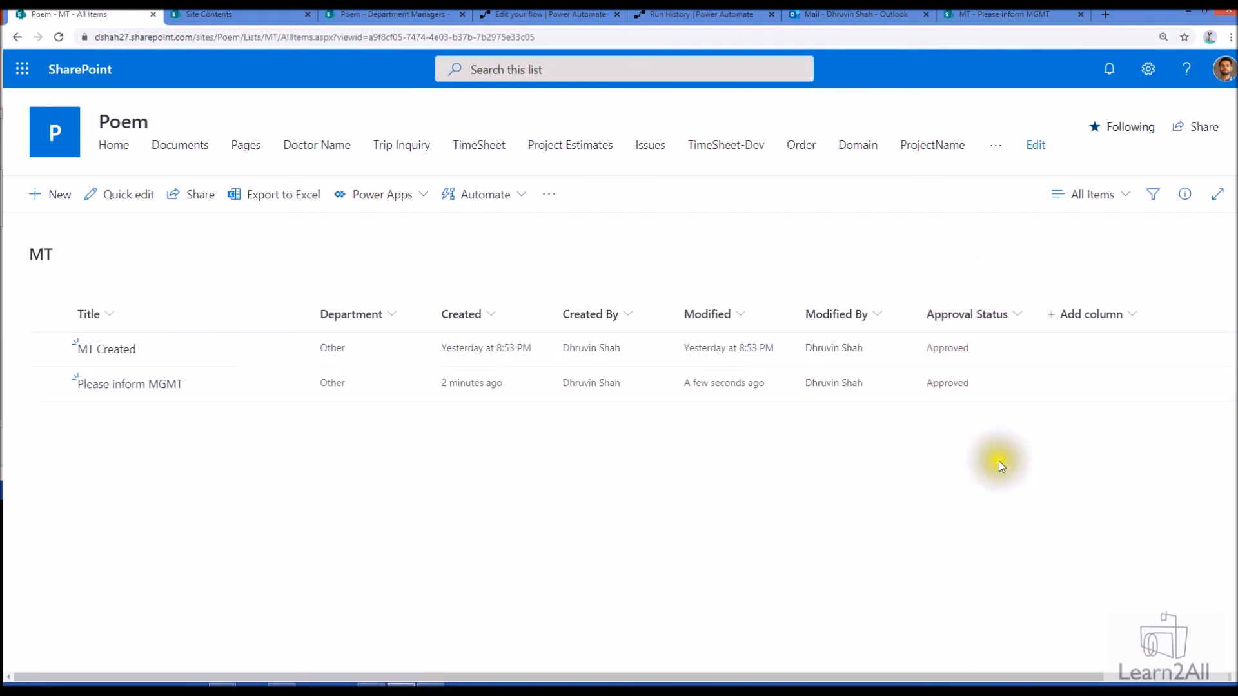
mouse_move(967, 412)
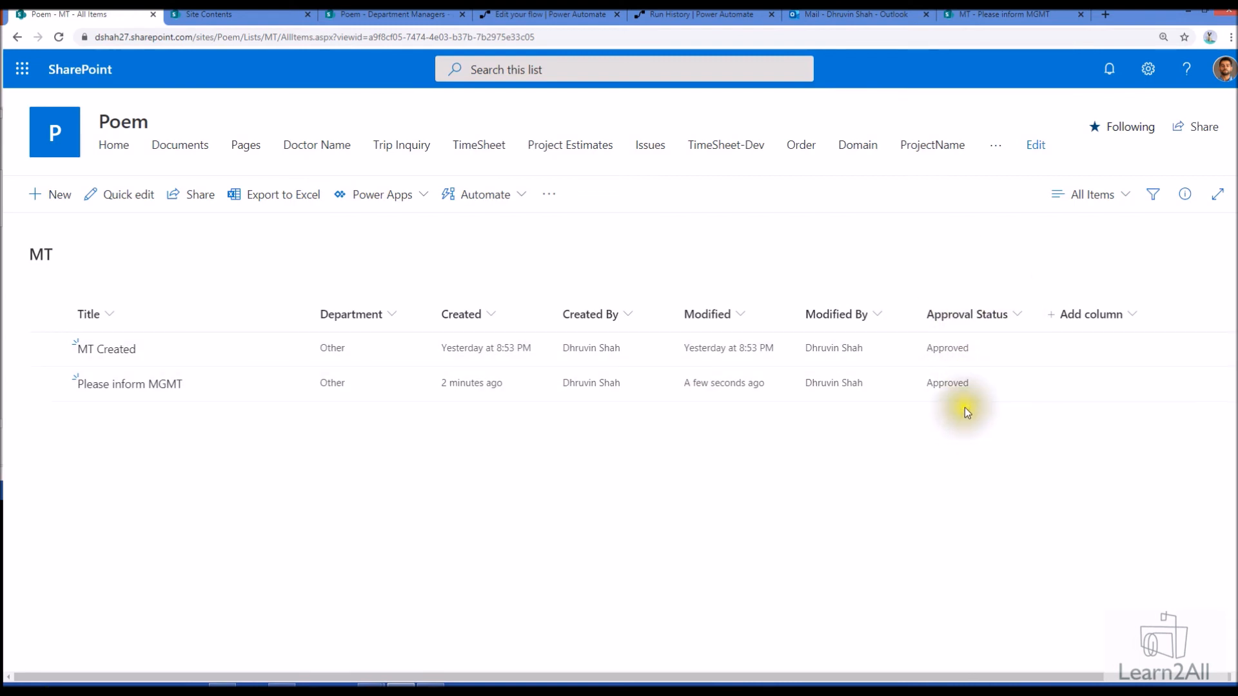
mouse_move(674, 14)
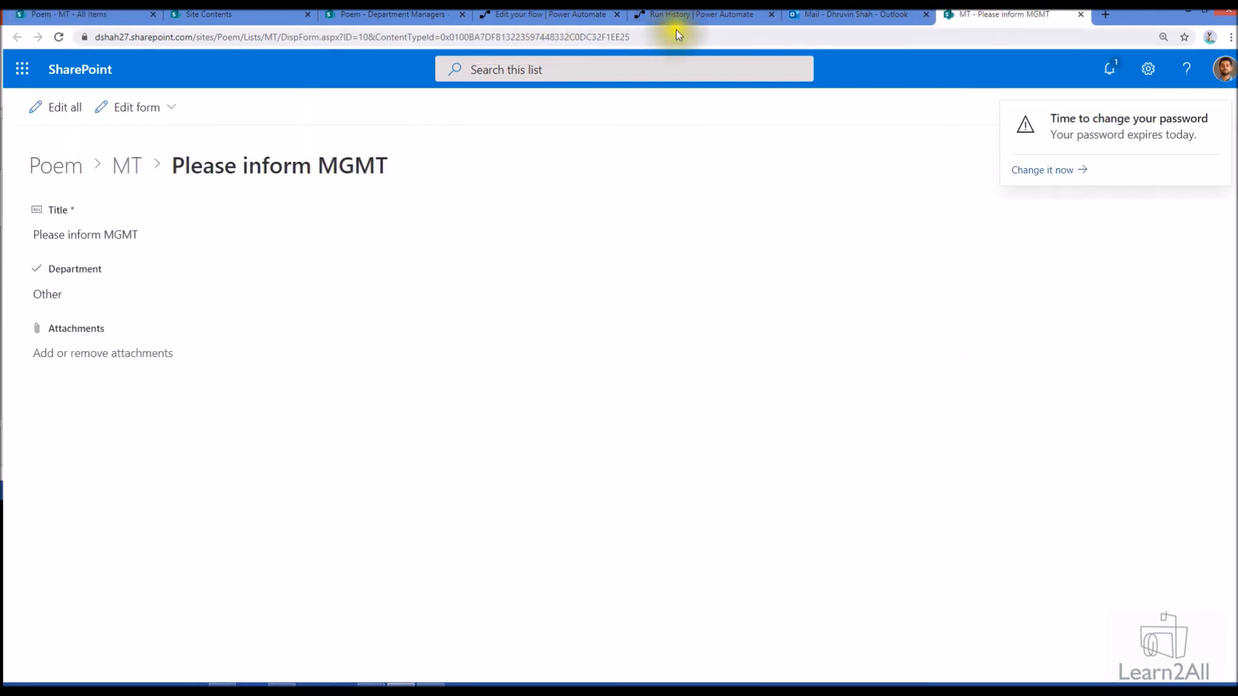
- Check the run's Start an approval outputs show Approve and expand 'Inform item creator of approval'
left_click(702, 14)
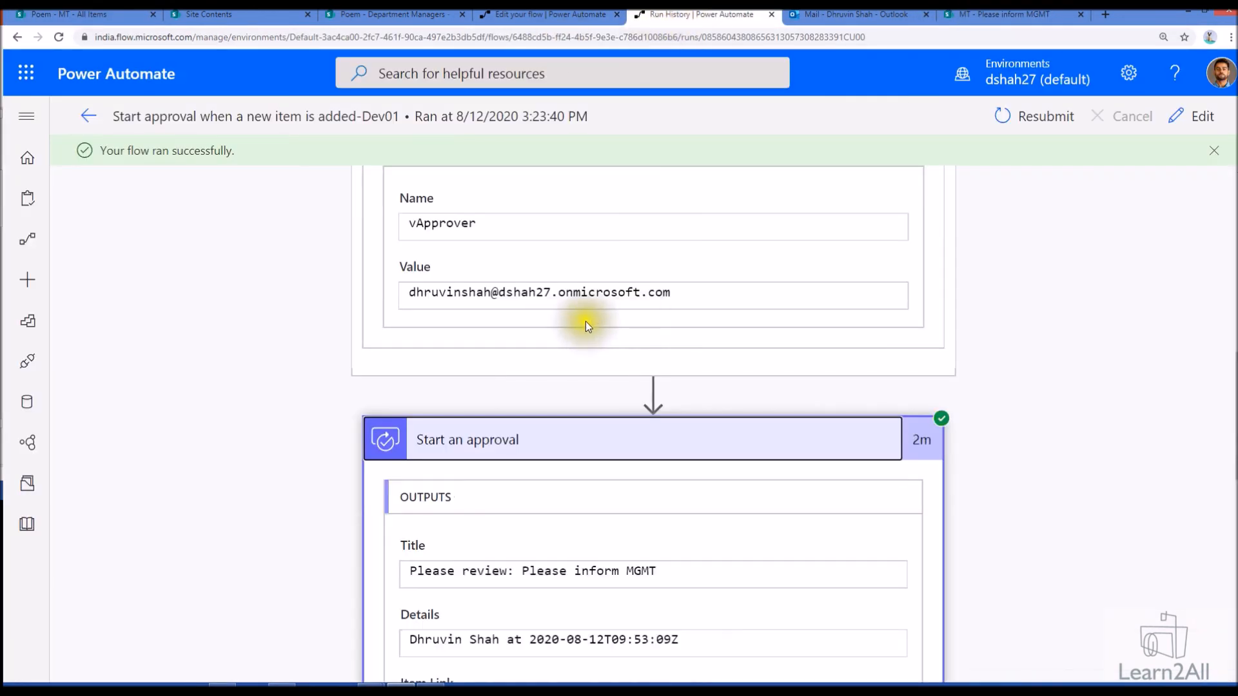
scroll("down", 3)
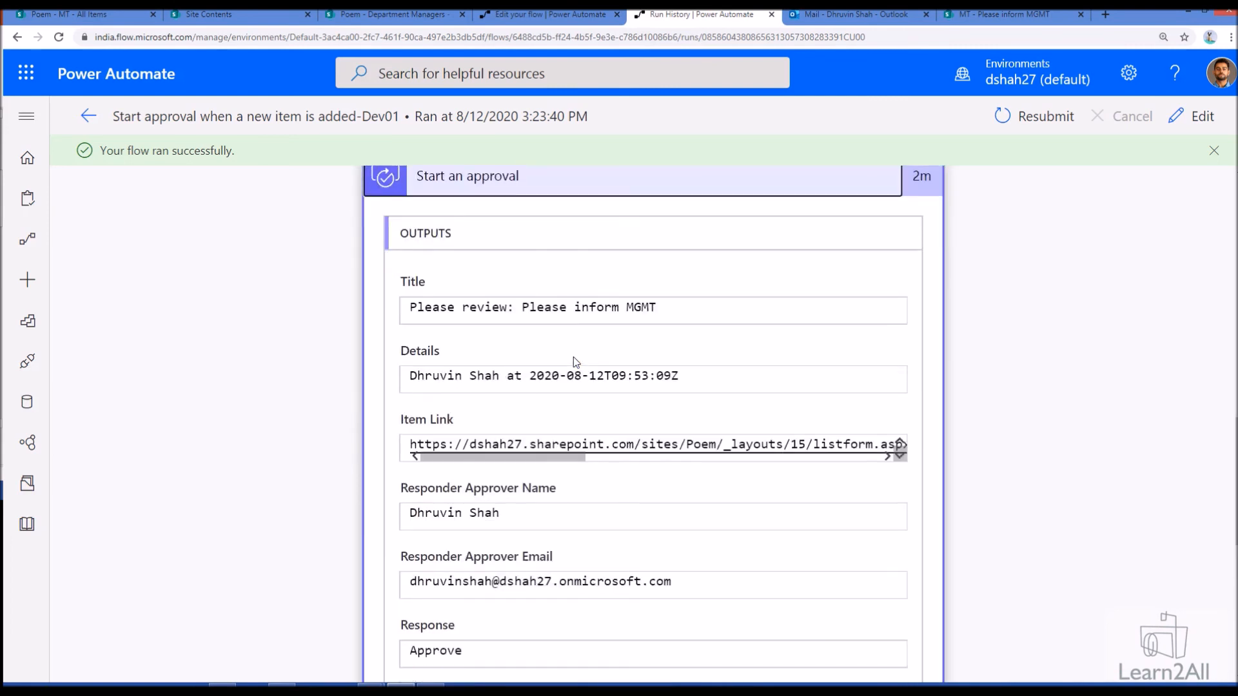
scroll("down", 3)
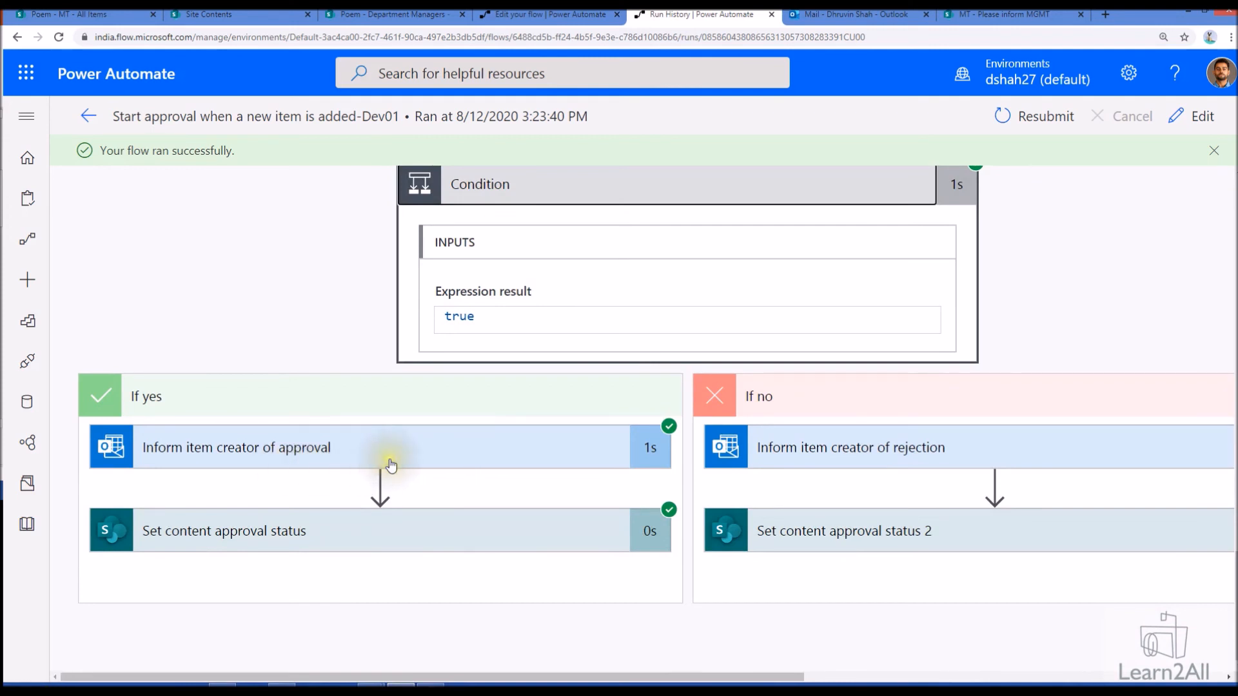
left_click(235, 447)
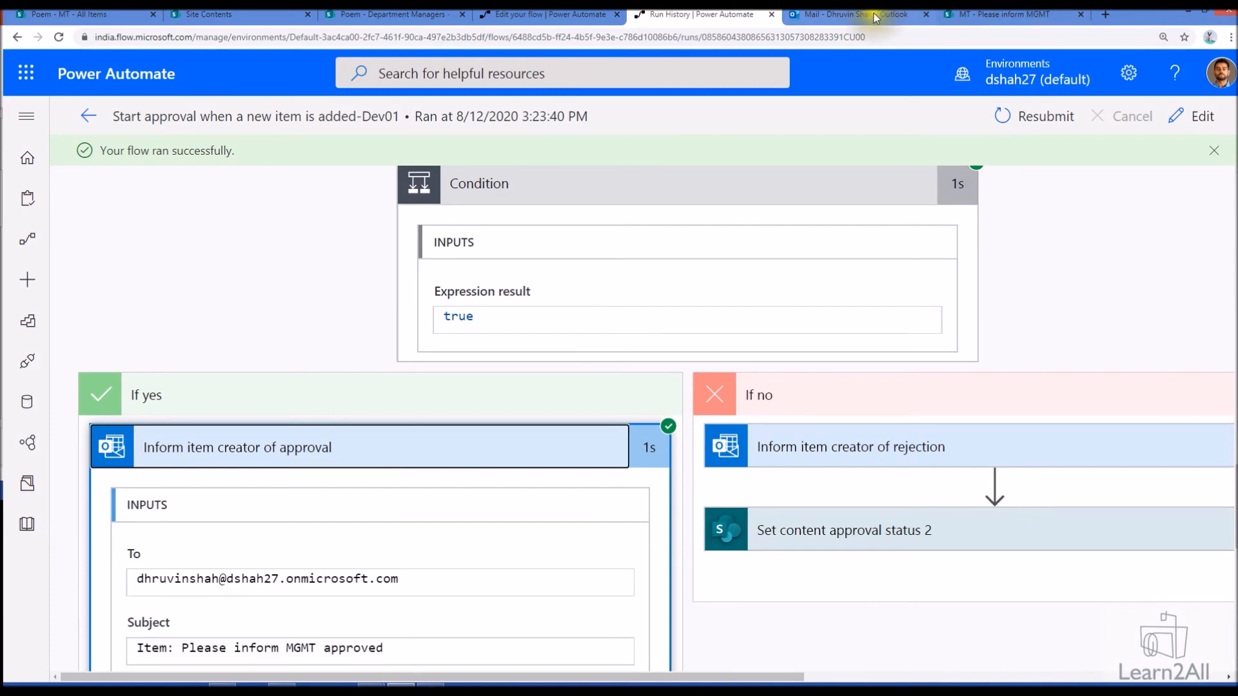
left_click(849, 15)
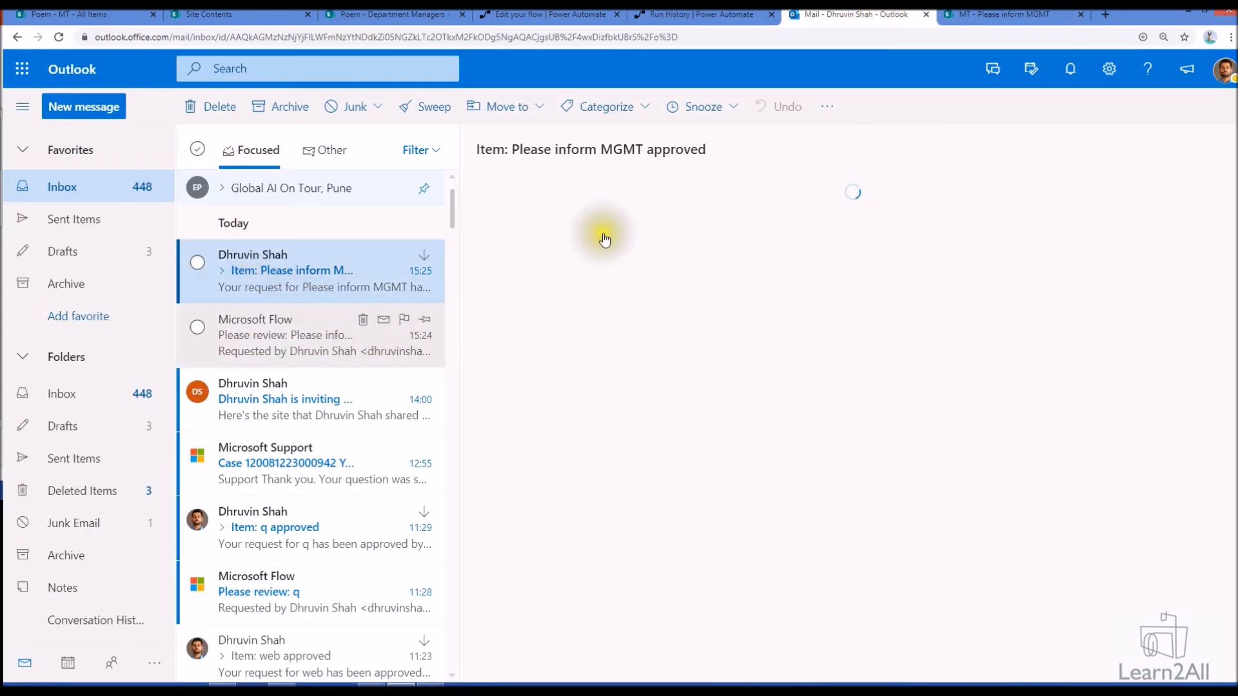
- Read the 'Item: Please inform MGMT approved' email, then return to the run details
left_click(323, 271)
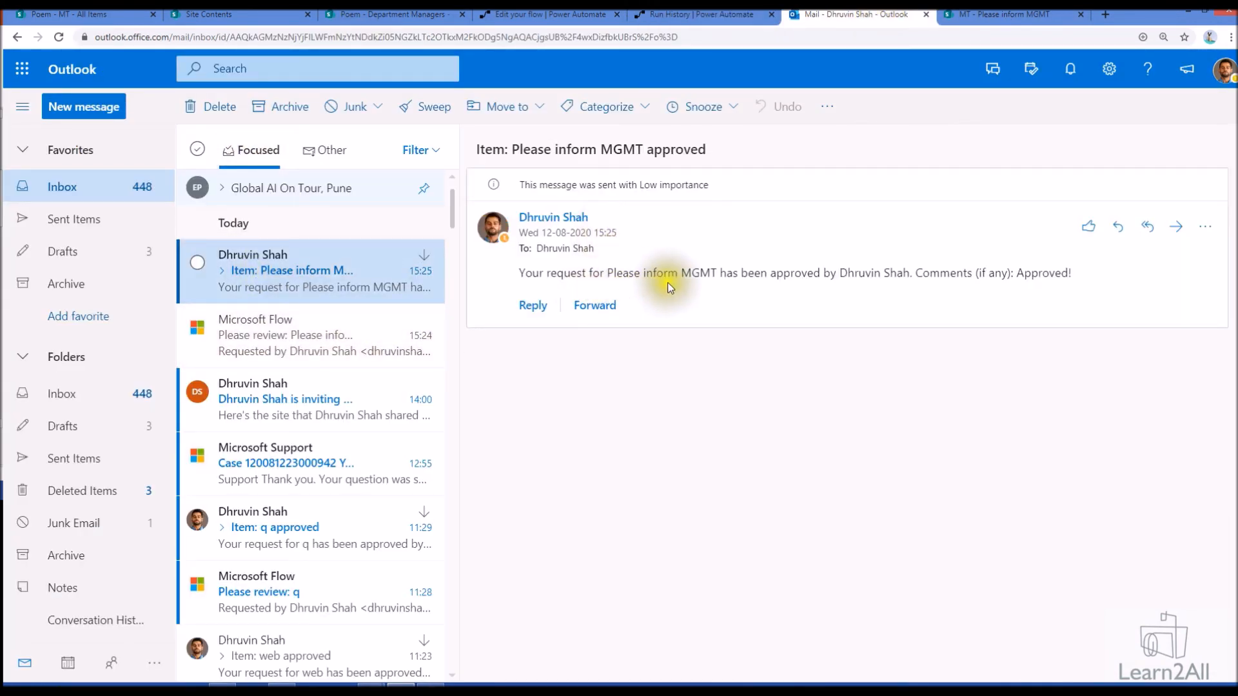
mouse_move(897, 279)
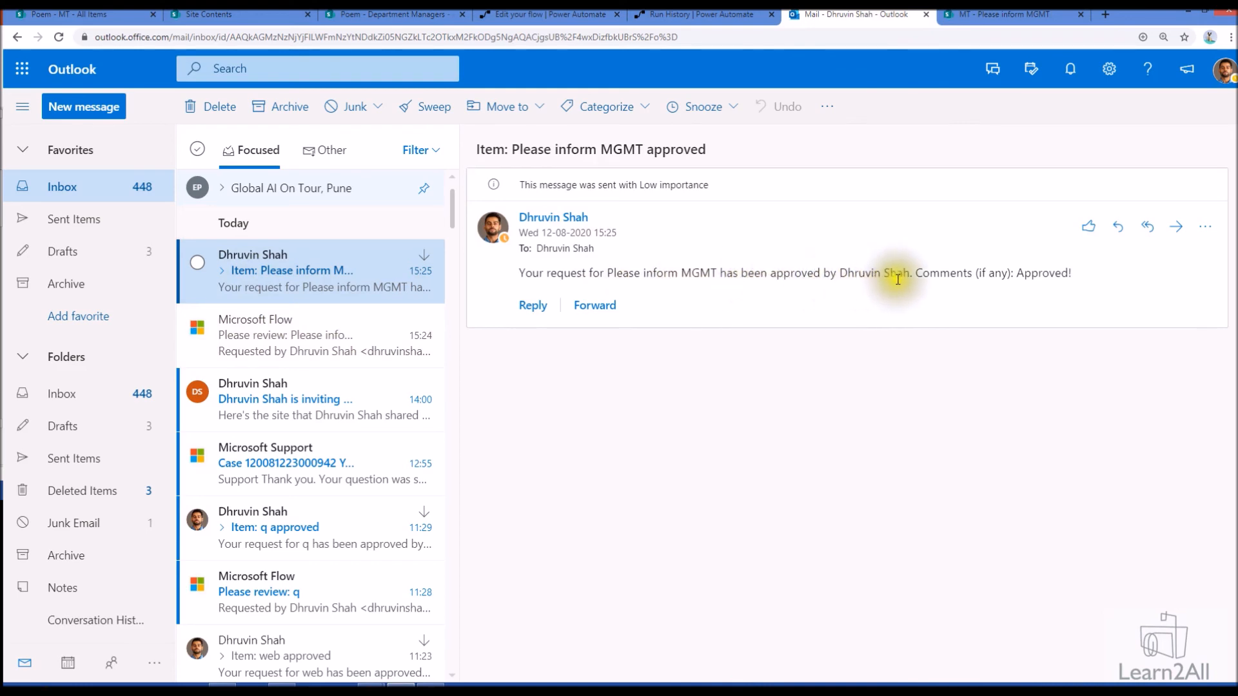
mouse_move(1085, 300)
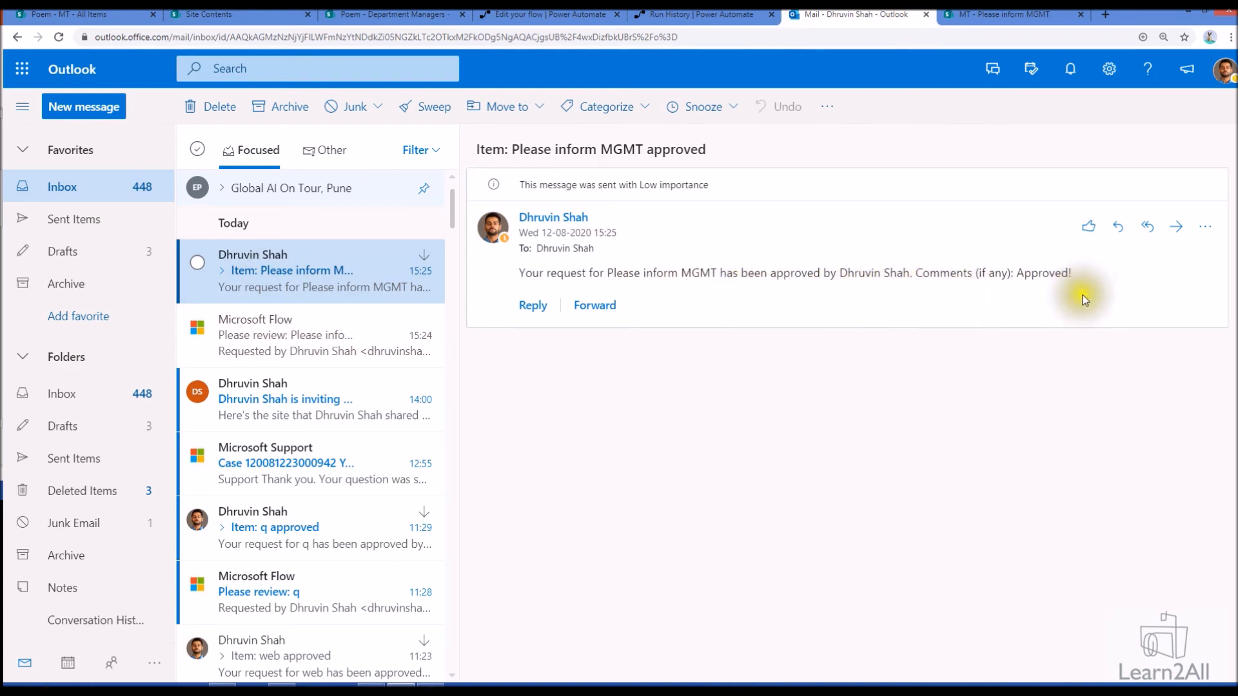
mouse_move(1030, 232)
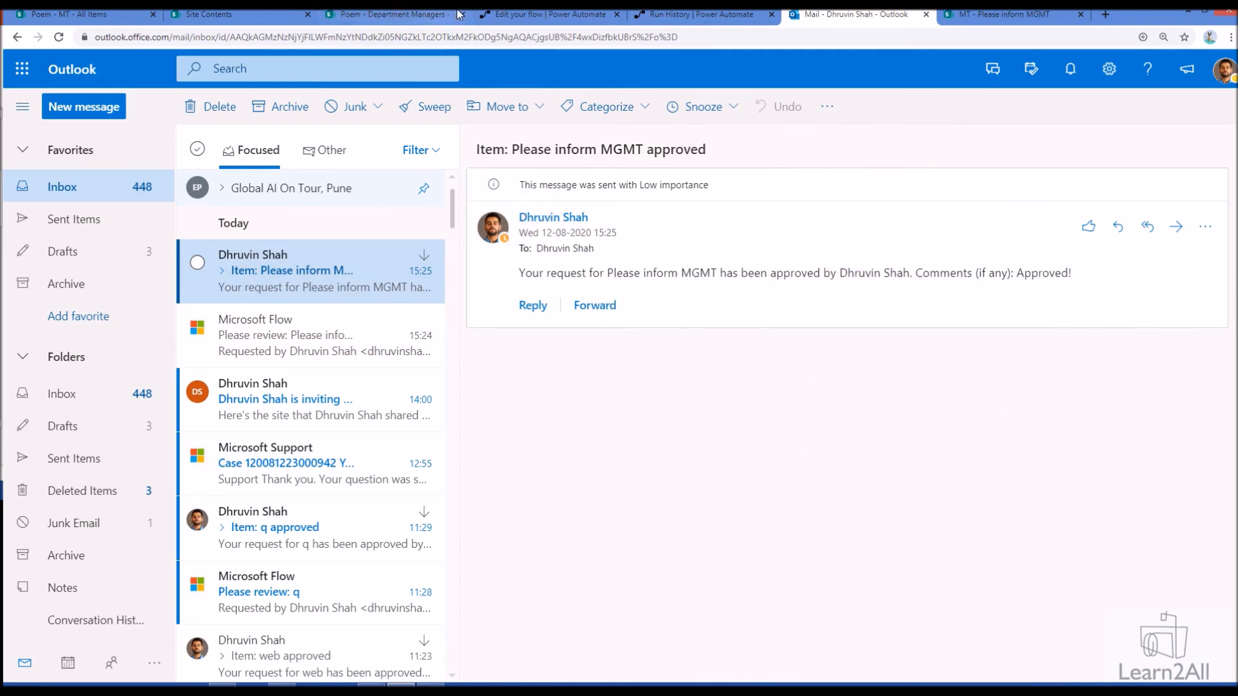
left_click(702, 14)
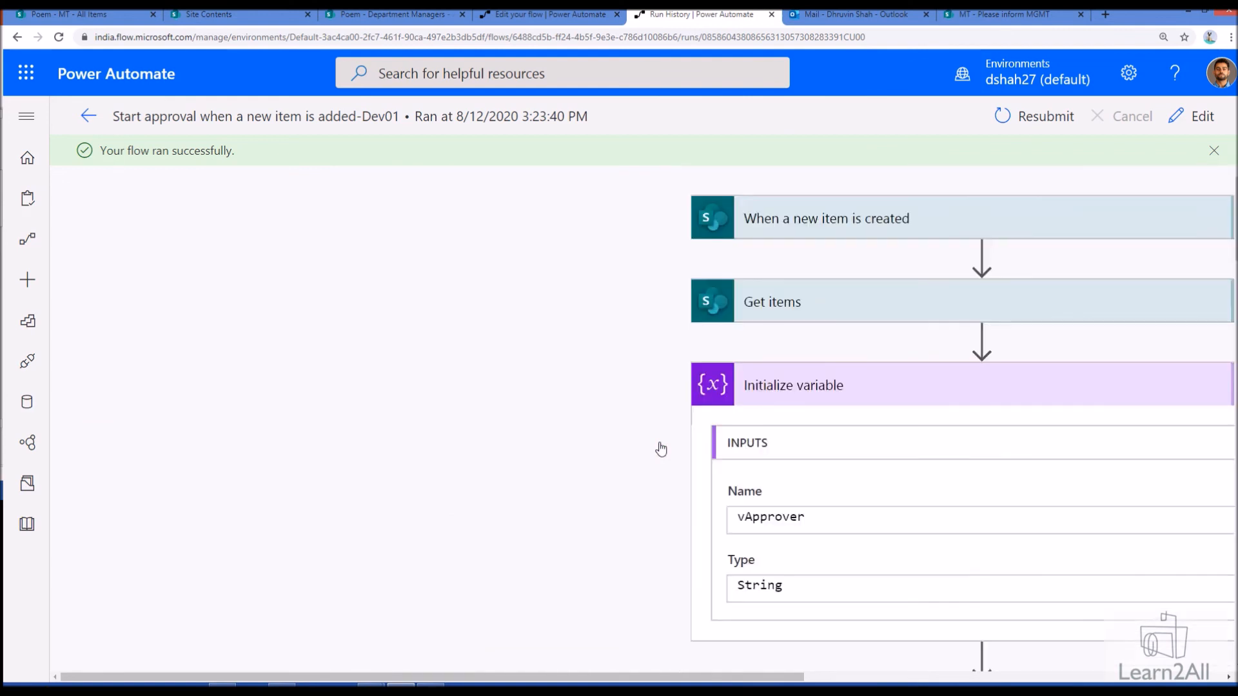
mouse_move(87, 116)
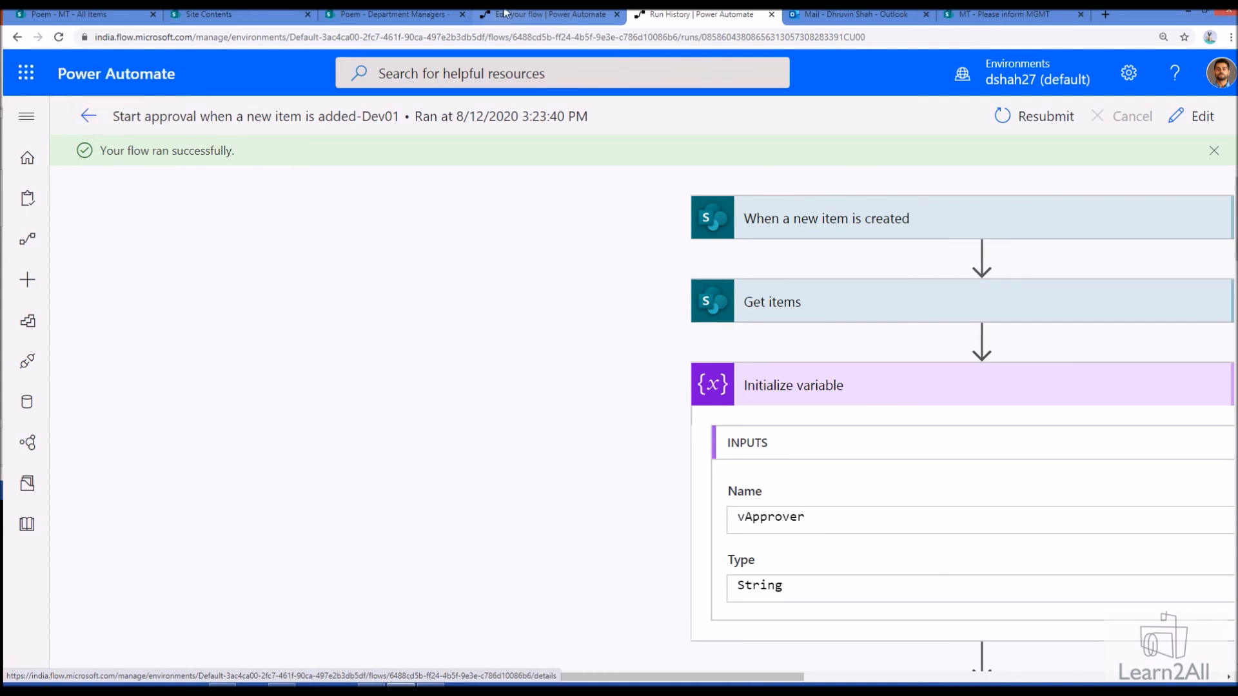
- Return to the SharePoint MT list showing Please inform MGMT as Approved
left_click(79, 14)
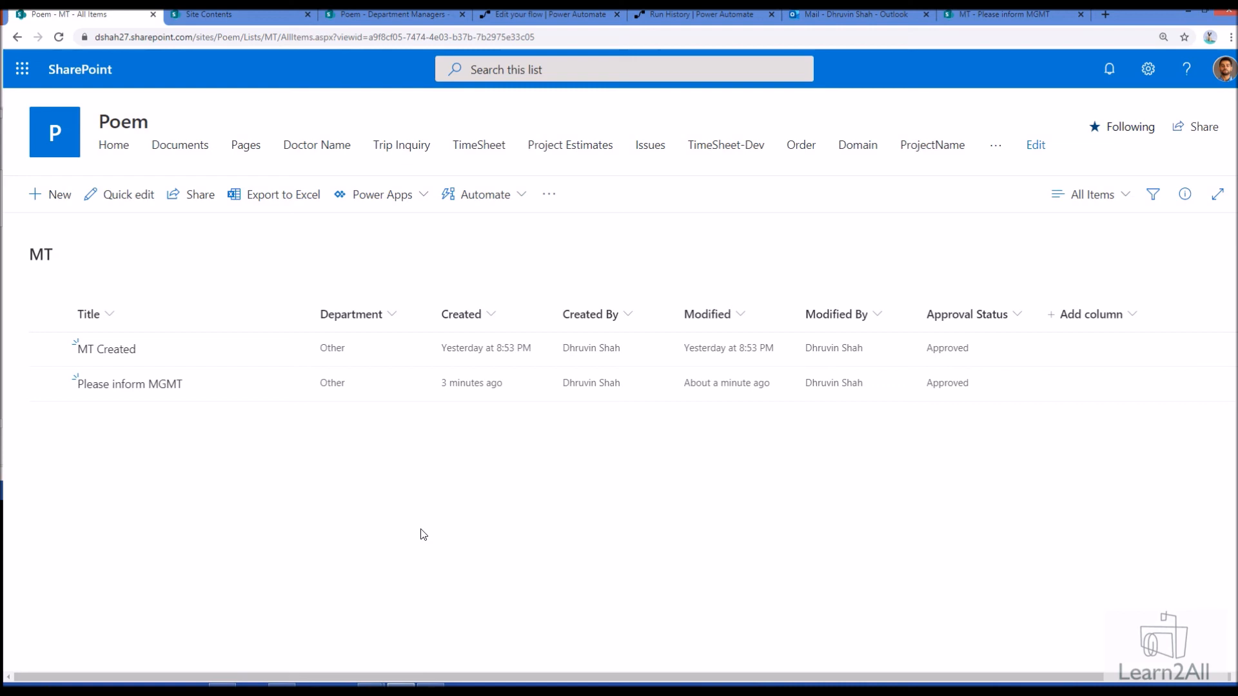
- View the Dhruvin Shah YouTube channel, then follow its banner link to the Learn2ALL signup form
left_click(1052, 14)
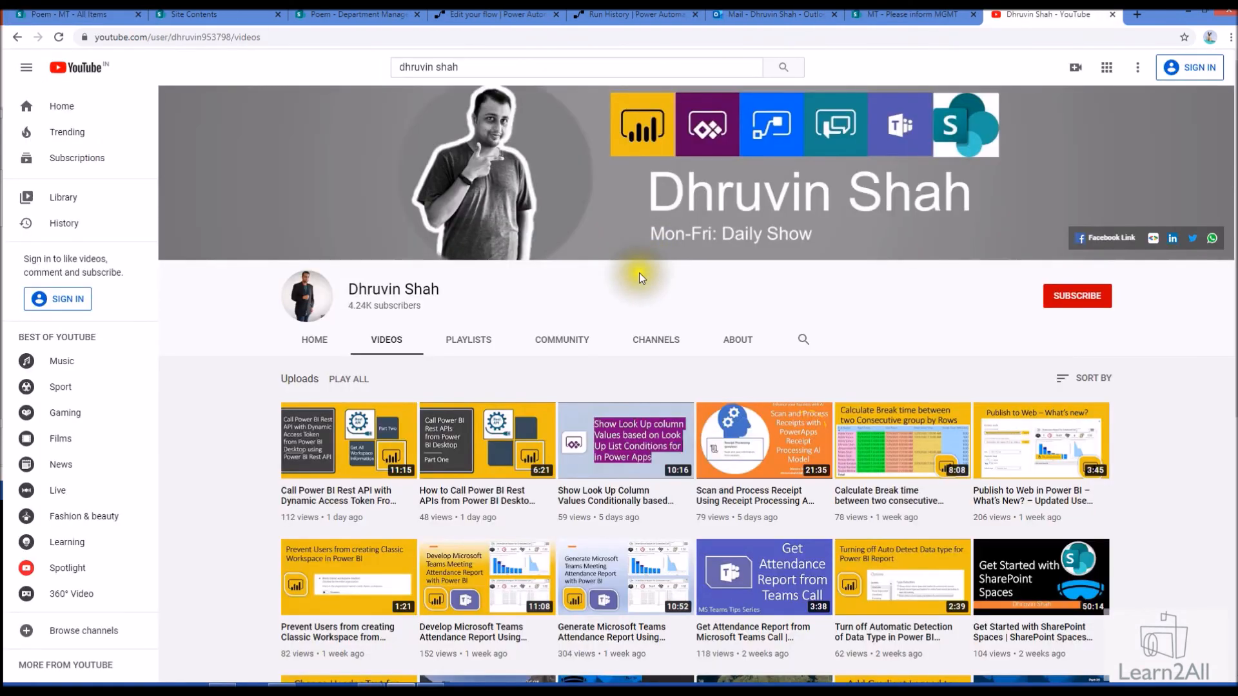
mouse_move(1092, 249)
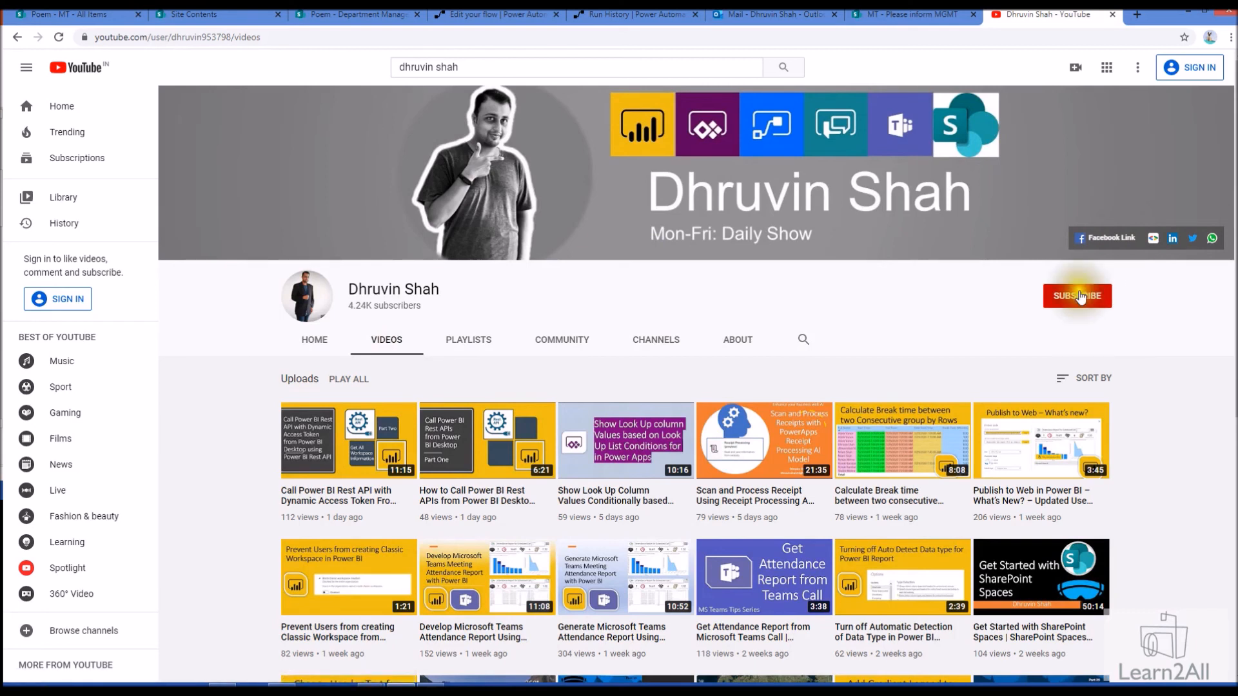
mouse_move(1093, 343)
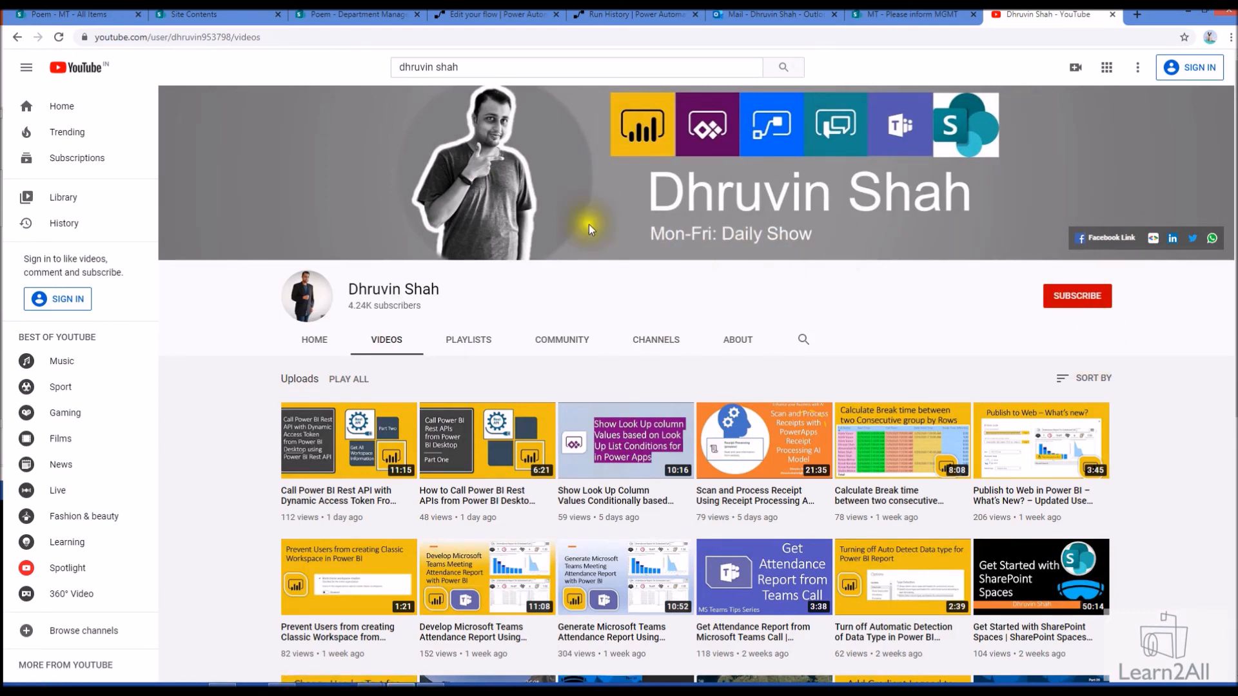
mouse_move(1027, 278)
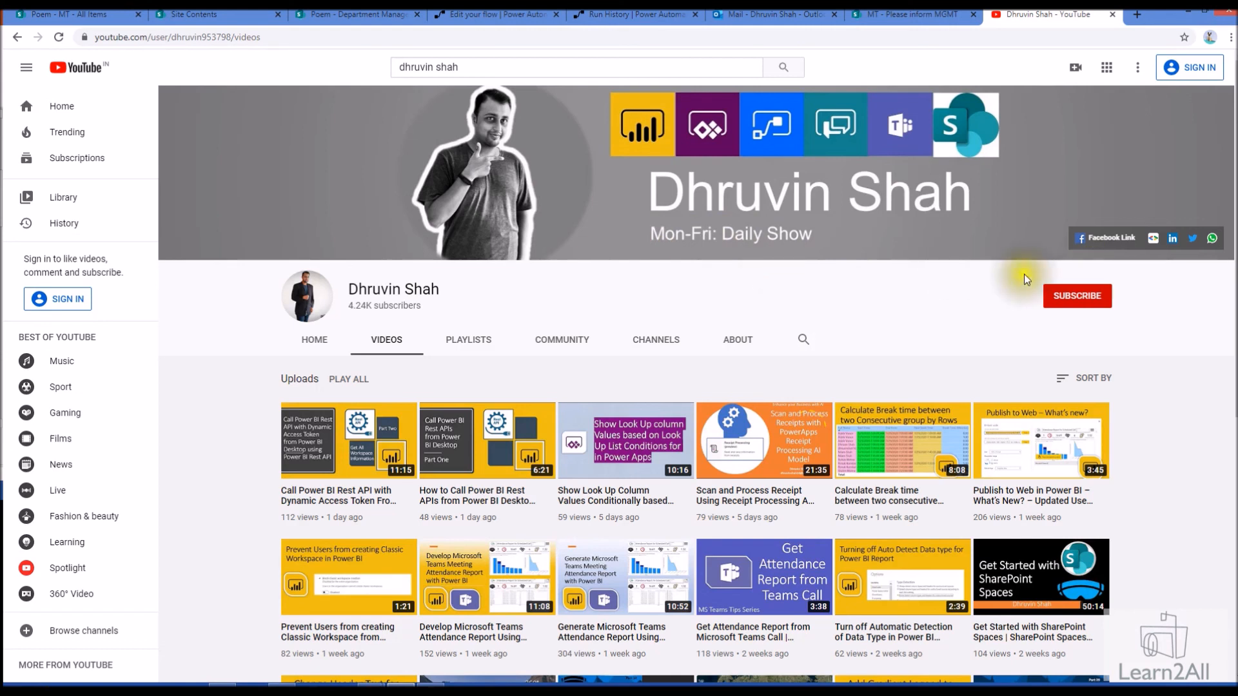
mouse_move(1214, 238)
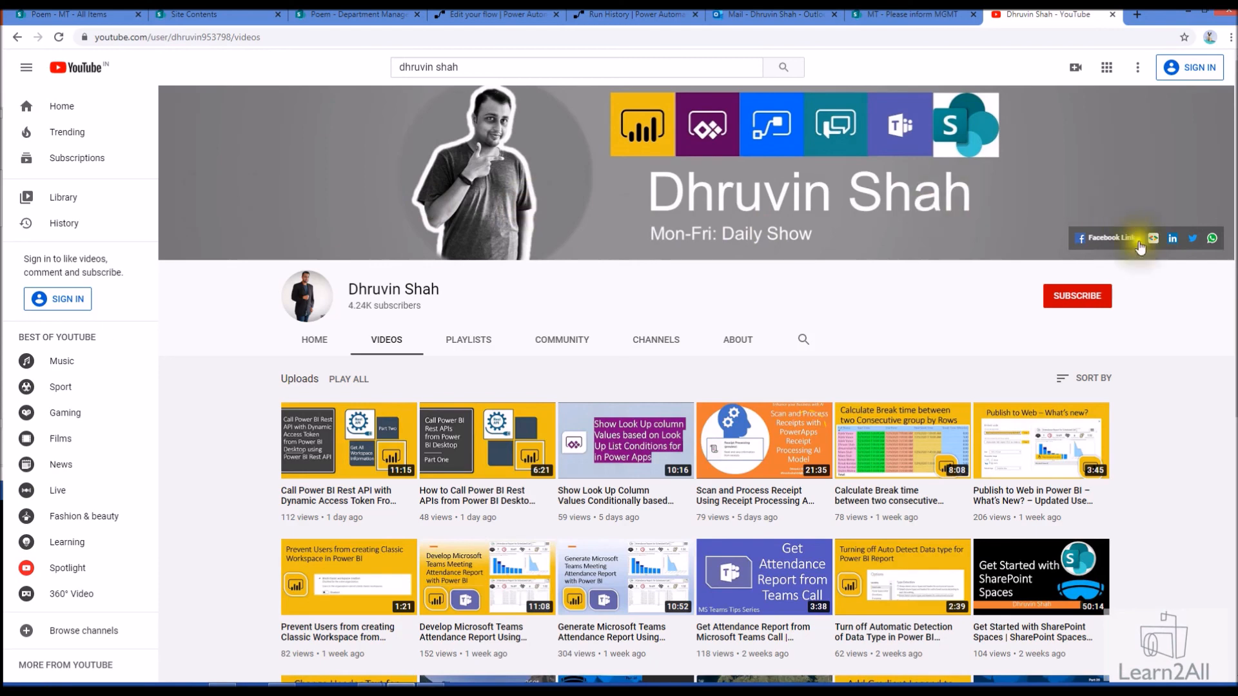
left_click(1134, 15)
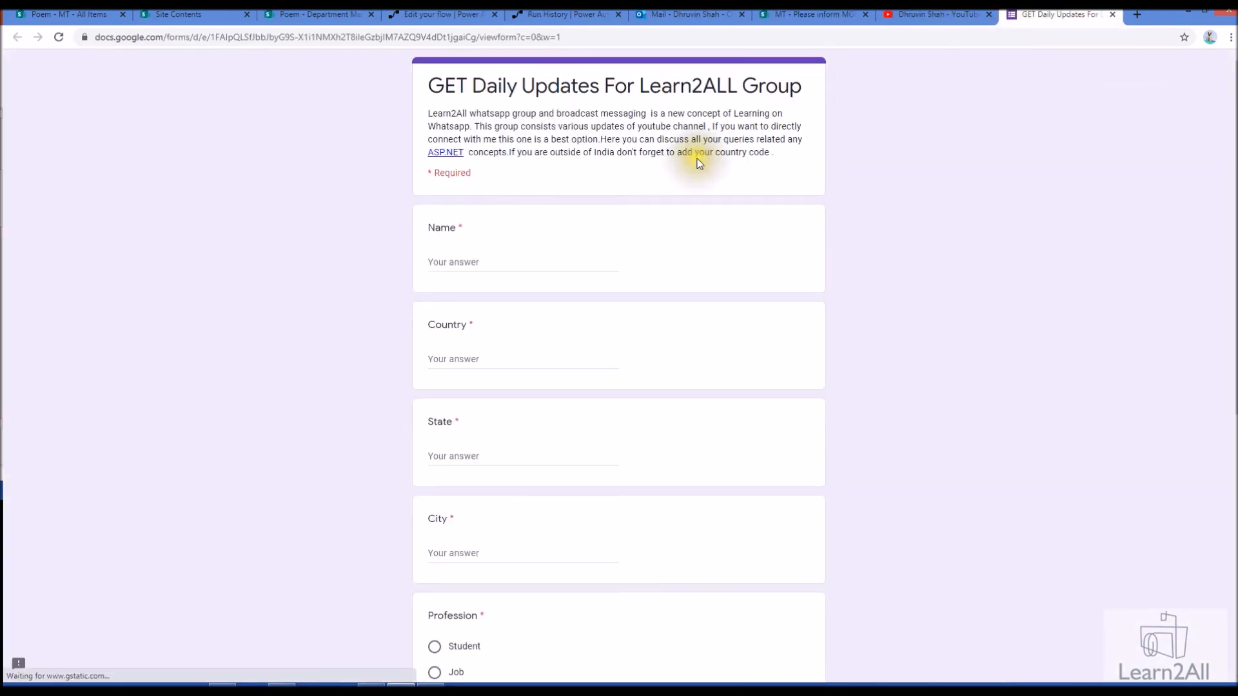
mouse_move(936, 13)
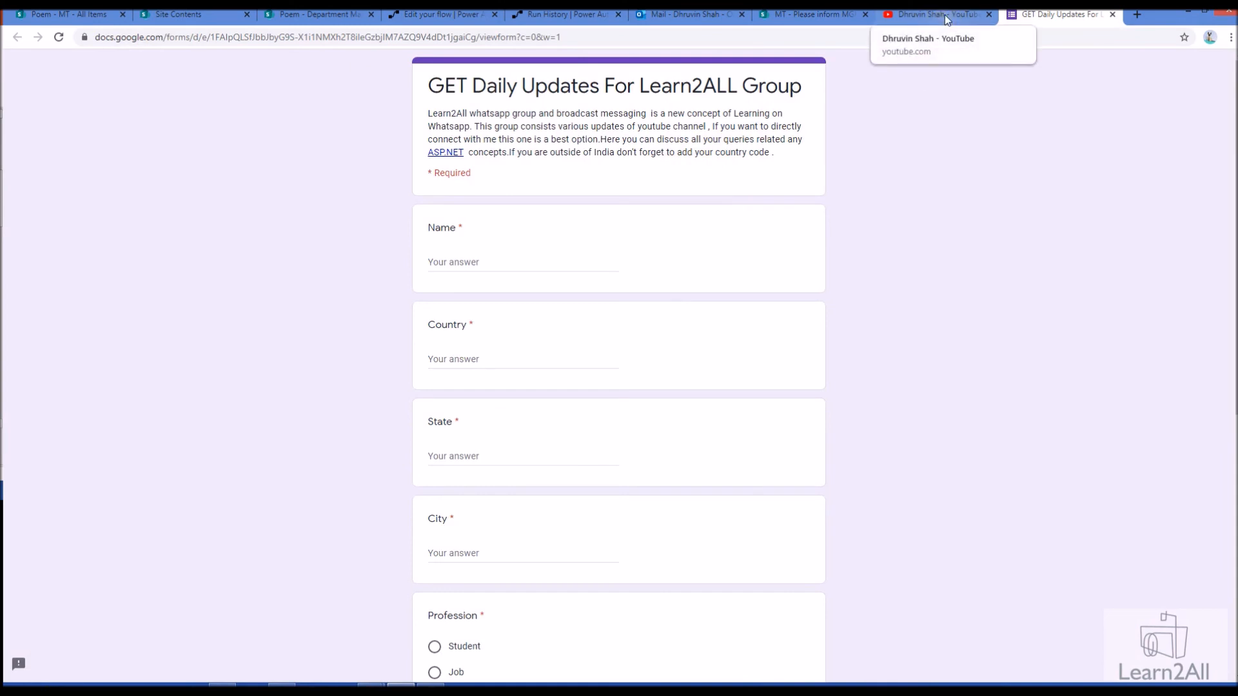
- Go back to the Dhruvin Shah YouTube channel page from the Google Form
left_click(931, 13)
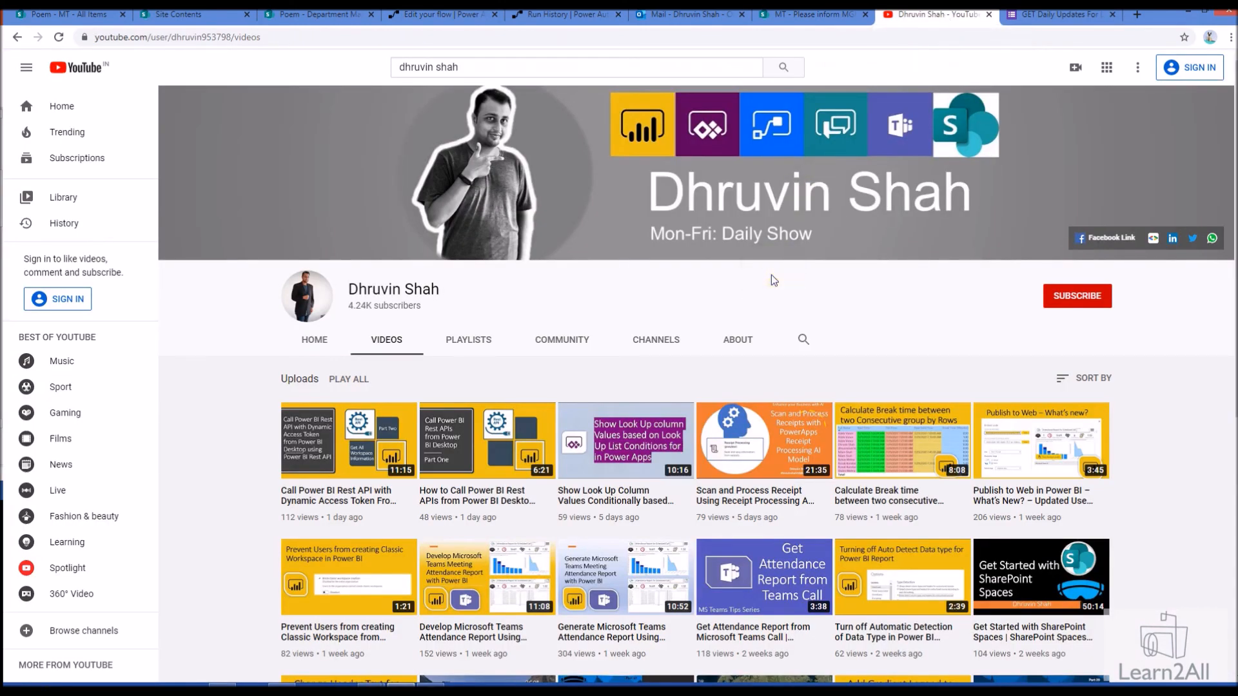